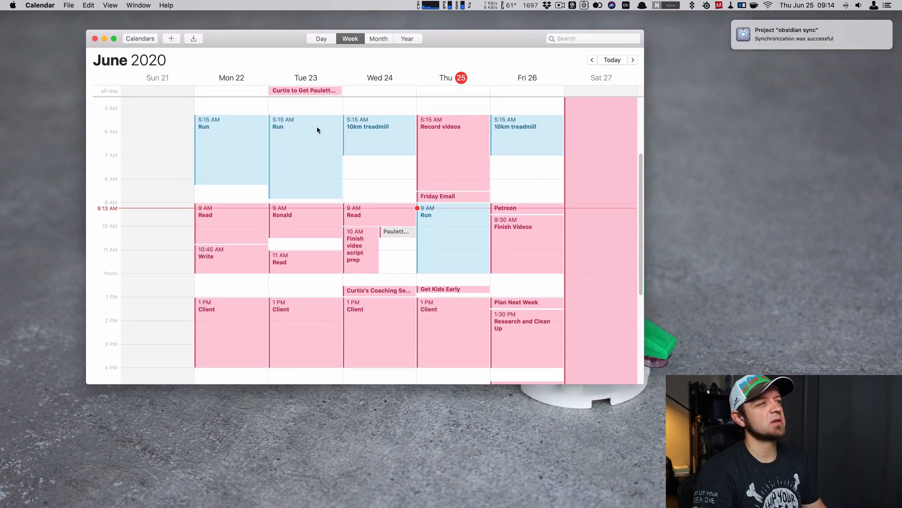
mouse_move(451, 145)
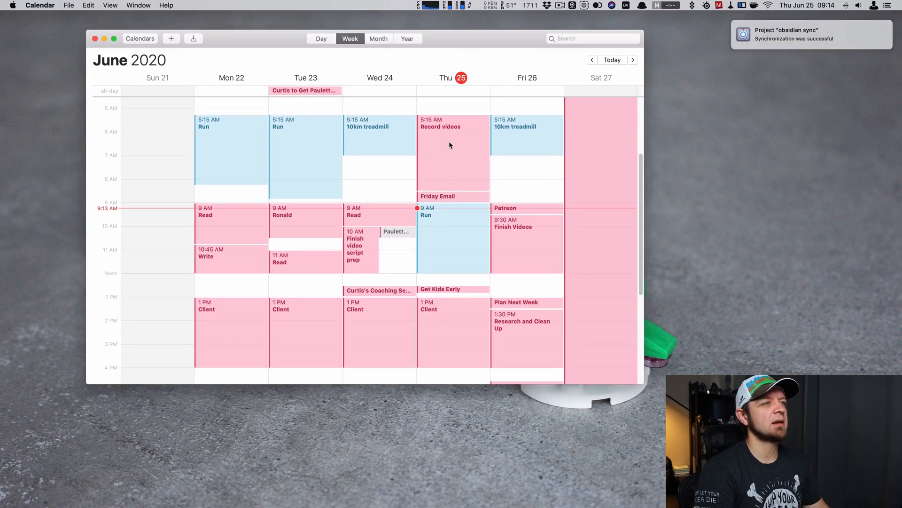
mouse_move(440, 166)
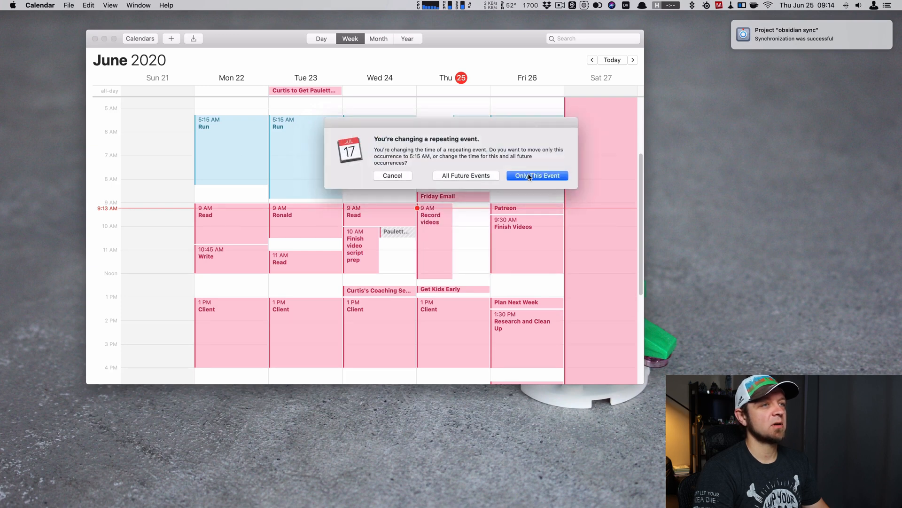
Move Thursday's Run to 5:15 AM and Record videos after Friday Email at 9:30 AM, this occurrence only.
left_click(537, 176)
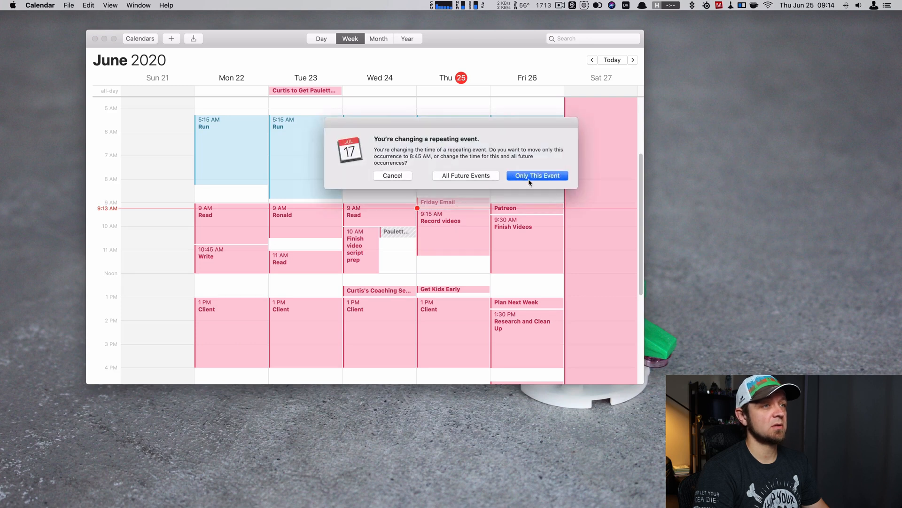
left_click(537, 176)
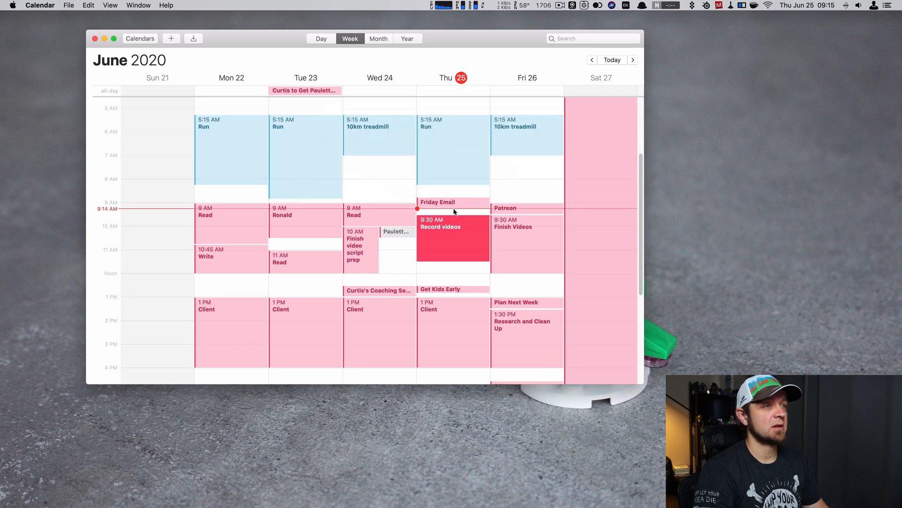
Shorten this occurrence of Record videos, move Client to 11 AM and rename it 'Prov - Content Migration'.
left_click(437, 208)
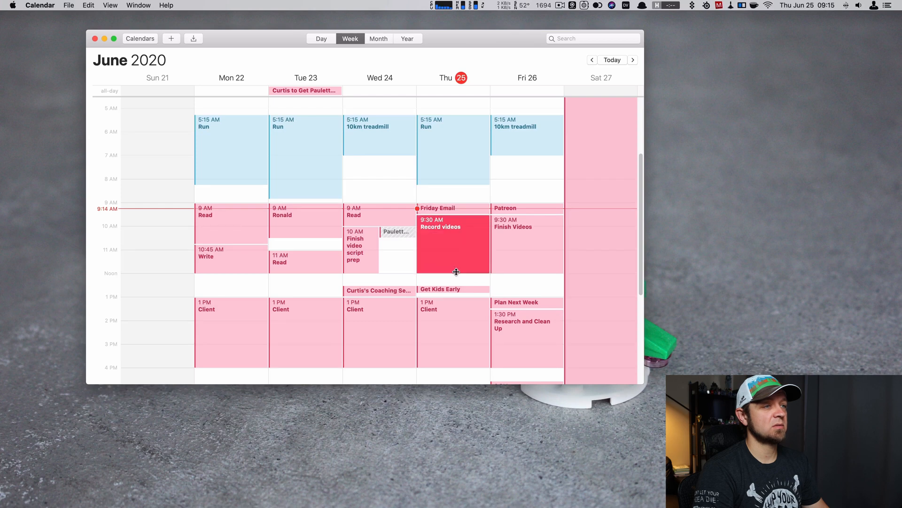
mouse_move(409, 290)
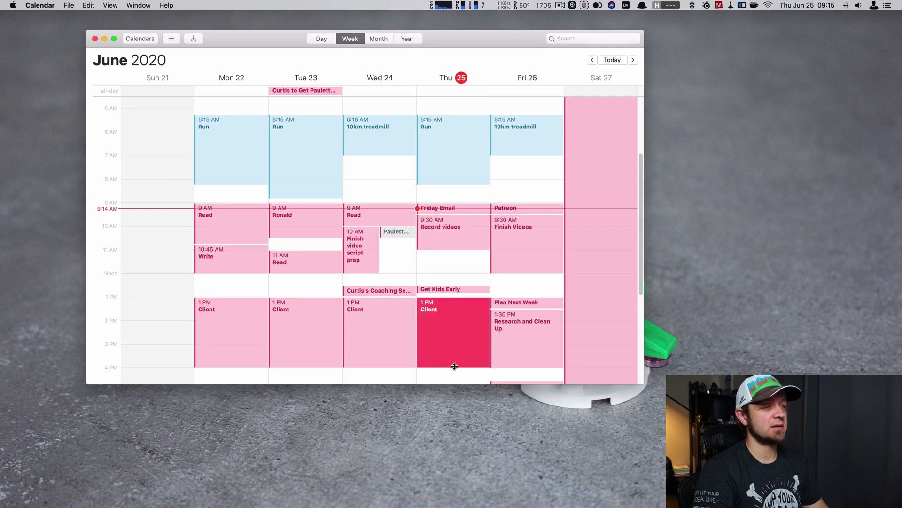
mouse_move(459, 368)
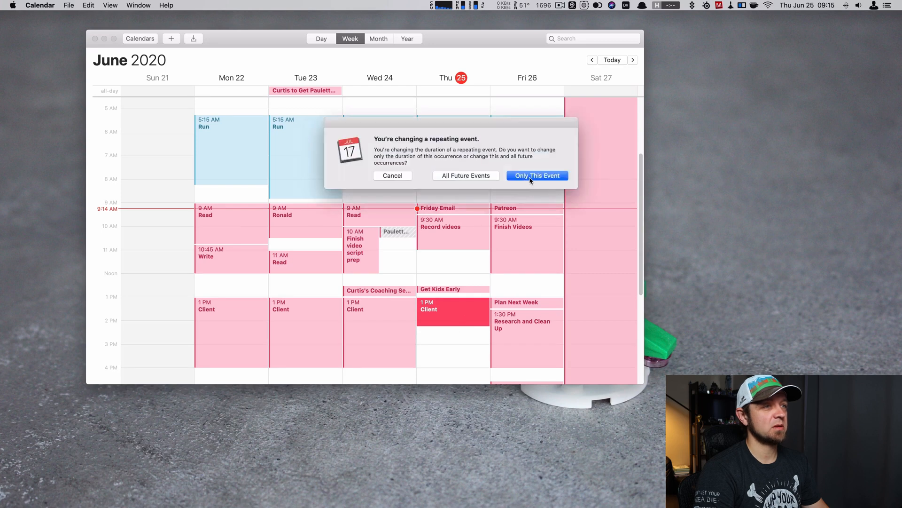
left_click(537, 176)
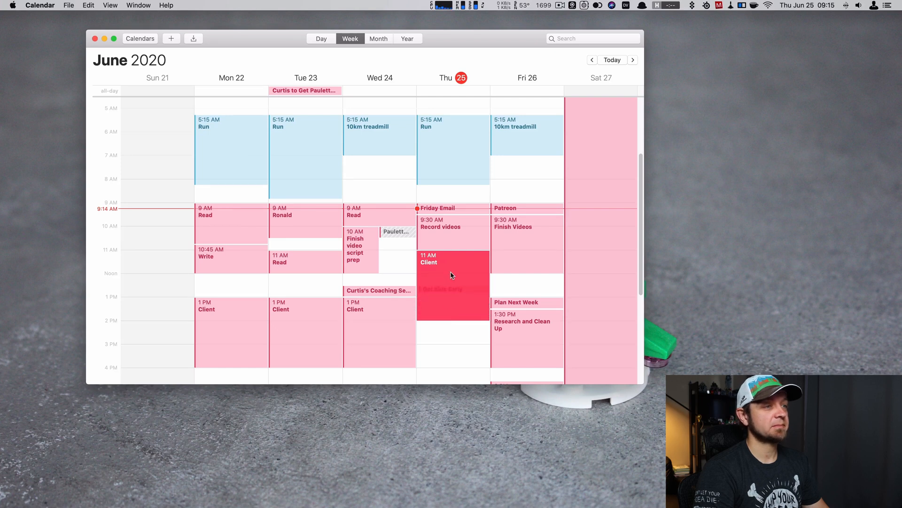
left_click(453, 282)
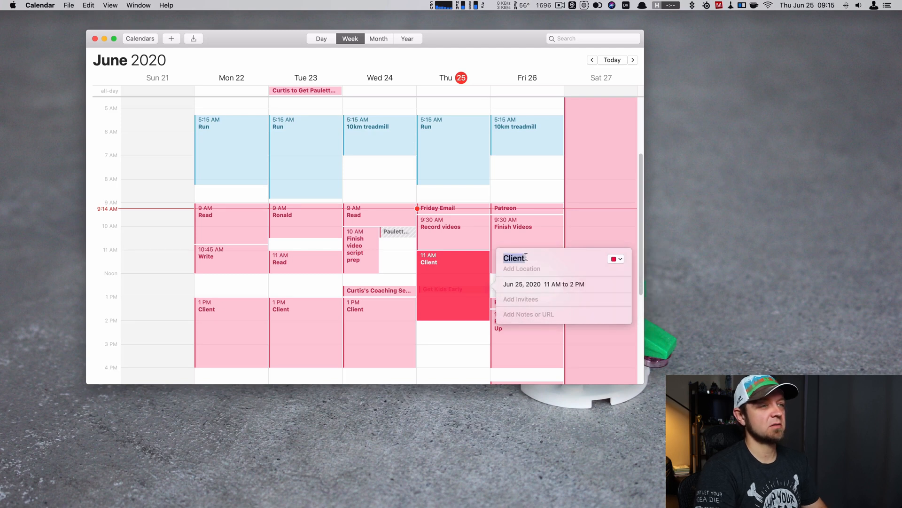
type("Prov - Content")
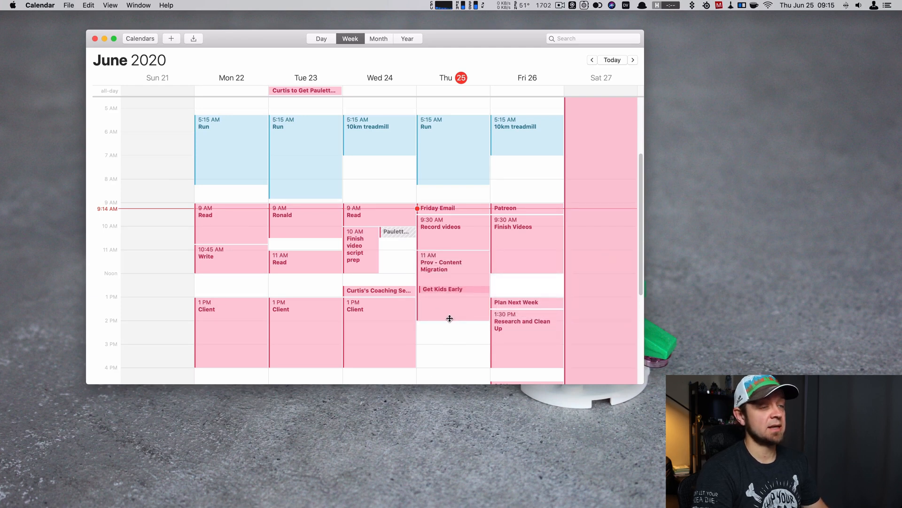
mouse_move(559, 203)
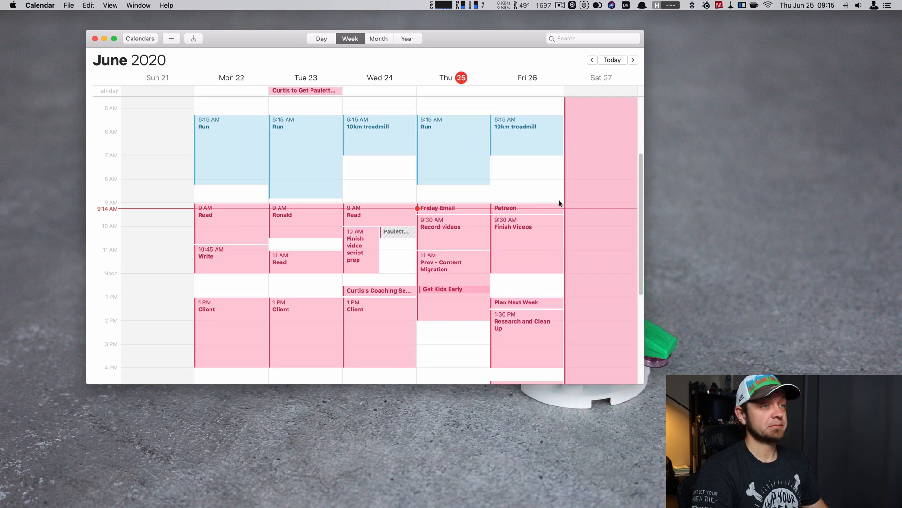
mouse_move(524, 215)
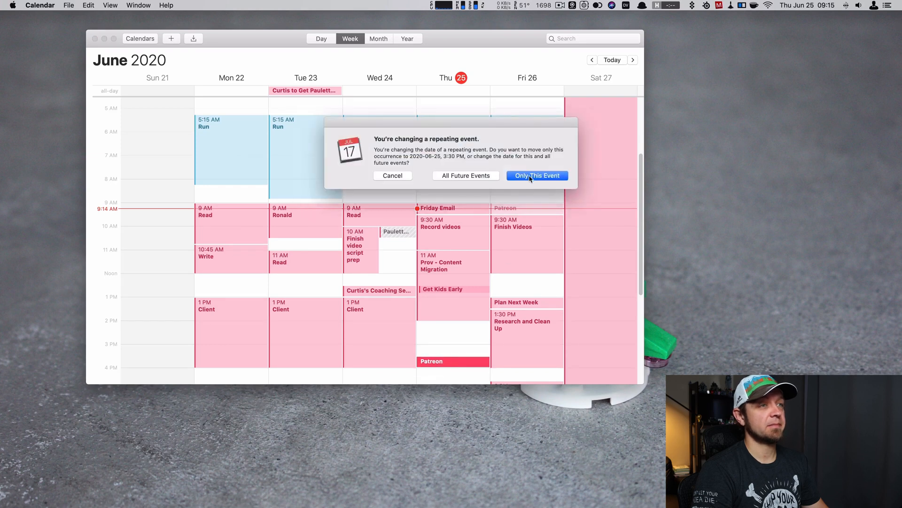
Move this Patreon occurrence to Thursday 3:30 PM and rename Friday's treadmill to a 6:30 AM–3 PM '50km run'.
left_click(537, 175)
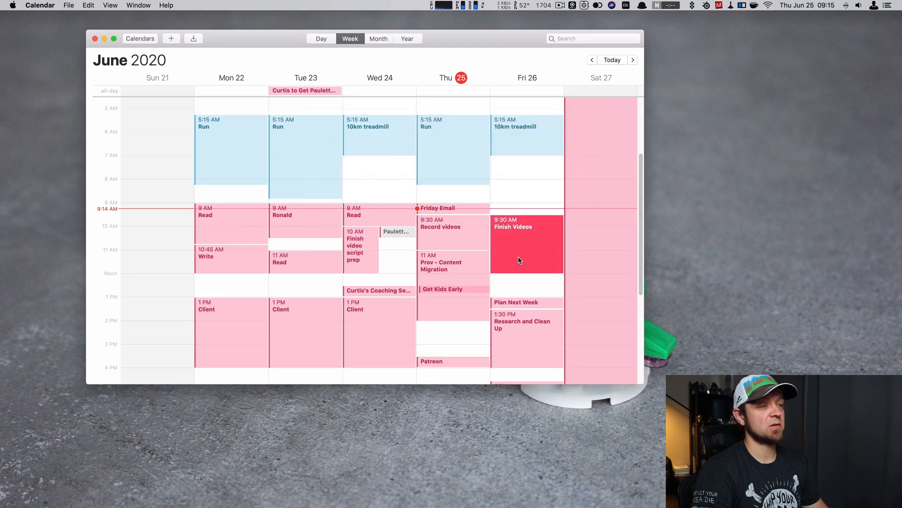
mouse_move(527, 206)
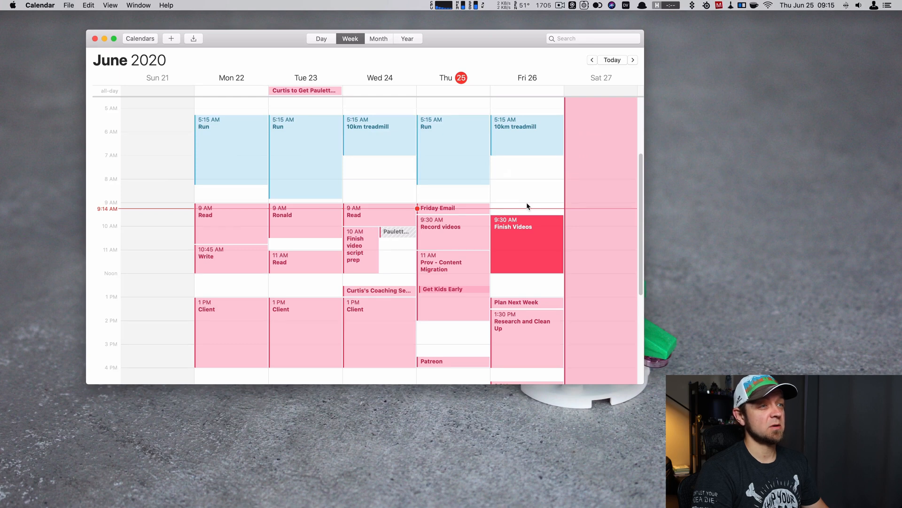
mouse_move(517, 188)
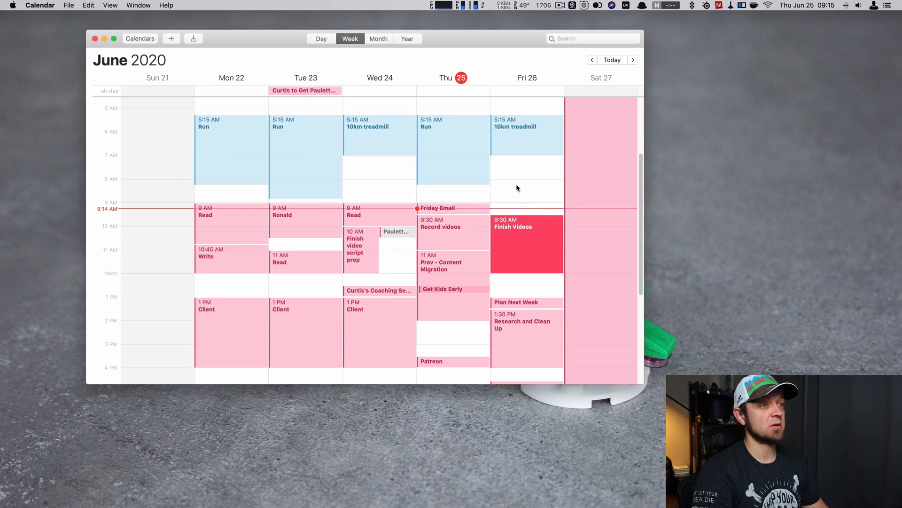
mouse_move(516, 142)
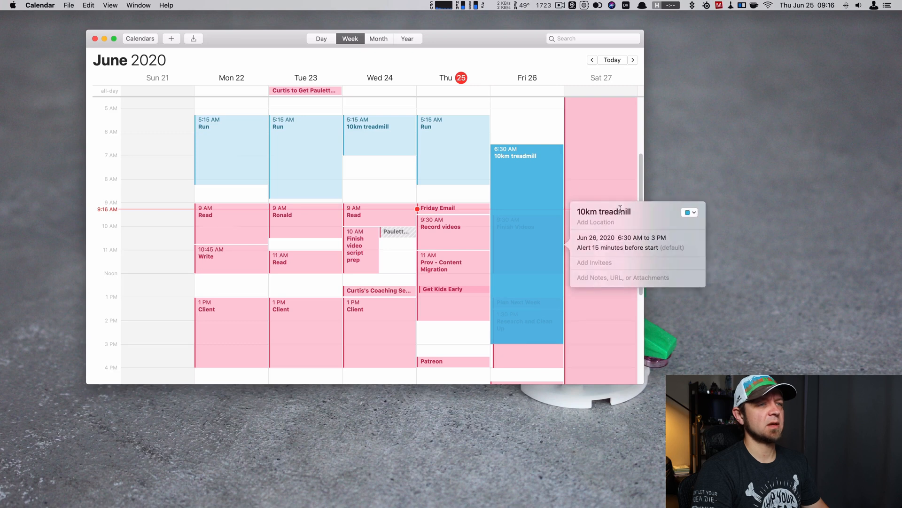
type("50km run")
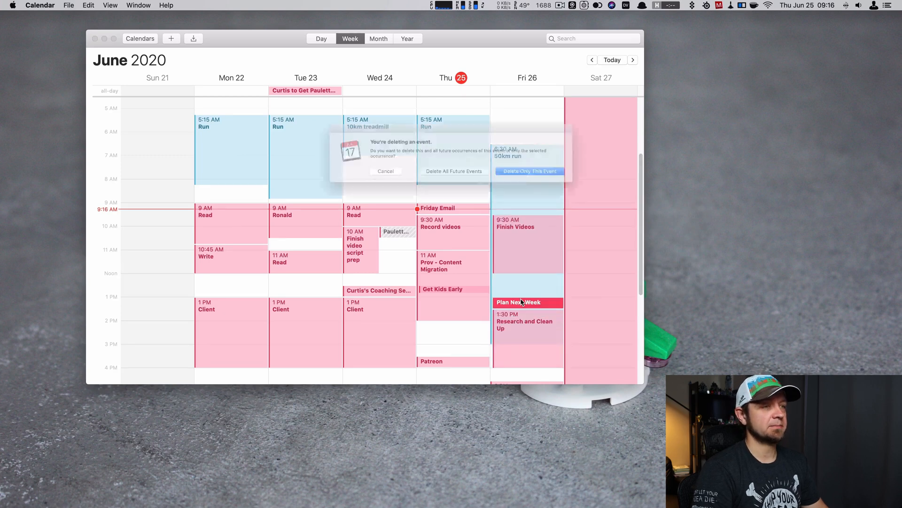
Delete this week's Plan Next Week and Research and Clean Up occurrences on Friday.
left_click(528, 171)
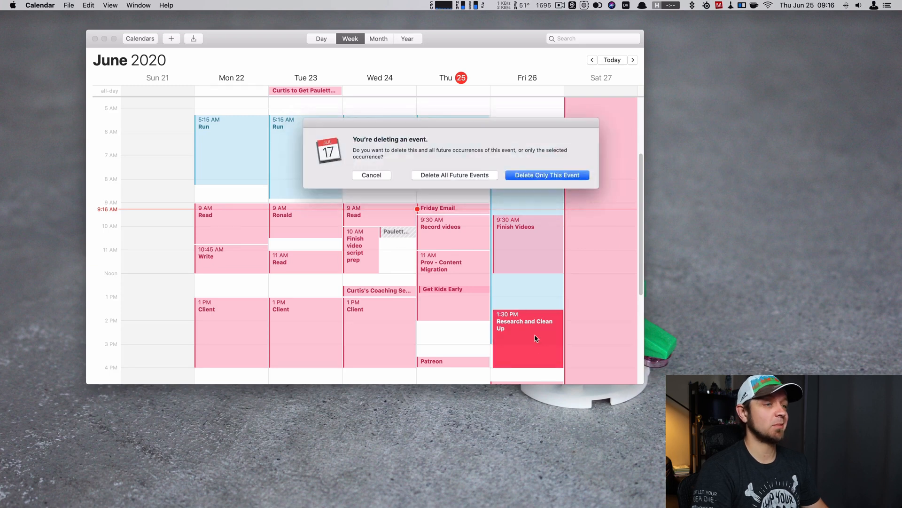
left_click(547, 175)
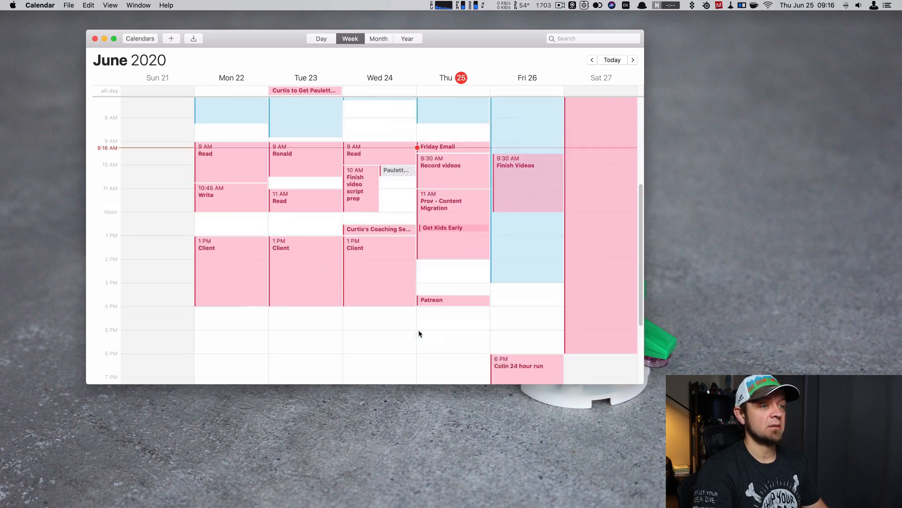
Delete the Colin 24 hour run event spanning Friday evening into Saturday.
scroll("down", 3)
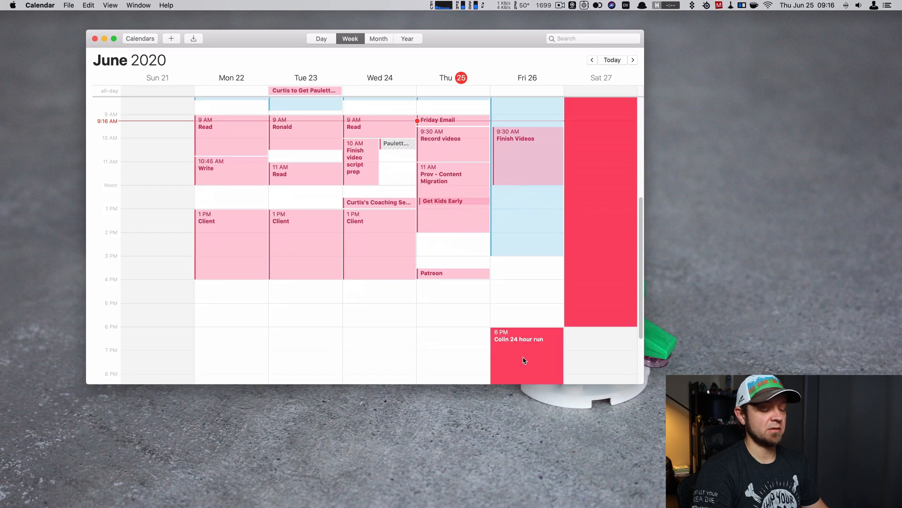
scroll("up", 3)
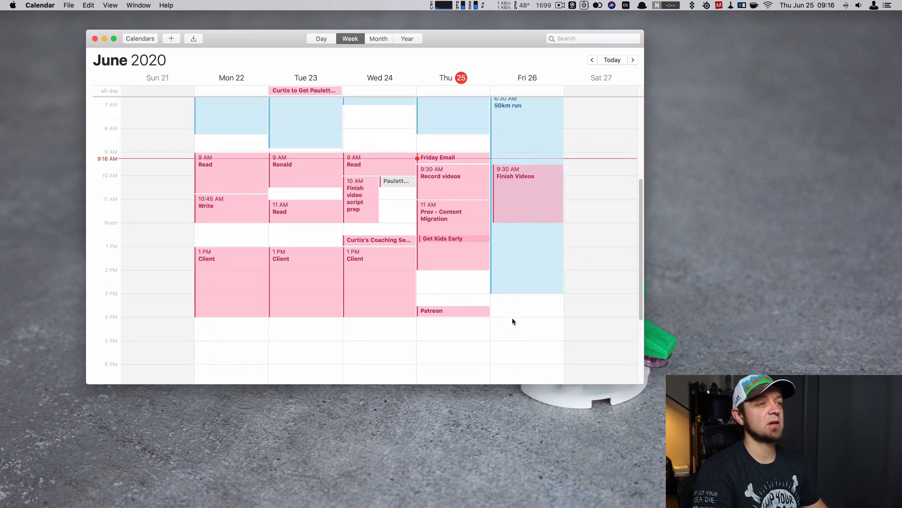
scroll("up", 3)
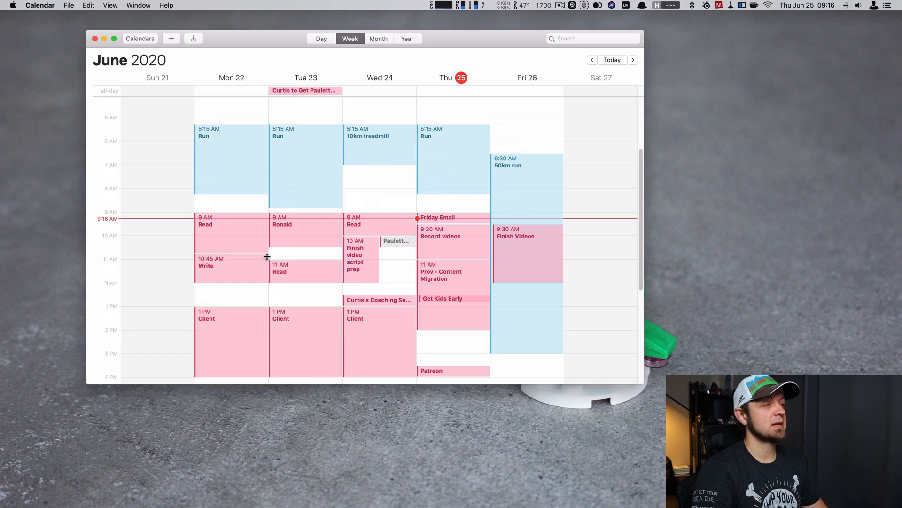
mouse_move(239, 158)
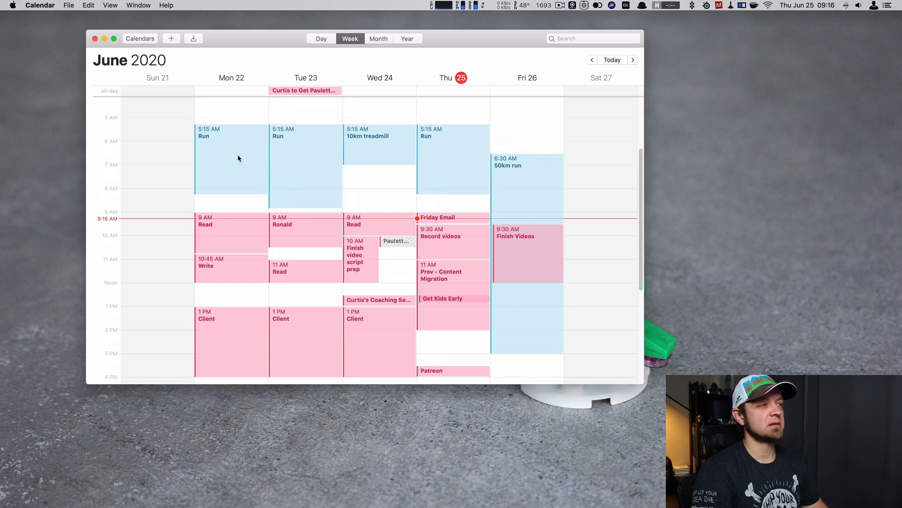
mouse_move(529, 88)
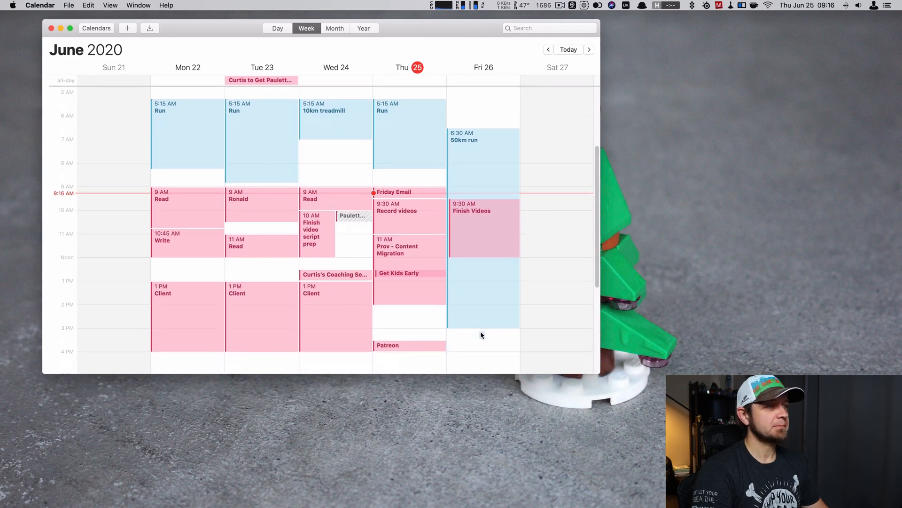
In the following week, move Thursday's Run to 5:15 AM and Friday Email to 9 AM, these occurrences only.
left_click(589, 49)
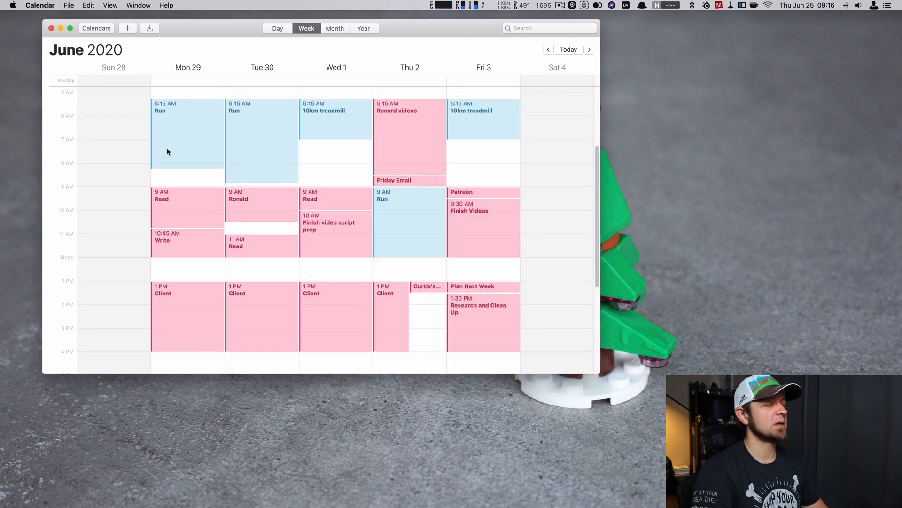
mouse_move(207, 161)
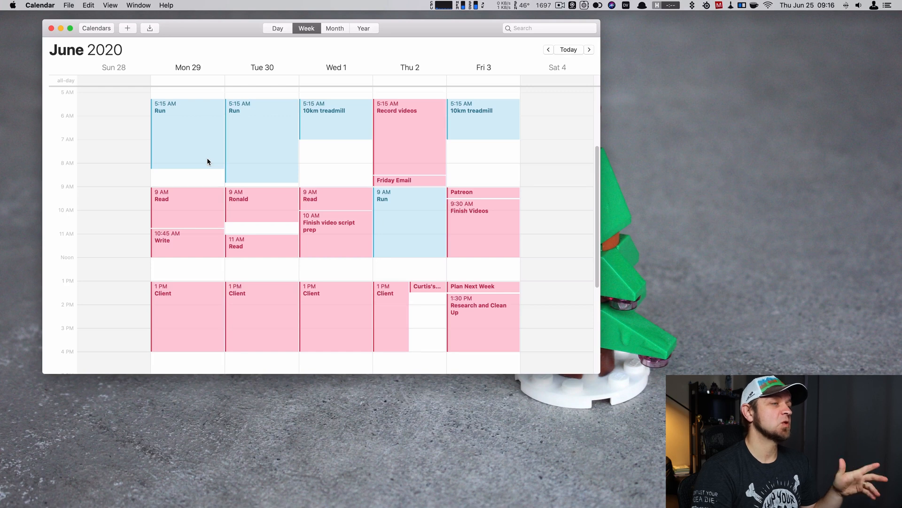
mouse_move(401, 155)
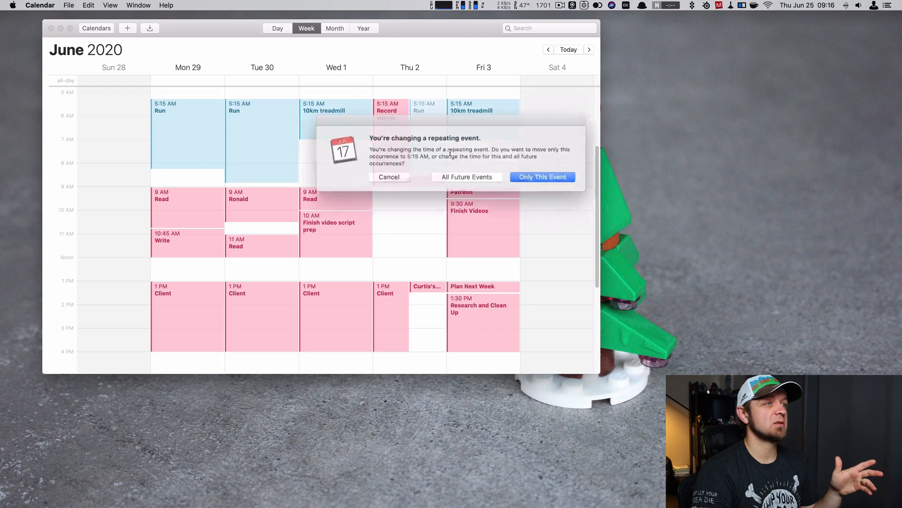
left_click(542, 177)
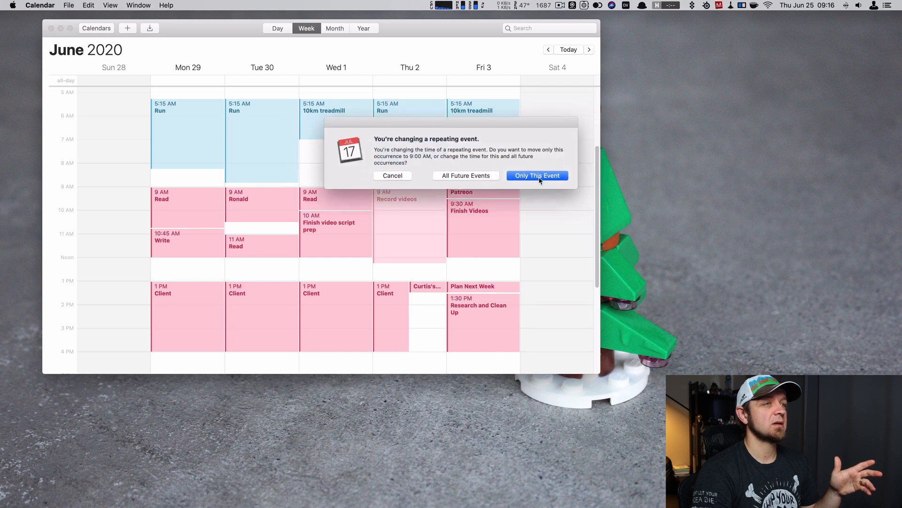
left_click(535, 176)
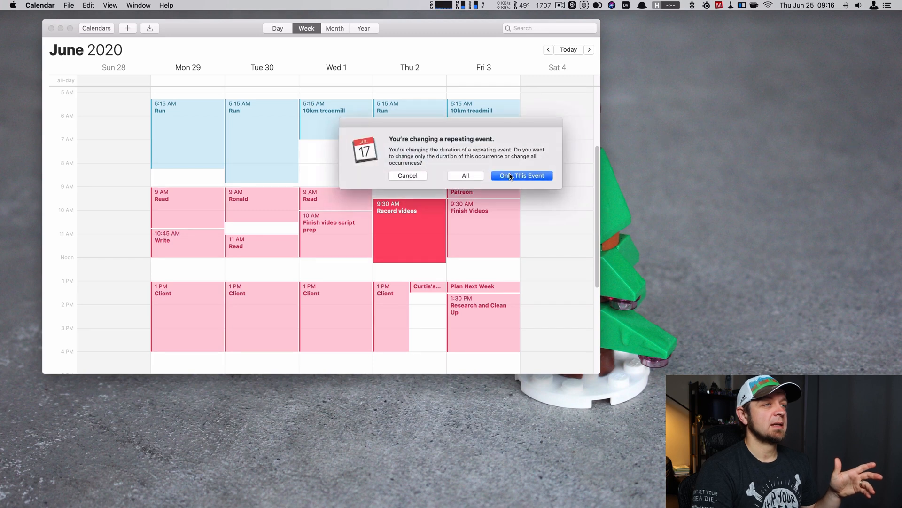
left_click(521, 176)
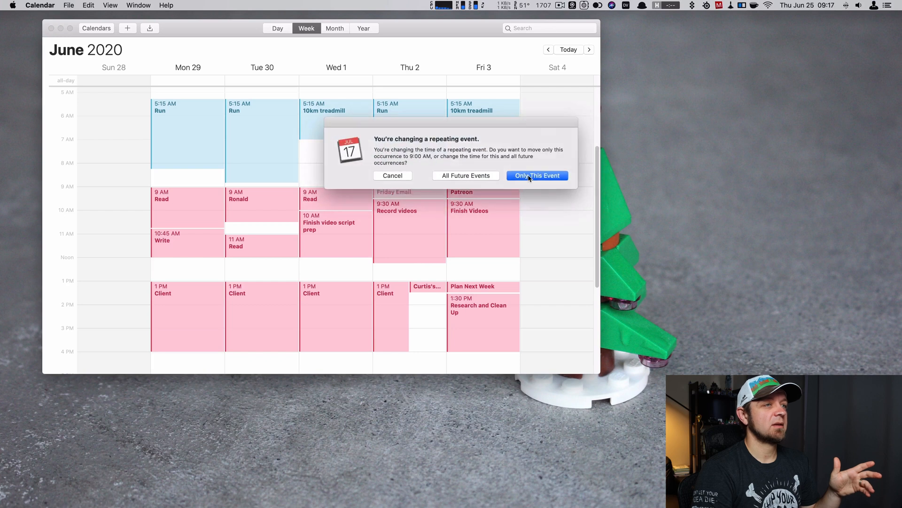
left_click(537, 176)
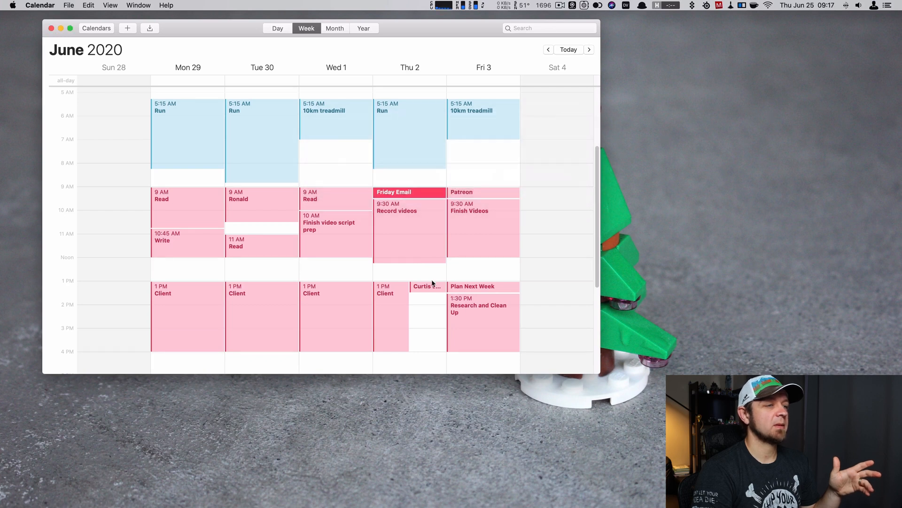
Resize Thursday's Client block to start at 1:30 PM for this occurrence, then switch to Sorted³.
left_click(426, 286)
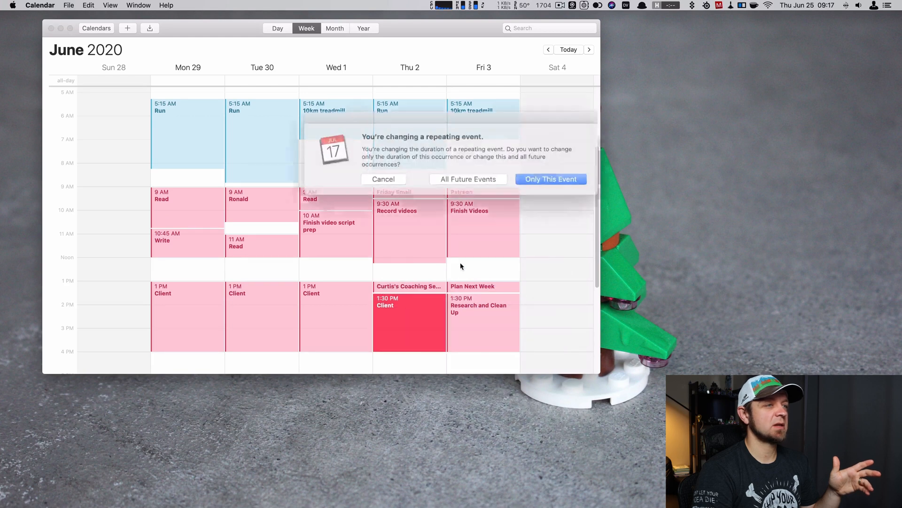
left_click(550, 179)
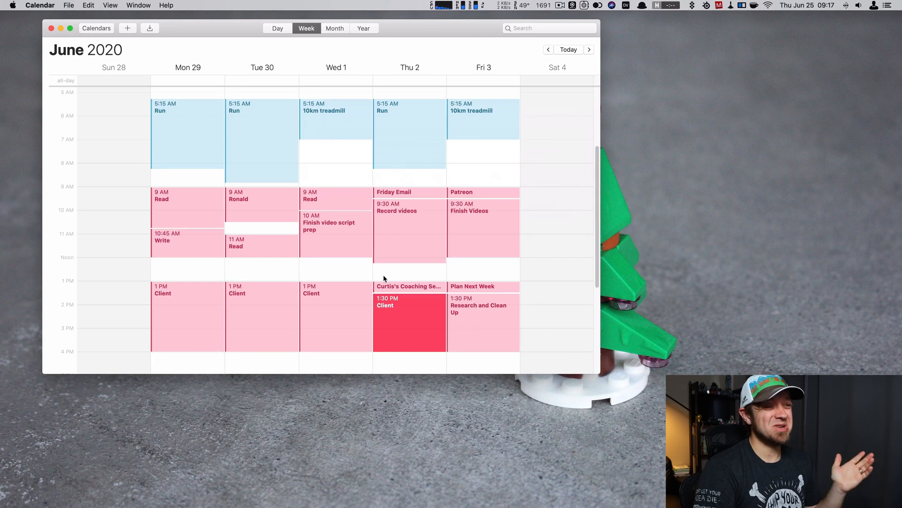
left_click(409, 225)
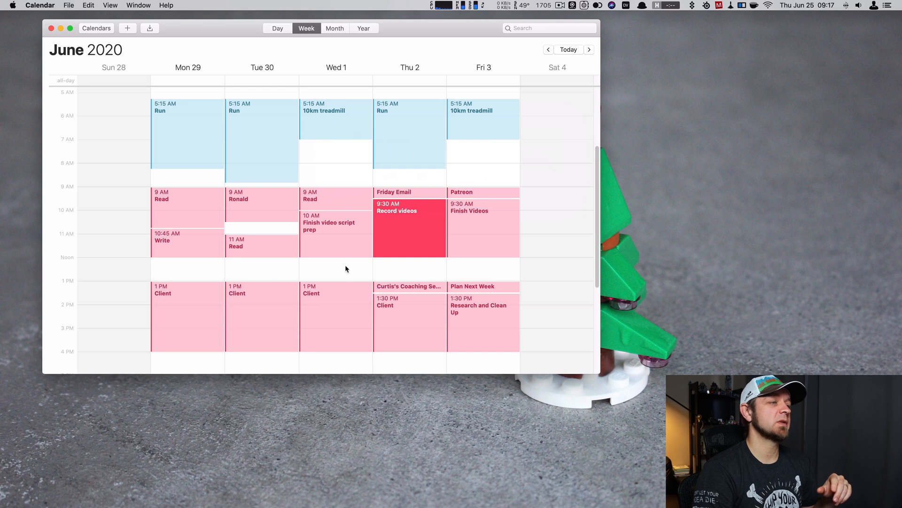
mouse_move(336, 253)
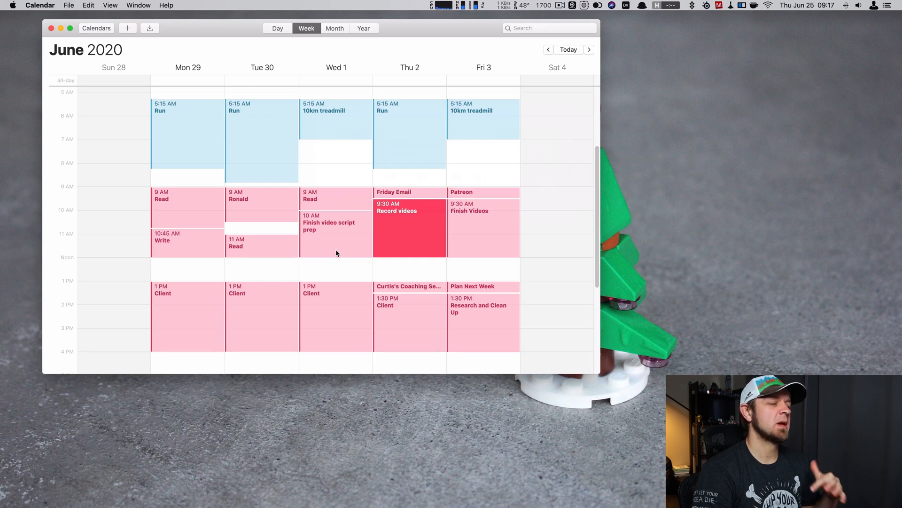
mouse_move(363, 255)
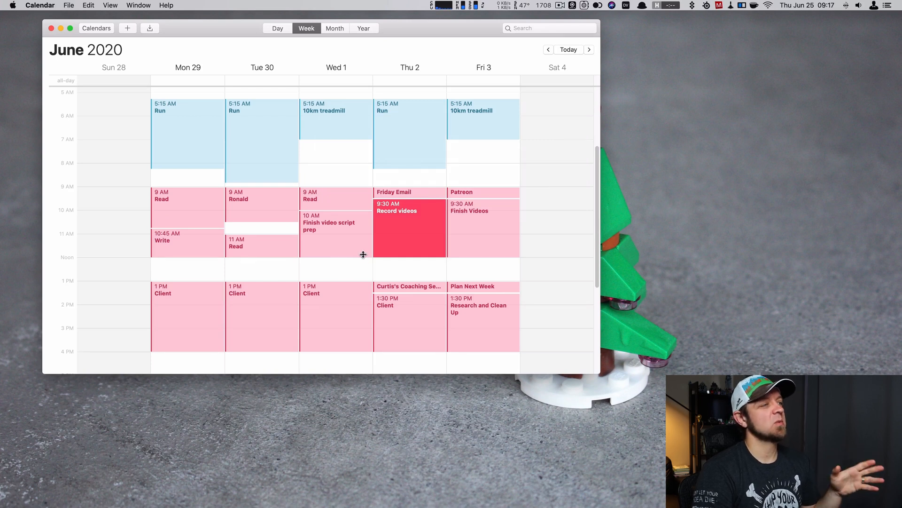
mouse_move(273, 308)
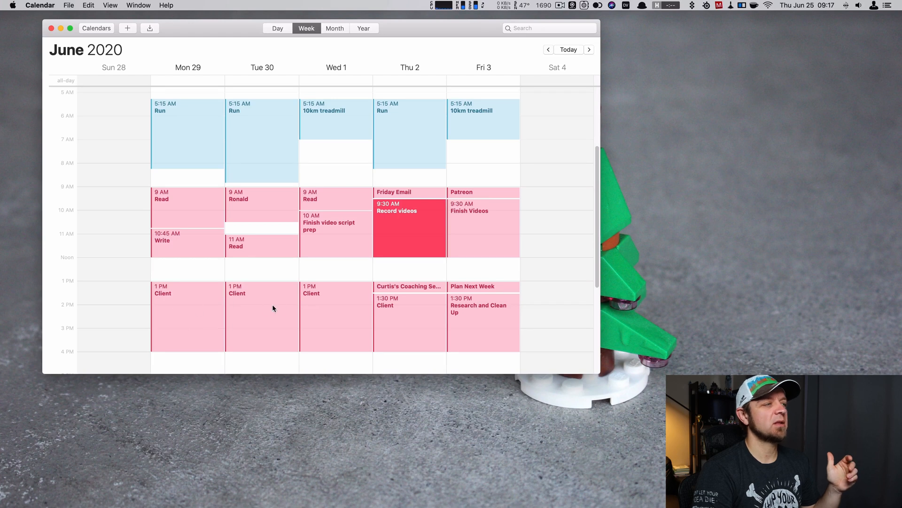
mouse_move(303, 308)
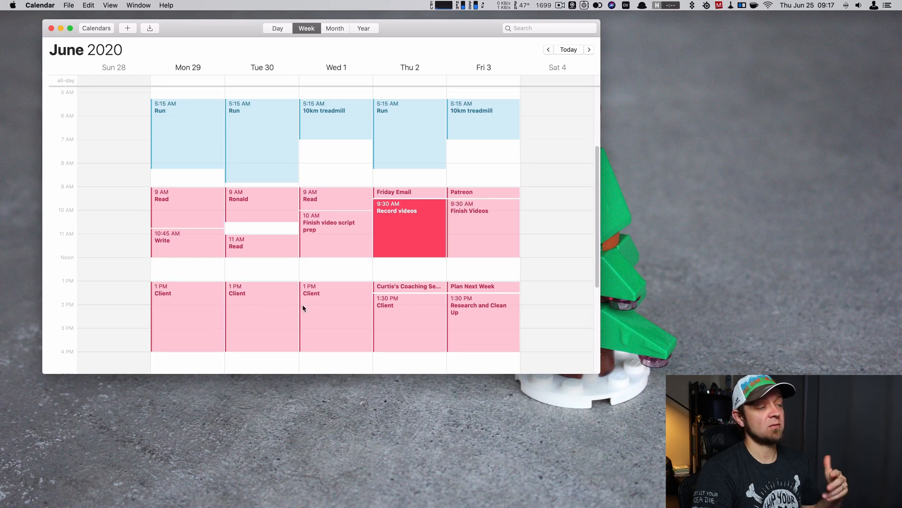
mouse_move(202, 323)
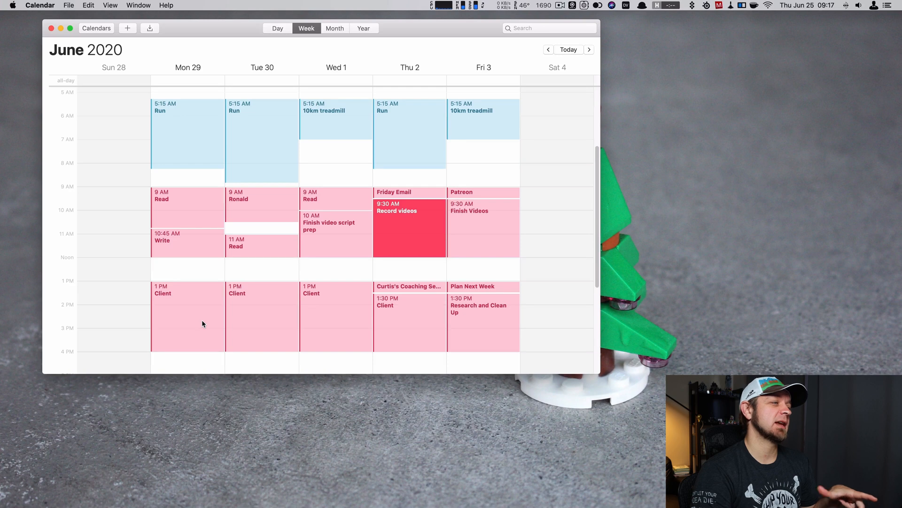
mouse_move(184, 68)
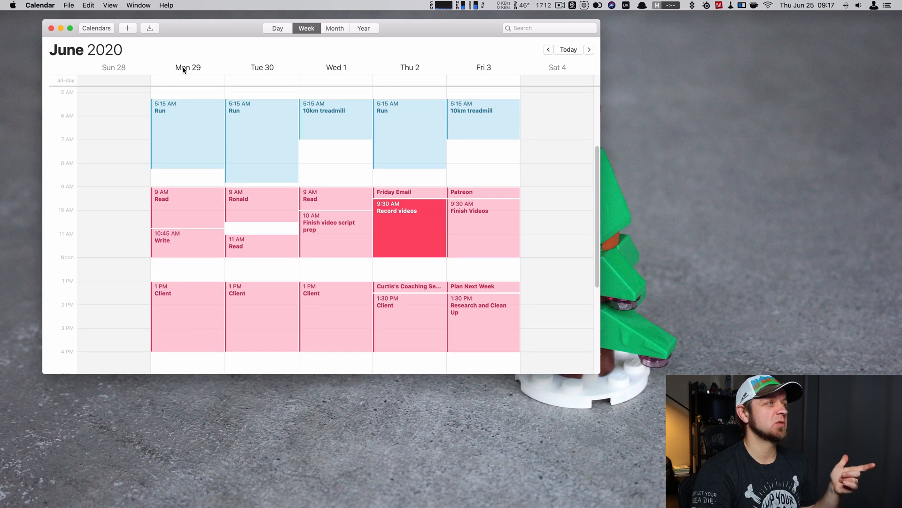
mouse_move(417, 275)
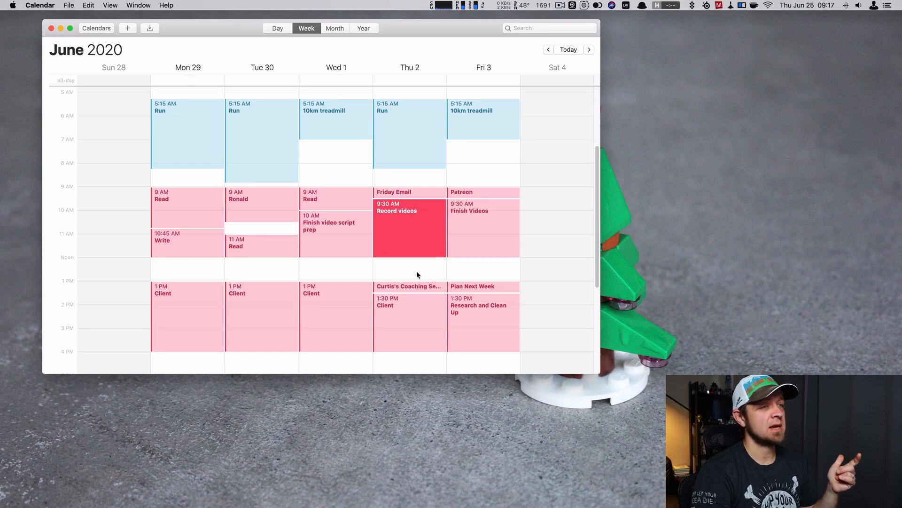
mouse_move(190, 348)
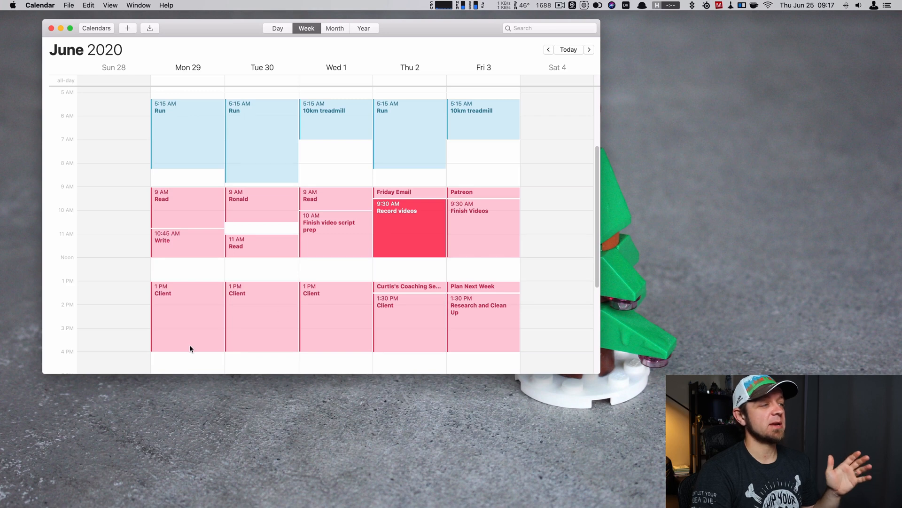
mouse_move(168, 301)
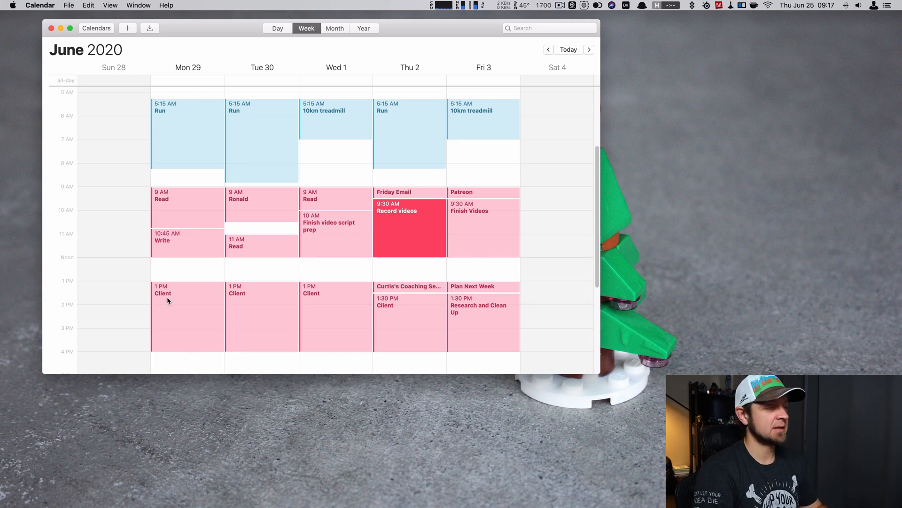
type("sor")
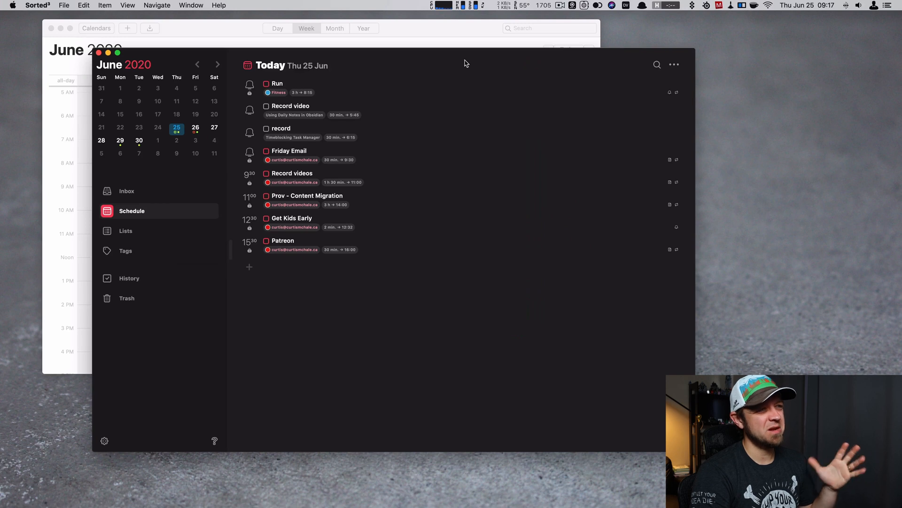
mouse_move(262, 88)
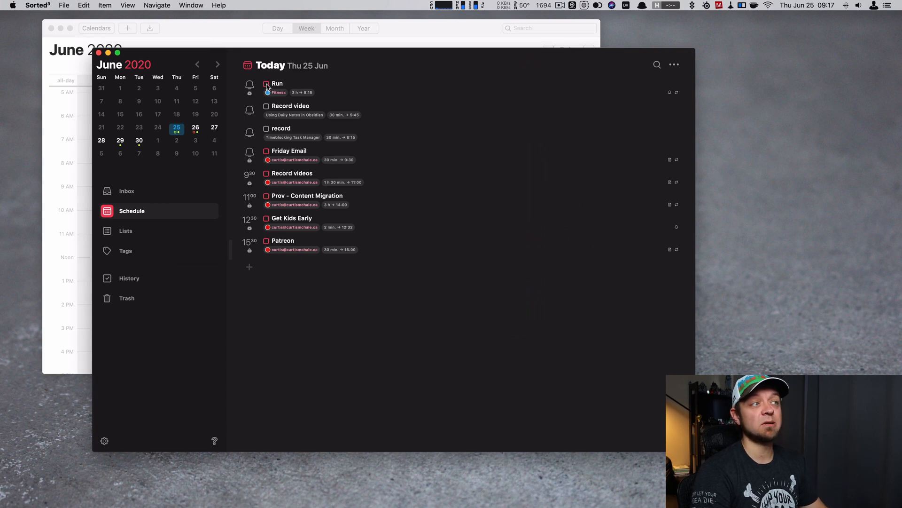
Check off today's Run, Record videos and Friday Email tasks in Sorted³.
left_click(266, 84)
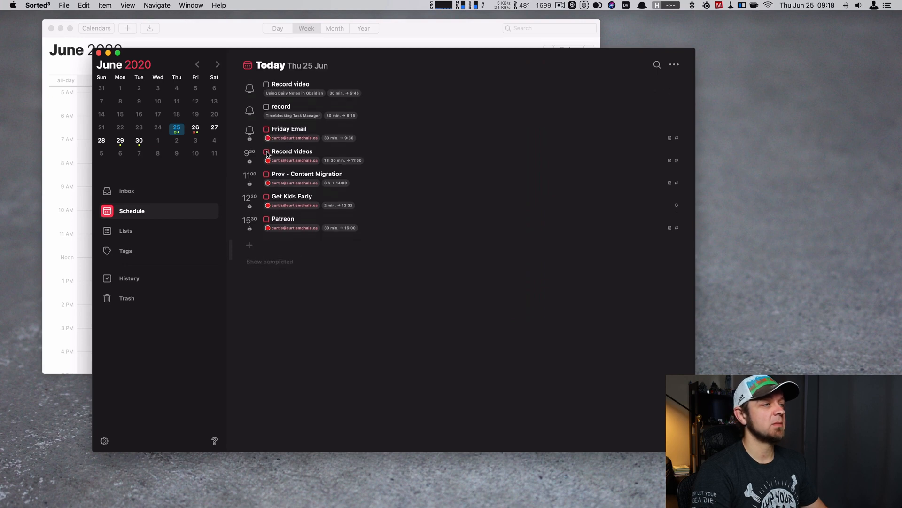
left_click(266, 151)
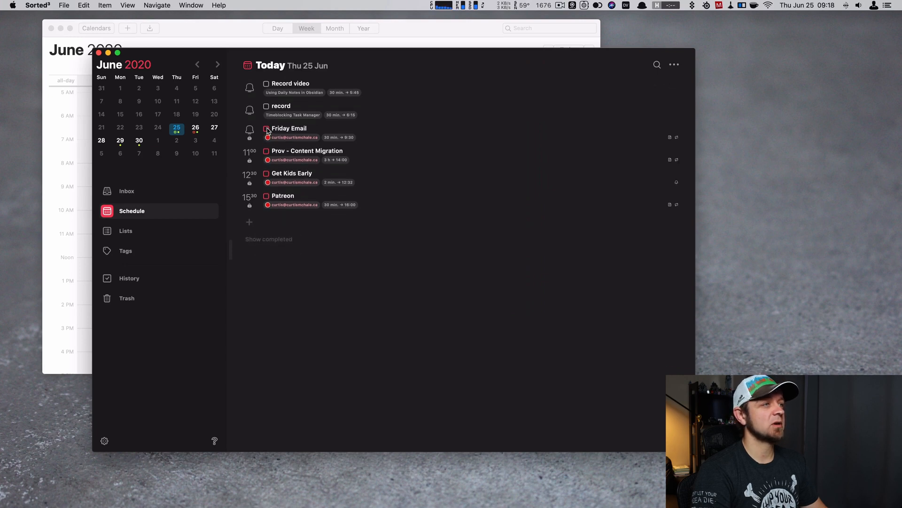
left_click(266, 128)
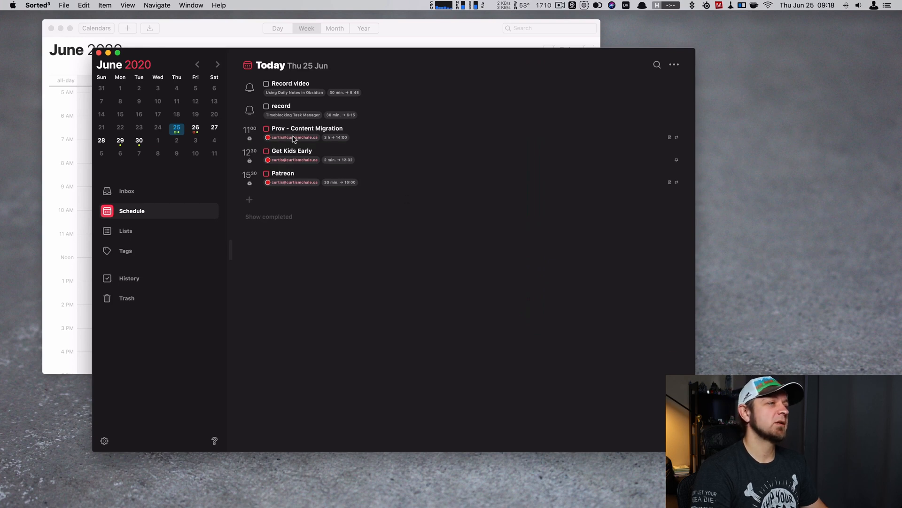
mouse_move(279, 176)
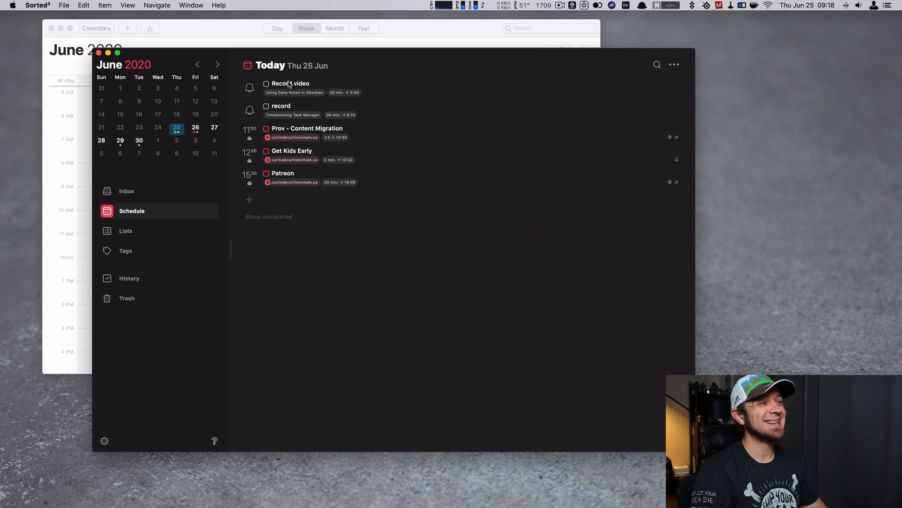
mouse_move(278, 171)
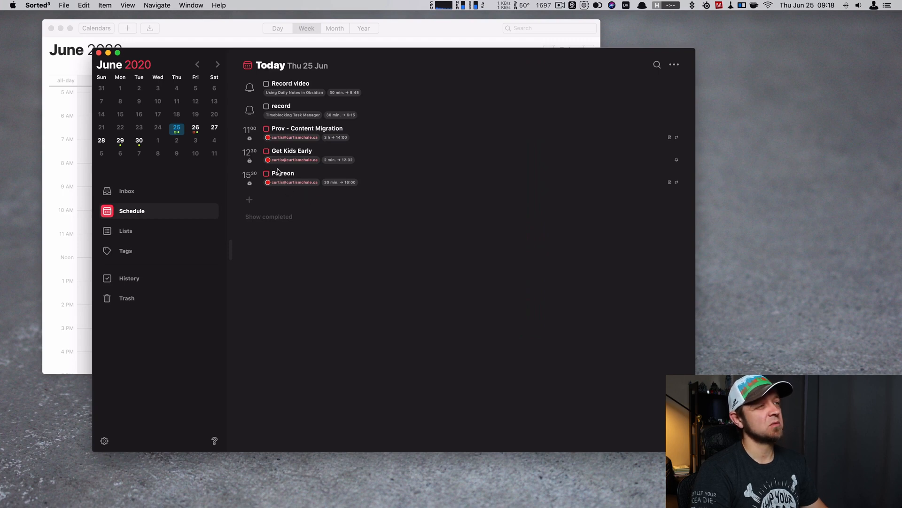
mouse_move(279, 157)
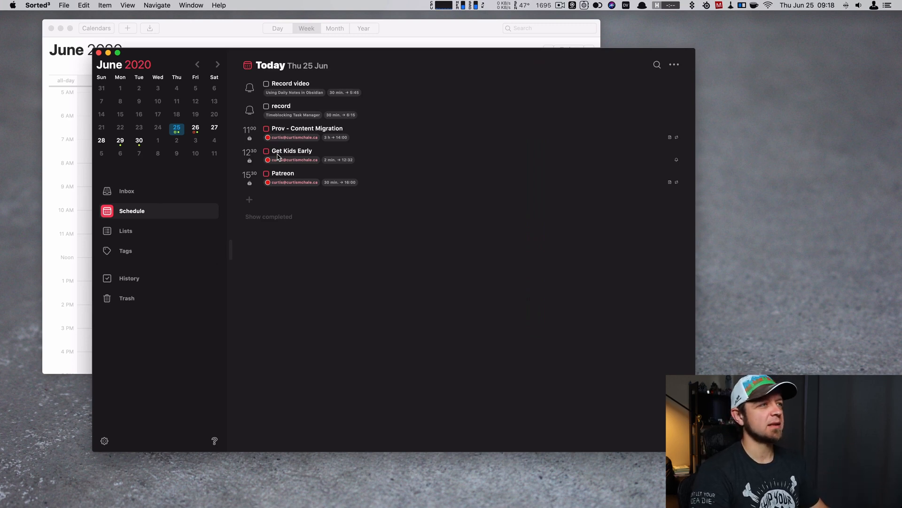
mouse_move(275, 144)
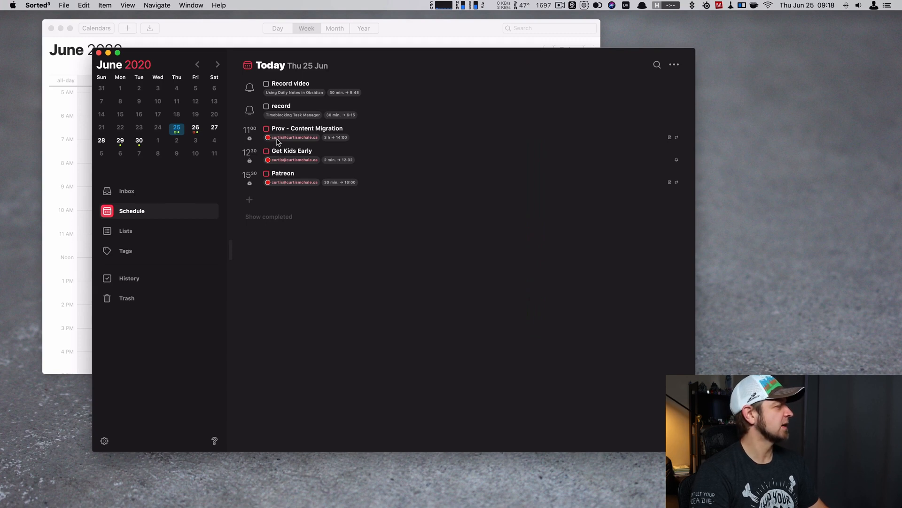
mouse_move(425, 197)
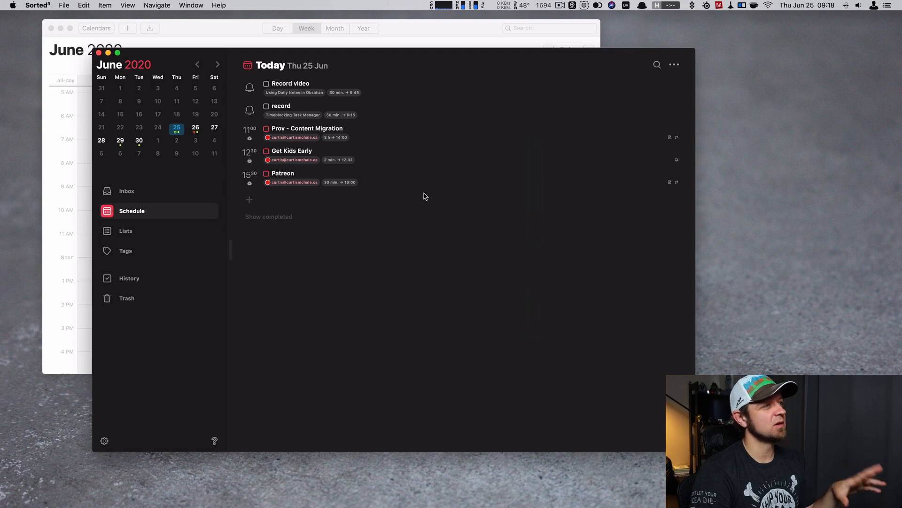
mouse_move(467, 69)
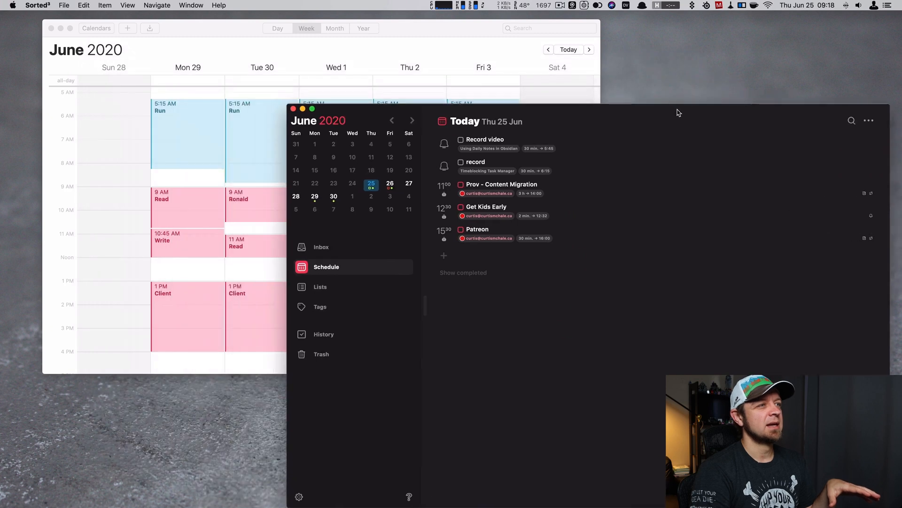
mouse_move(415, 39)
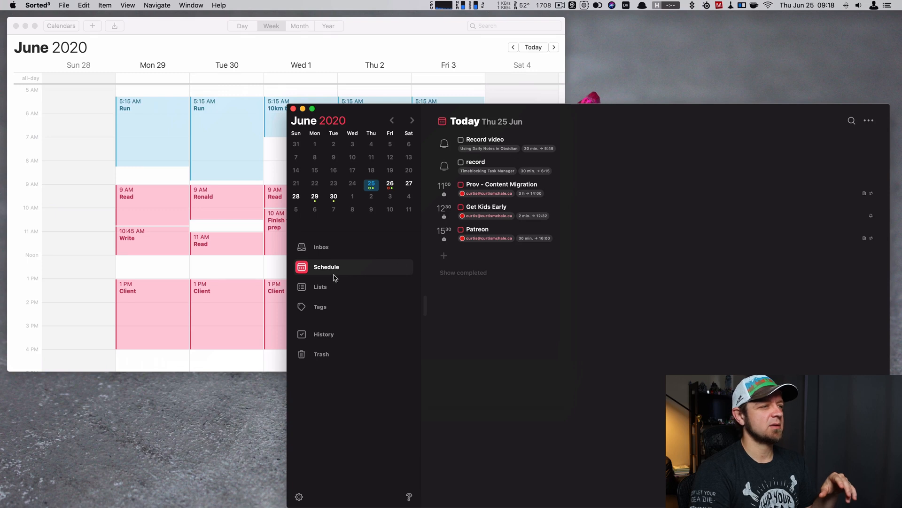
Show Sorted³'s Lists overview with the Content projects beside the calendar, then bring up Setapp.
left_click(320, 287)
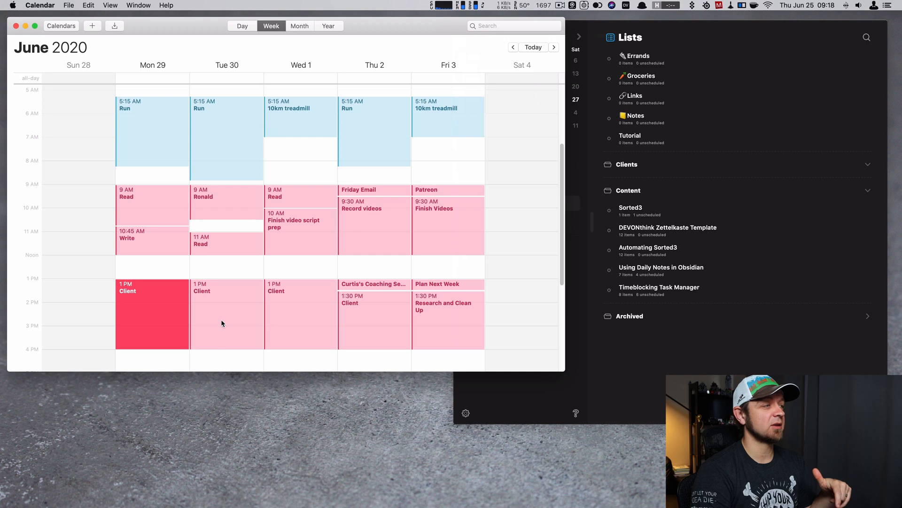
mouse_move(168, 320)
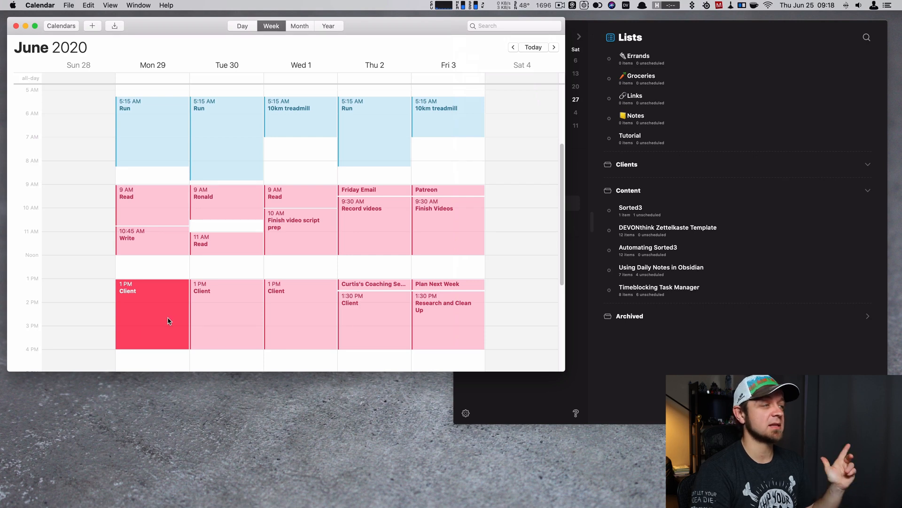
mouse_move(519, 305)
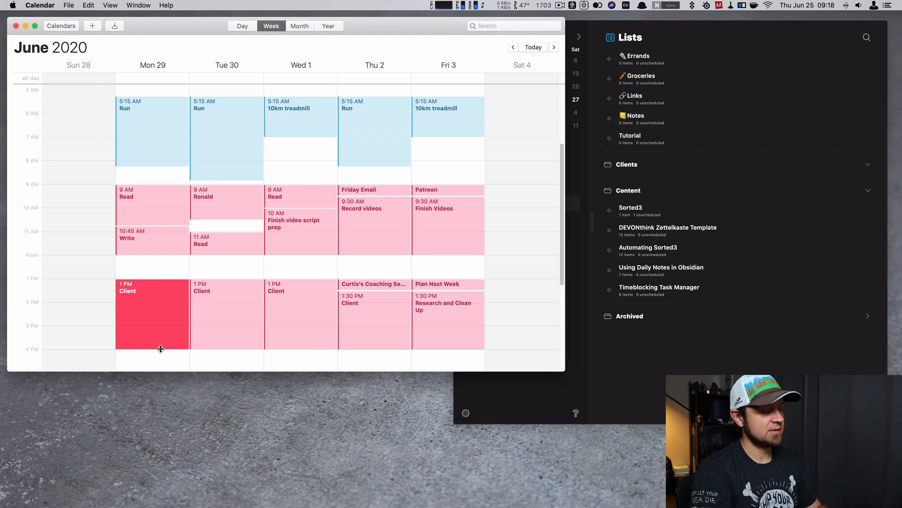
type("pag")
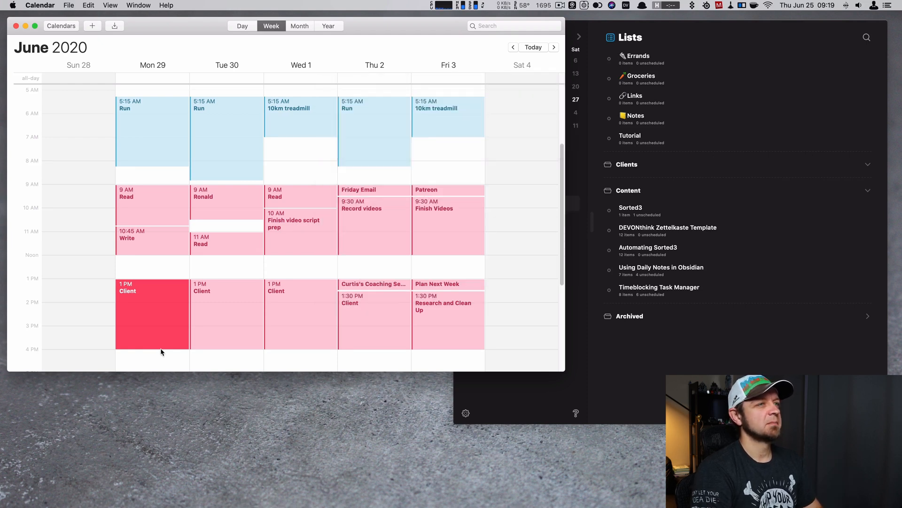
type("set")
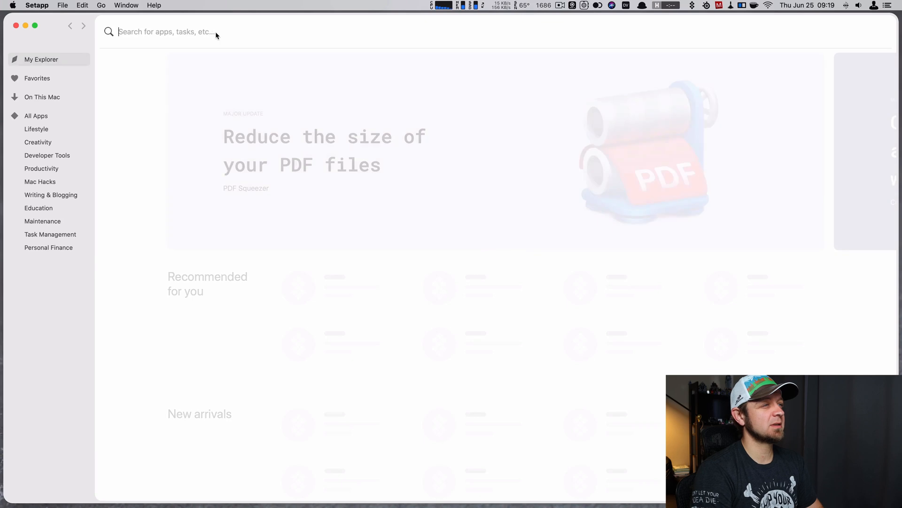
Search Setapp for 'pag', launch Pagico and accept installing its backend component.
type("pag")
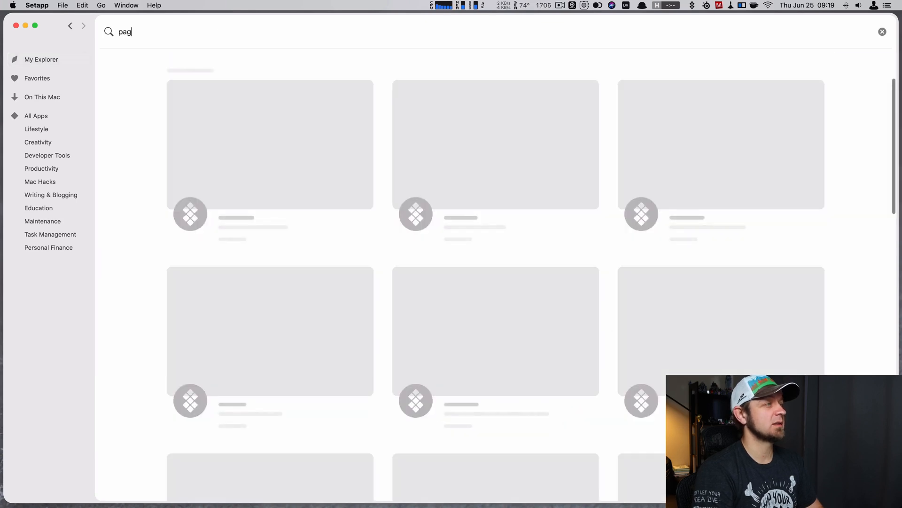
left_click(232, 239)
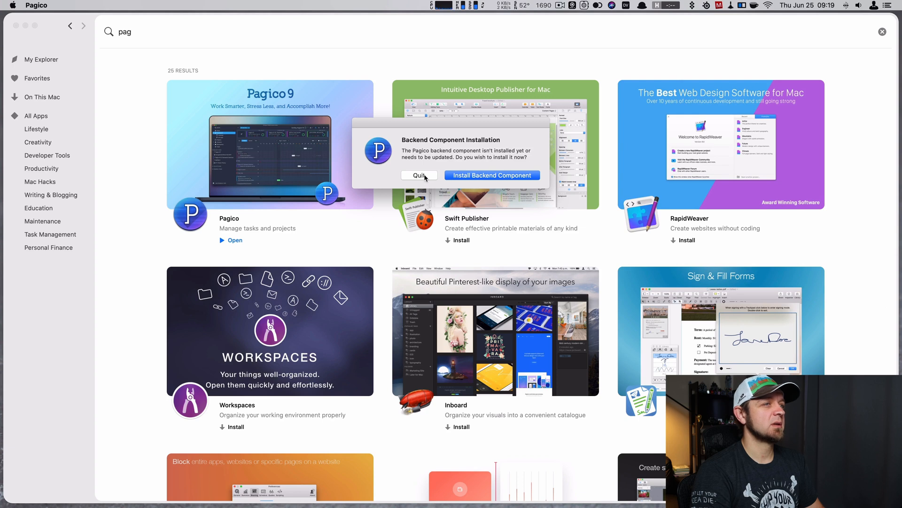
left_click(418, 175)
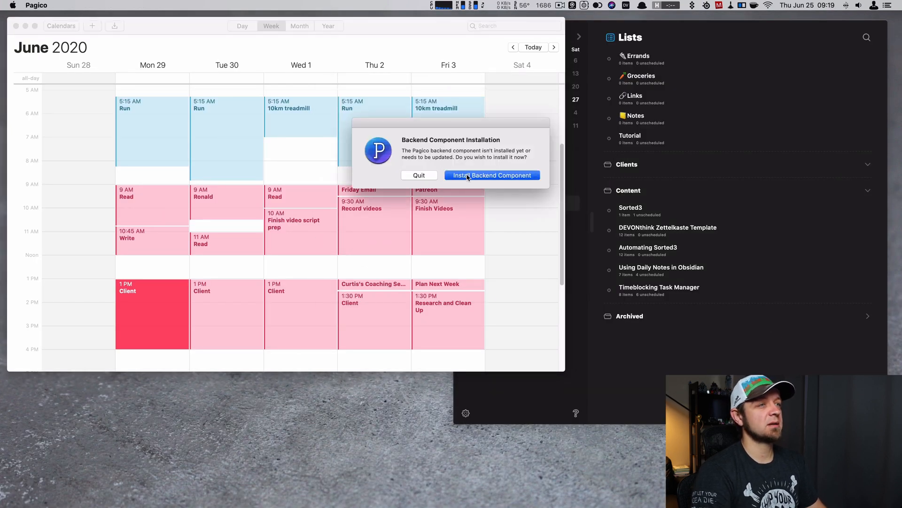
left_click(492, 175)
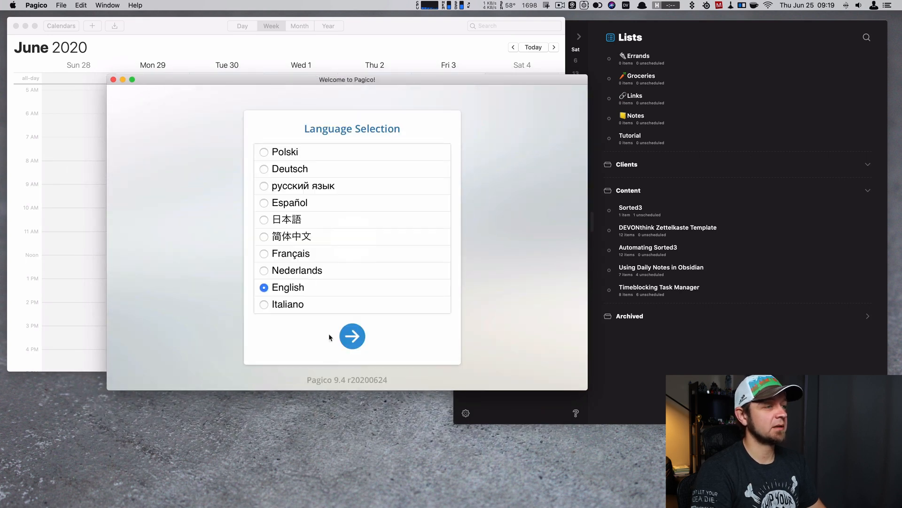
Finish Pagico setup with English, the curtis@ sync account email, and activation completed.
left_click(351, 337)
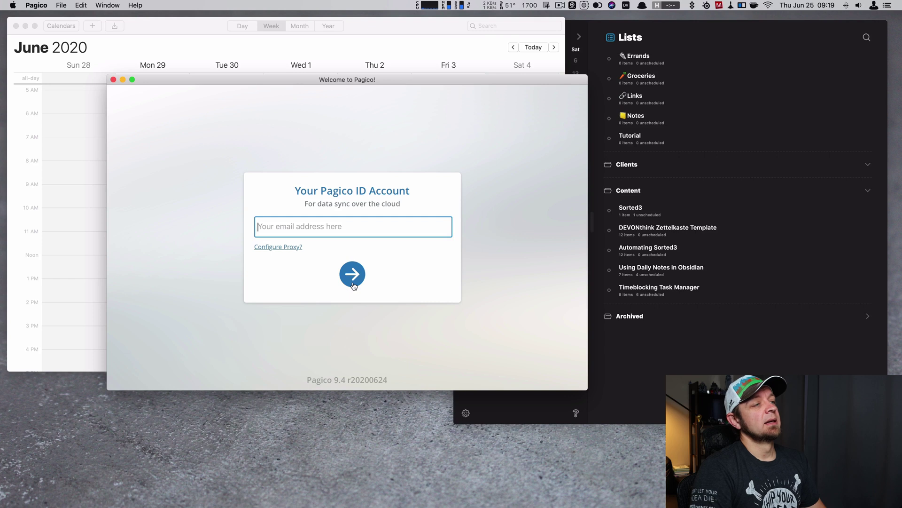
type("curtis@")
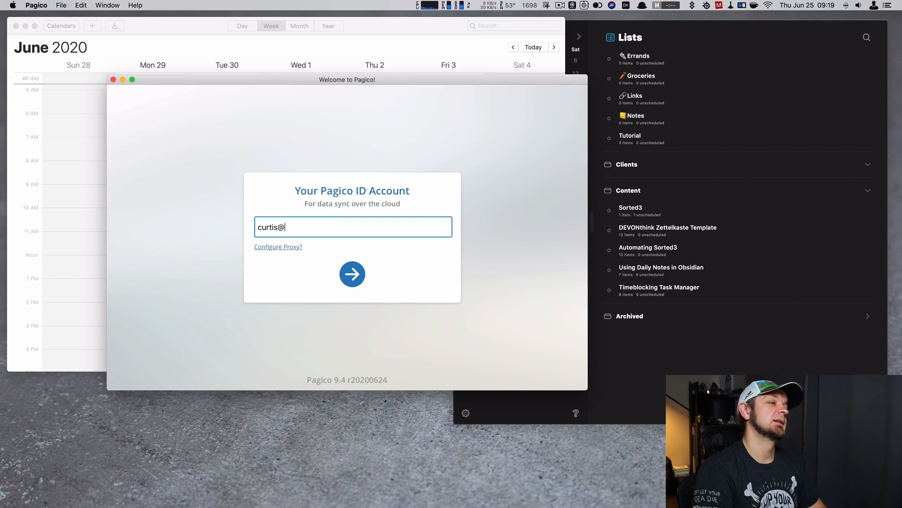
left_click(351, 273)
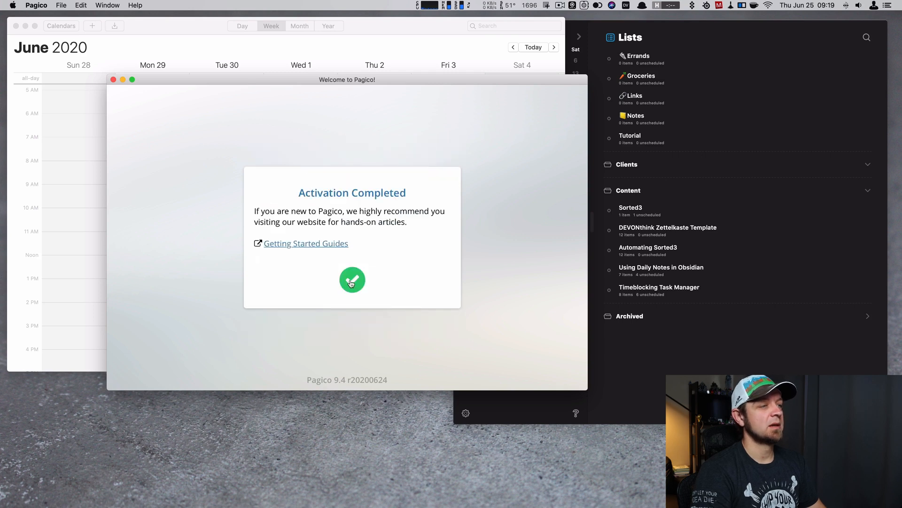
left_click(351, 280)
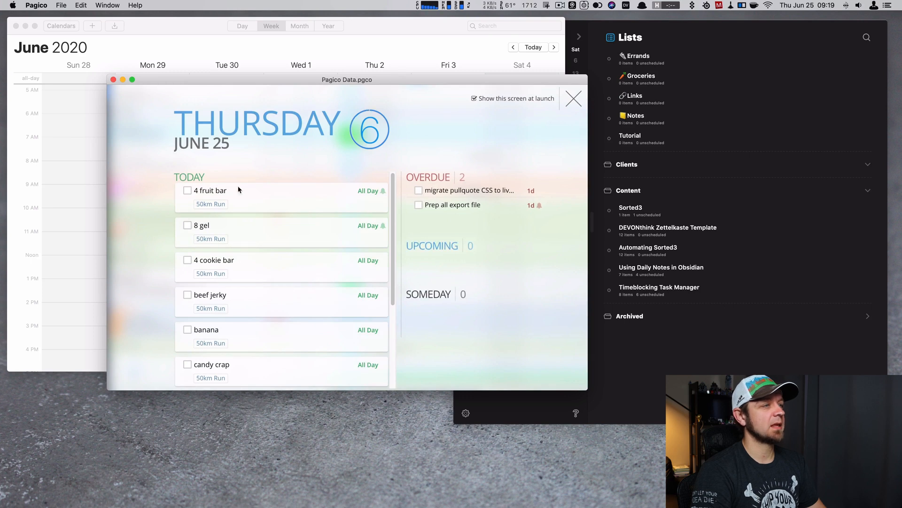
Review the overdue tasks and move Prep all export file into today's Optional Items.
scroll("down", 3)
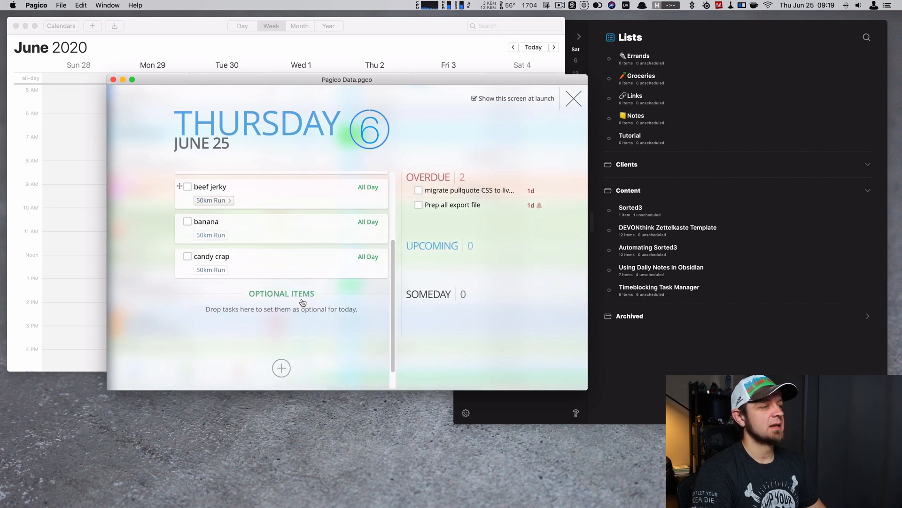
scroll("up", 3)
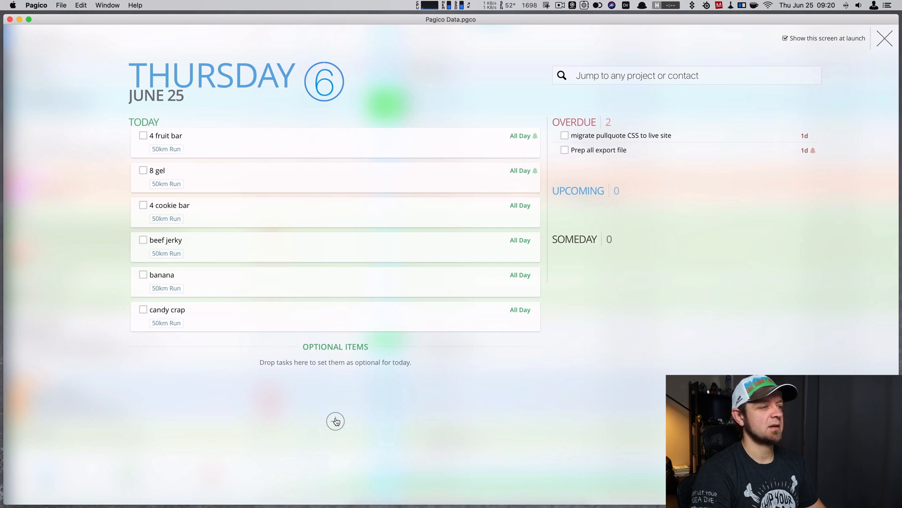
mouse_move(552, 214)
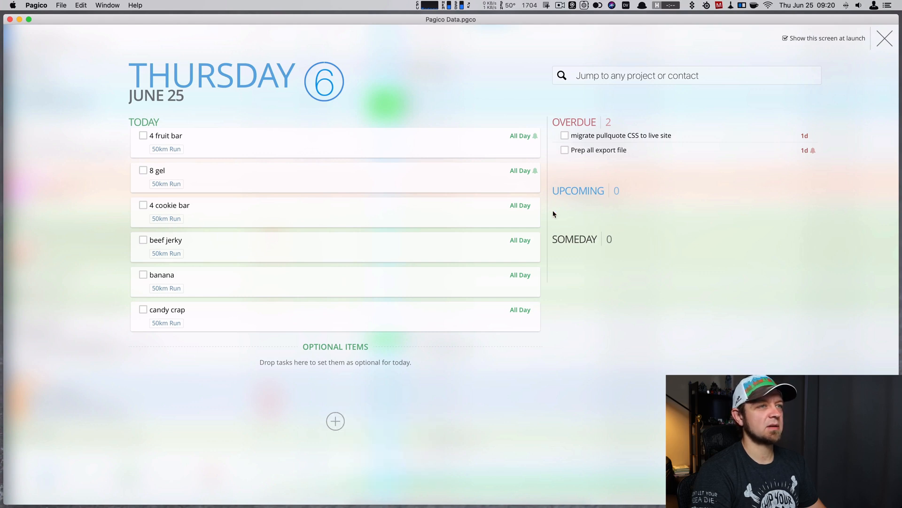
left_click(599, 149)
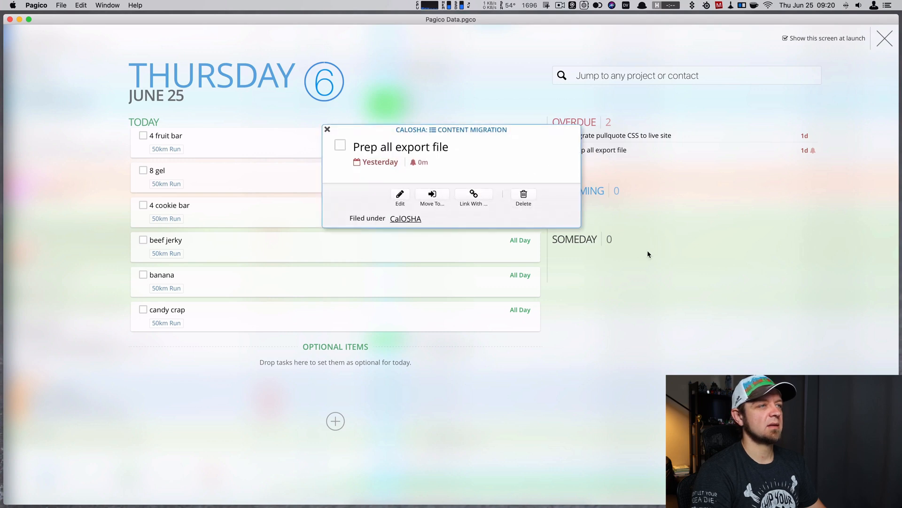
left_click(327, 129)
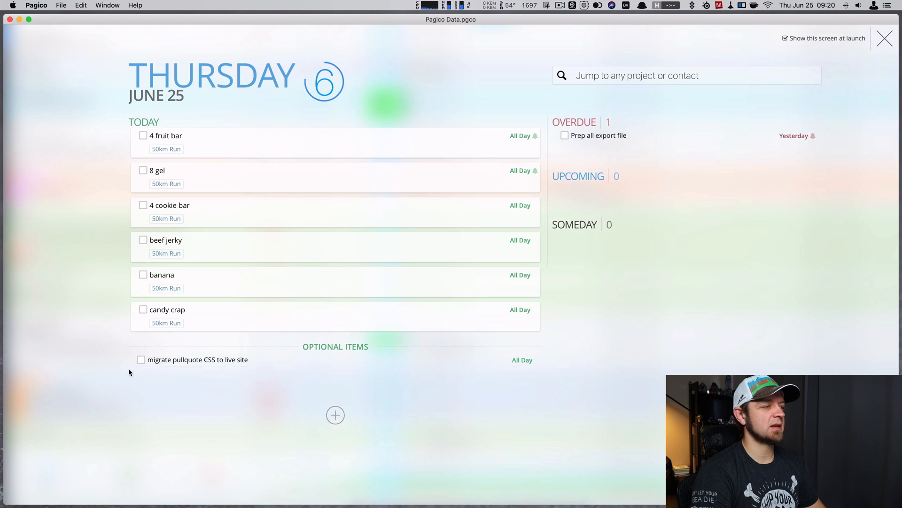
Mark 'migrate pullquote CSS to live site' done and close the Today overview.
left_click(140, 359)
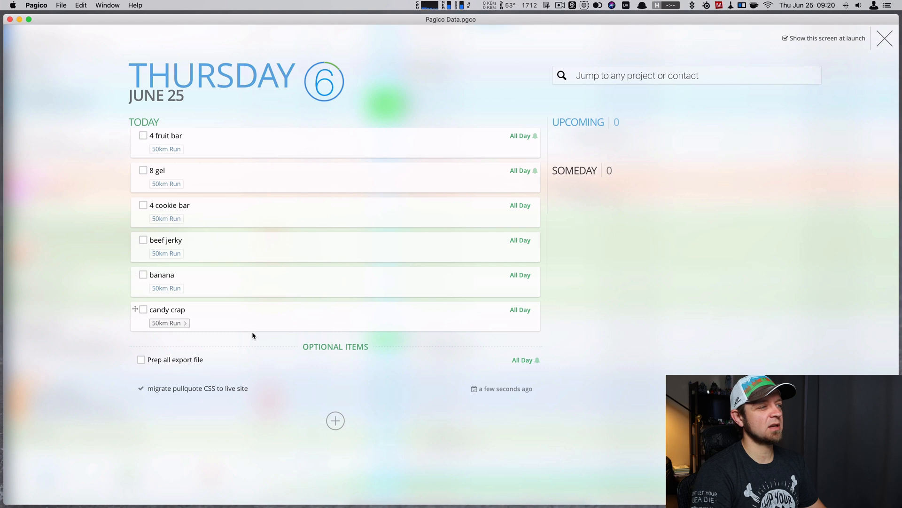
mouse_move(389, 130)
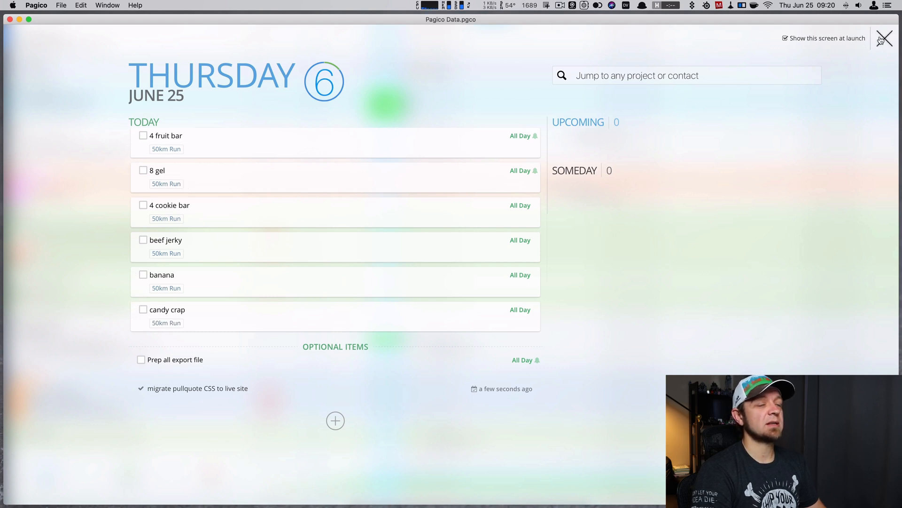
left_click(884, 37)
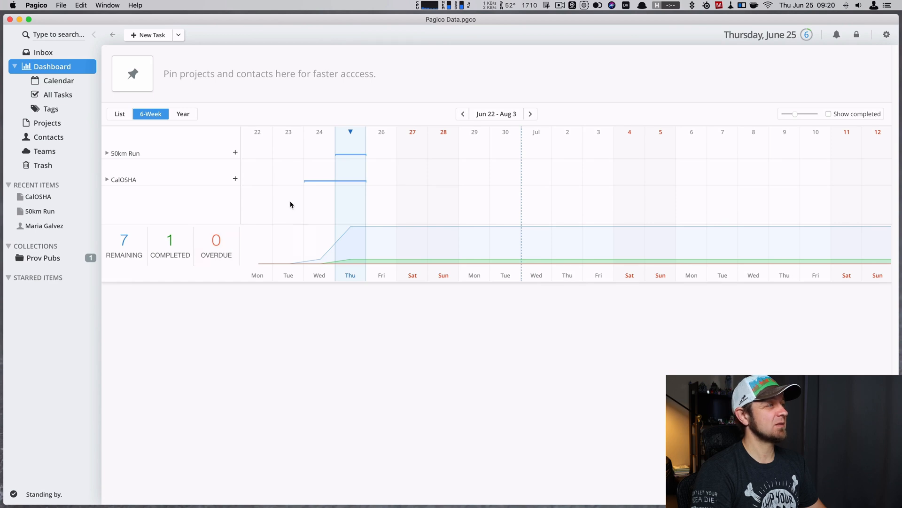
Browse Pagico's monthly task calendar, the Projects list and the Prov Pubs smart collection.
left_click(59, 81)
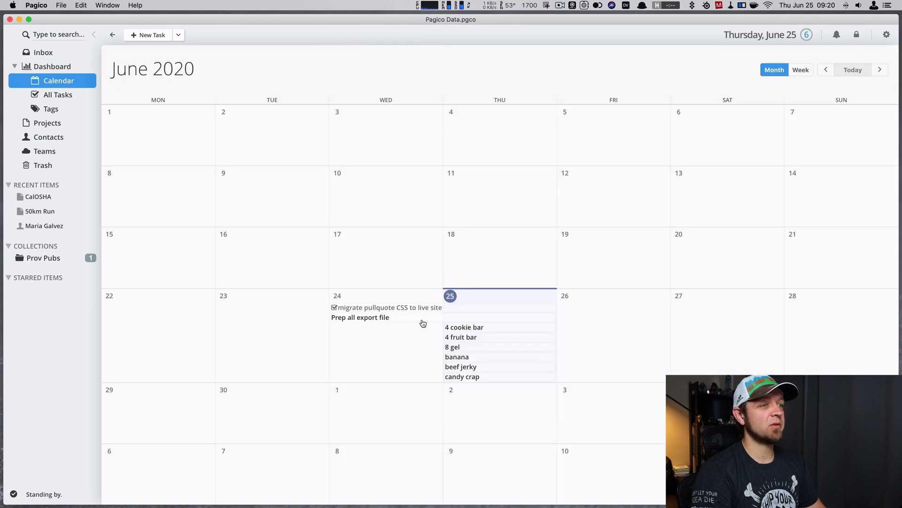
mouse_move(516, 345)
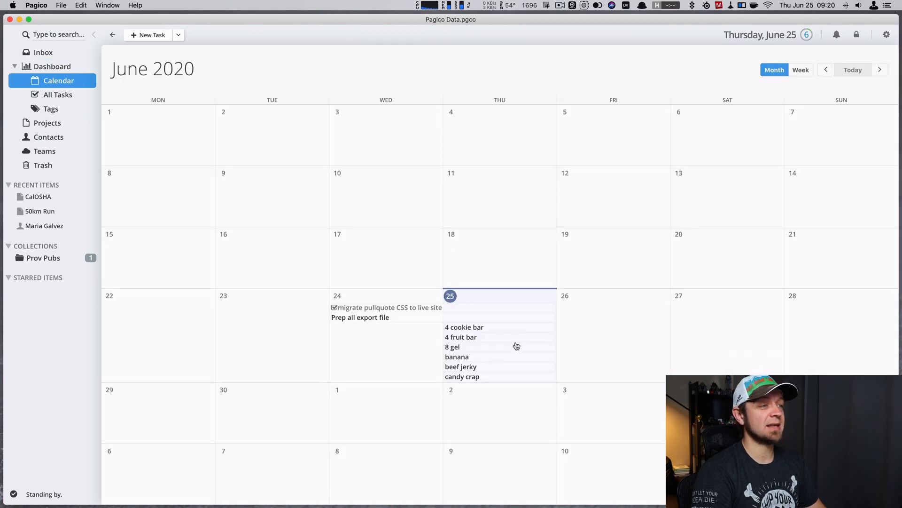
mouse_move(35, 109)
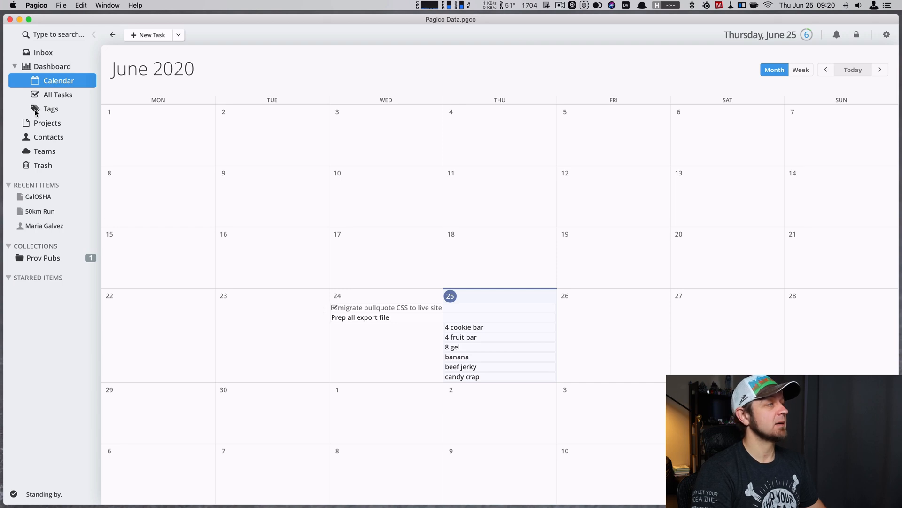
left_click(47, 122)
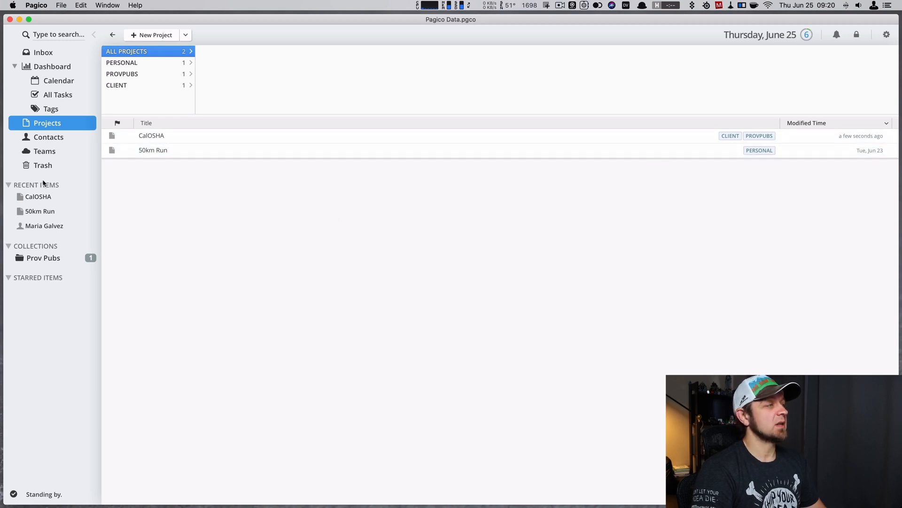
left_click(43, 258)
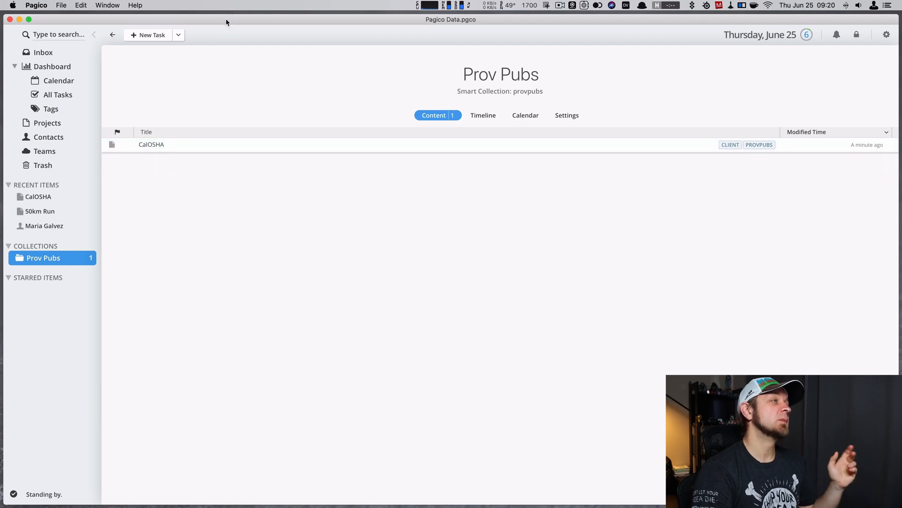
mouse_move(58, 80)
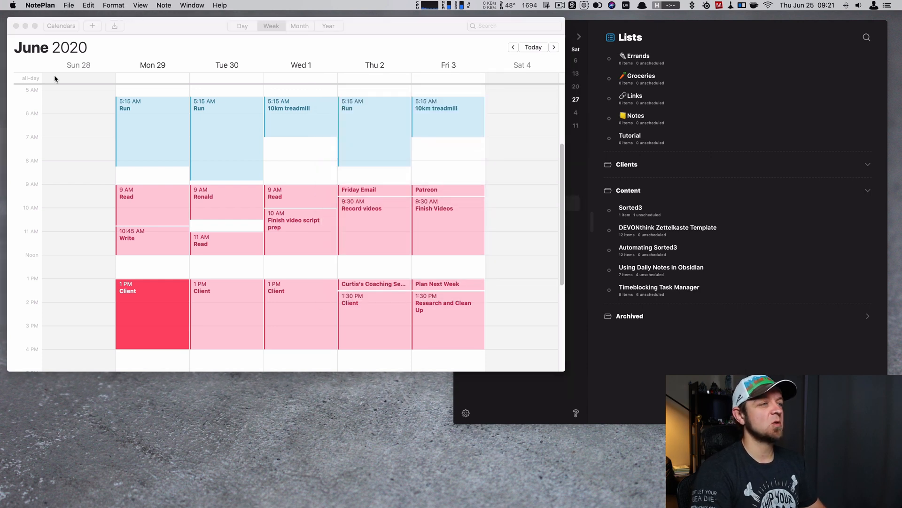
Show today's June 25 note beside the June 2020 calendar and mark Write Friday Email and read as done.
left_click(299, 25)
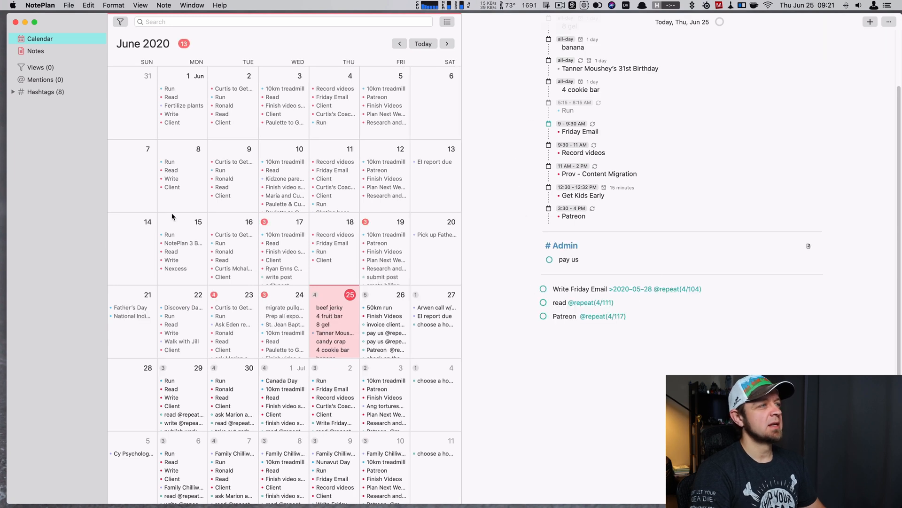
mouse_move(516, 23)
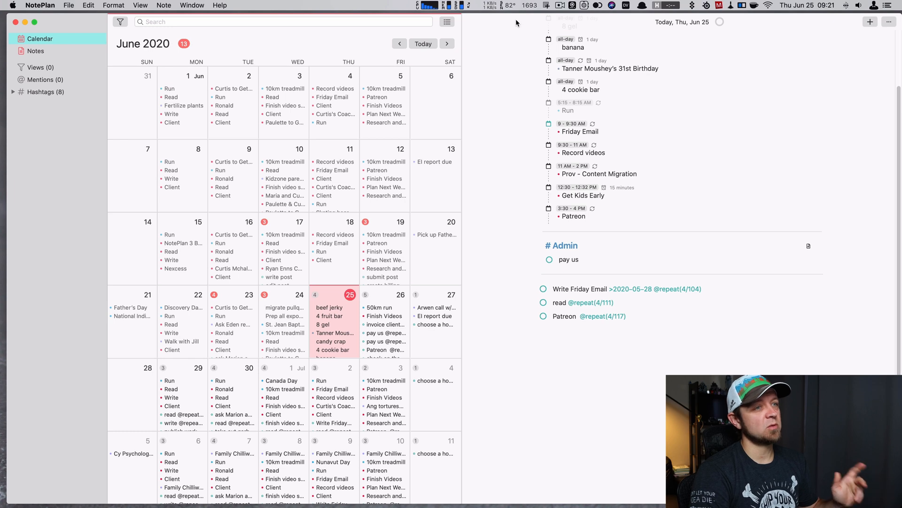
left_click(549, 259)
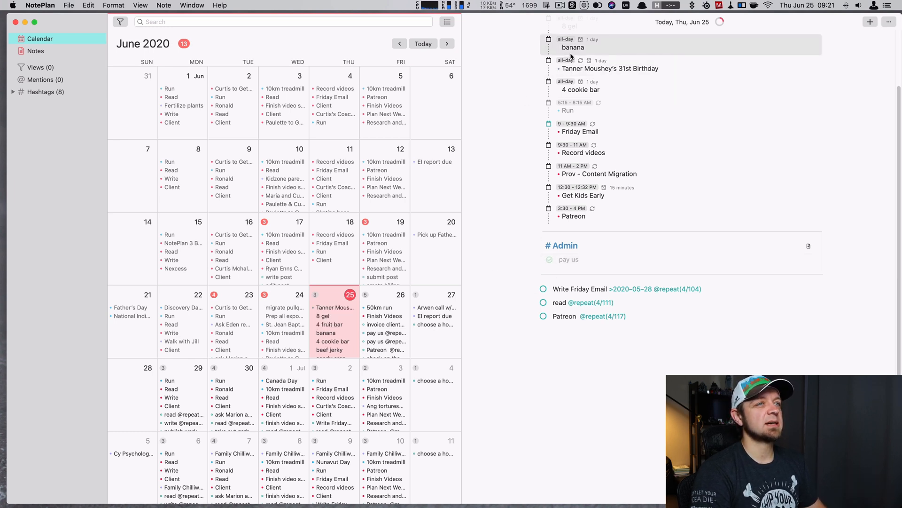
mouse_move(610, 68)
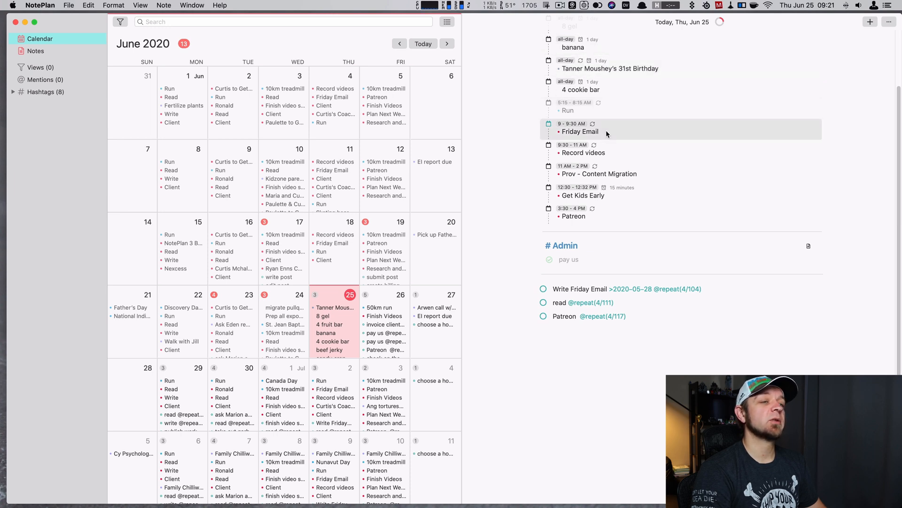
left_click(542, 289)
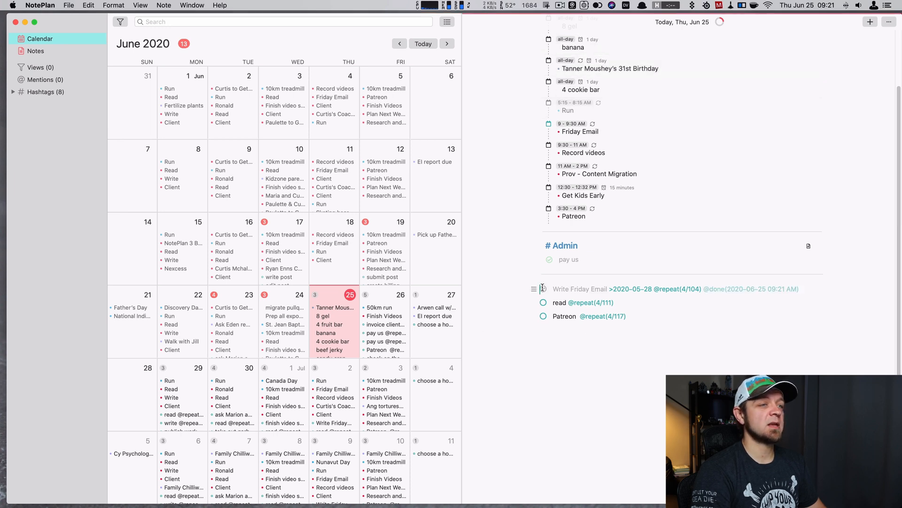
left_click(543, 288)
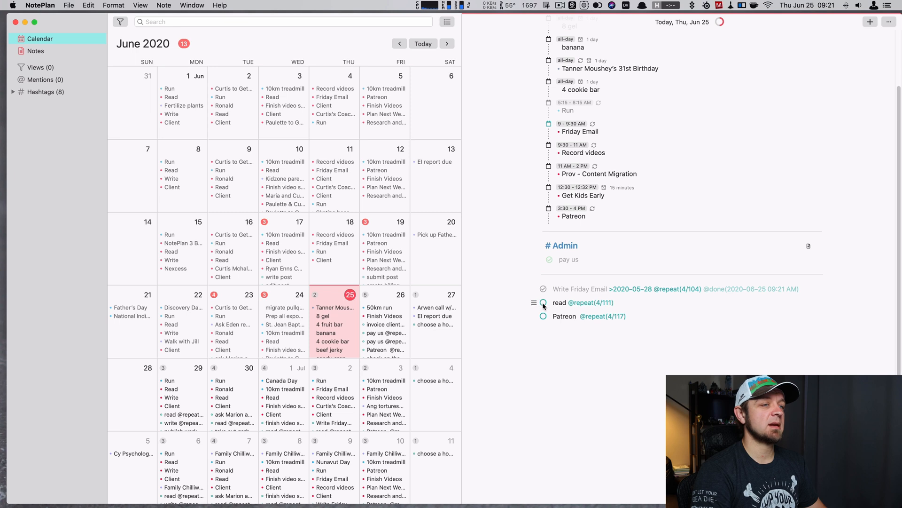
left_click(542, 302)
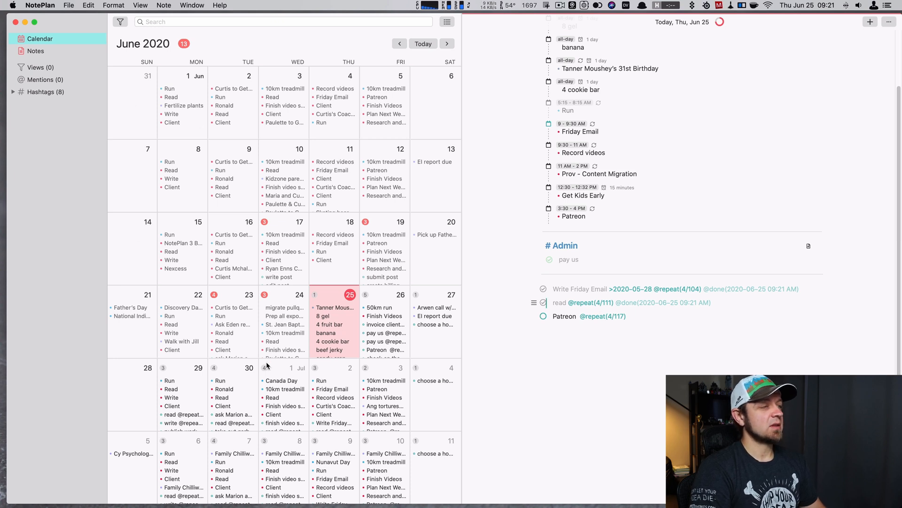
mouse_move(425, 104)
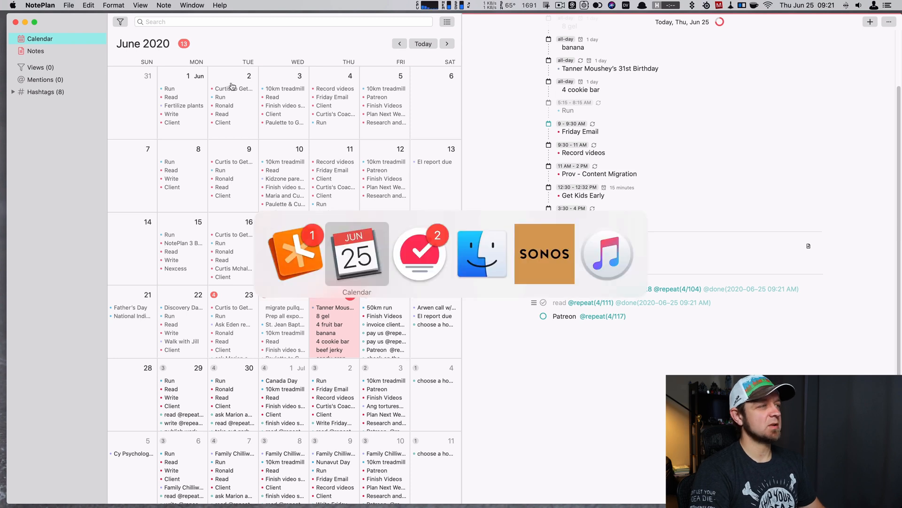
Select Friday June 26 in the month grid and tick off the Packt community and pay us tasks.
left_click(357, 253)
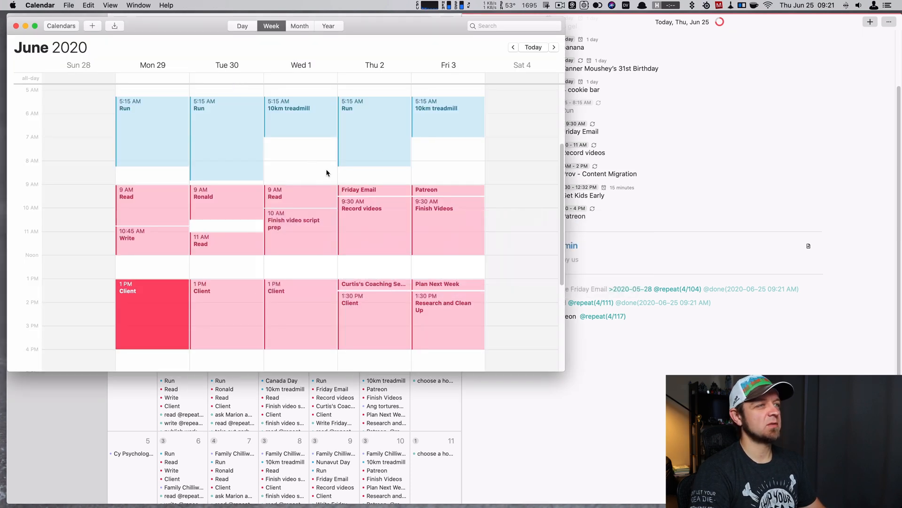
mouse_move(504, 238)
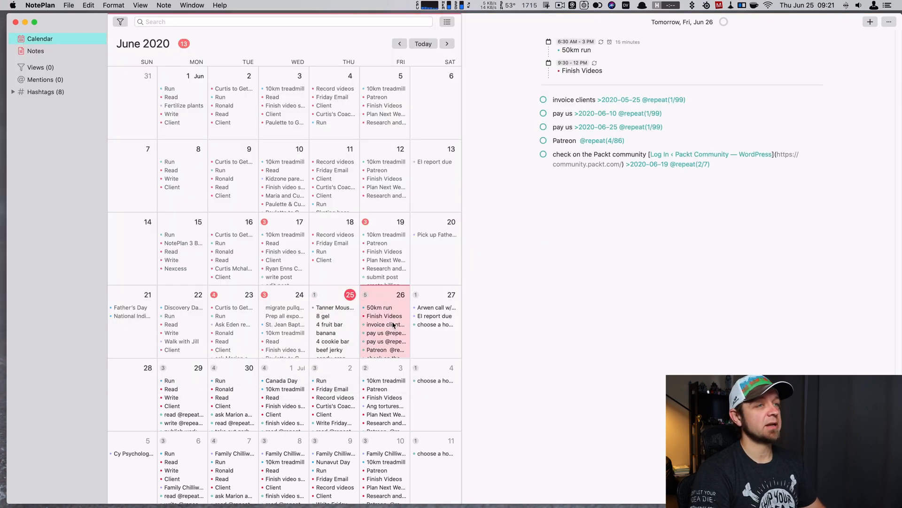
mouse_move(542, 153)
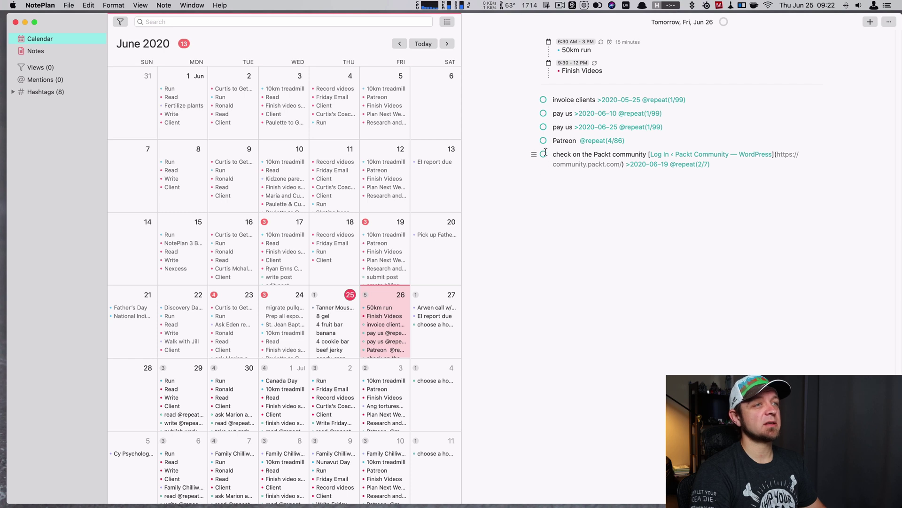
left_click(543, 140)
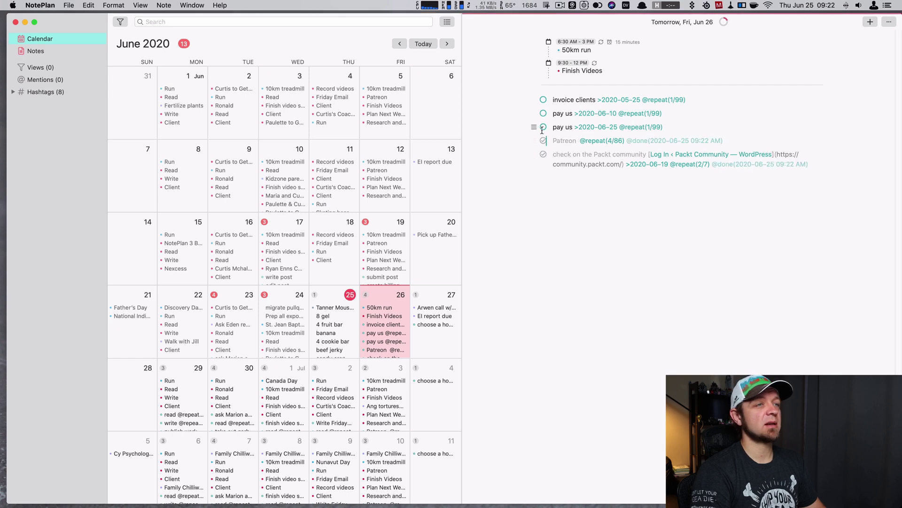
left_click(542, 113)
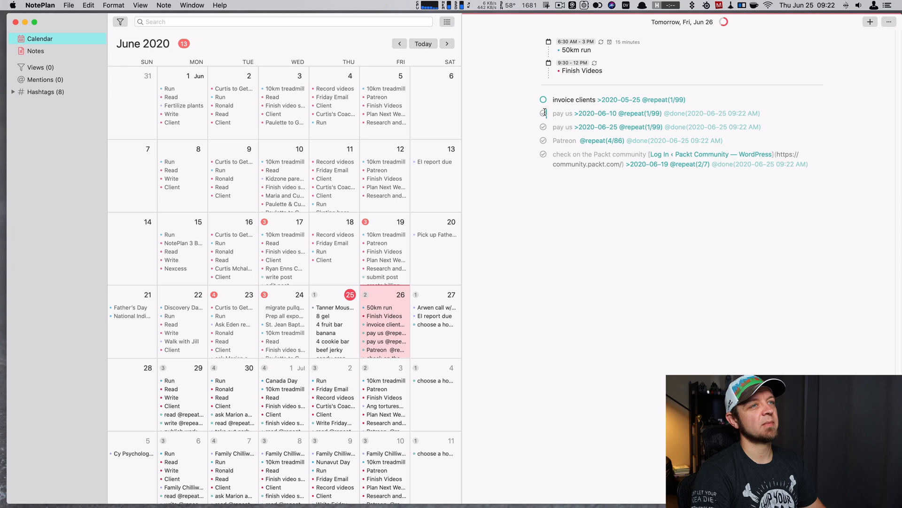
mouse_move(675, 105)
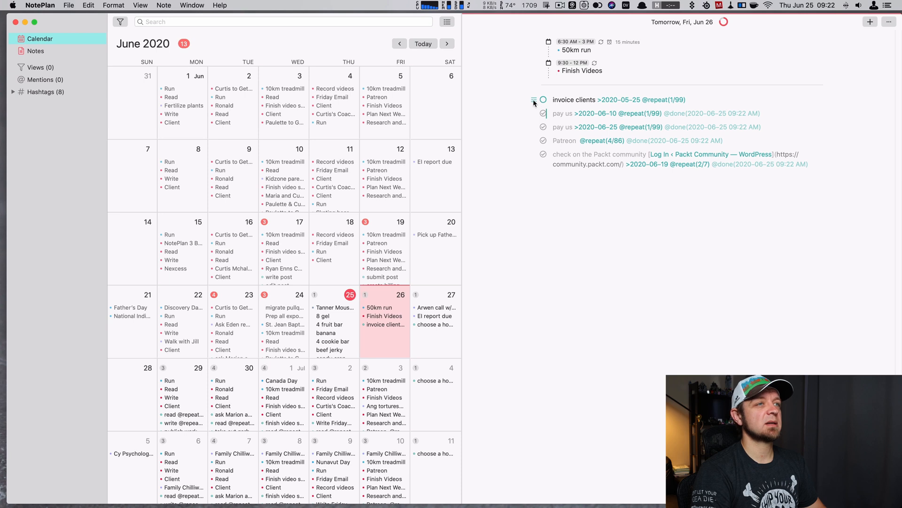
Move the invoice clients task to Monday June 29 via its Schedule popover.
left_click(534, 99)
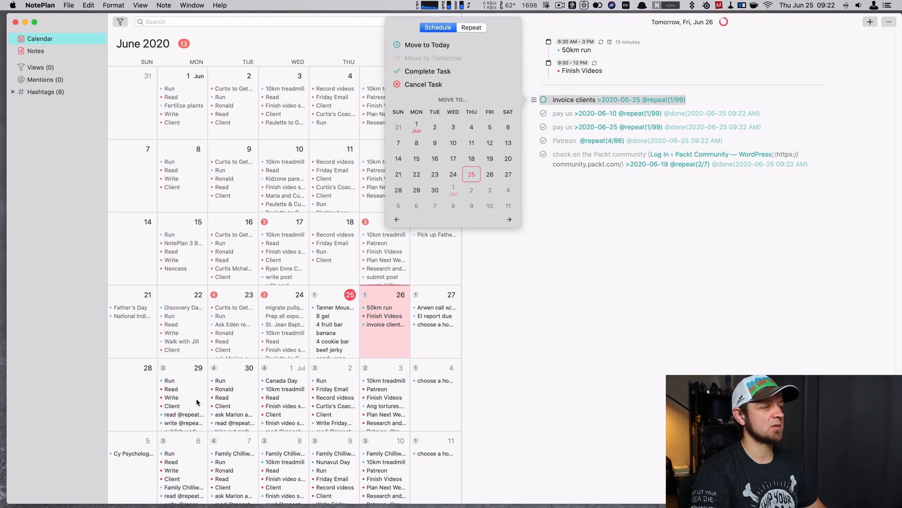
mouse_move(417, 190)
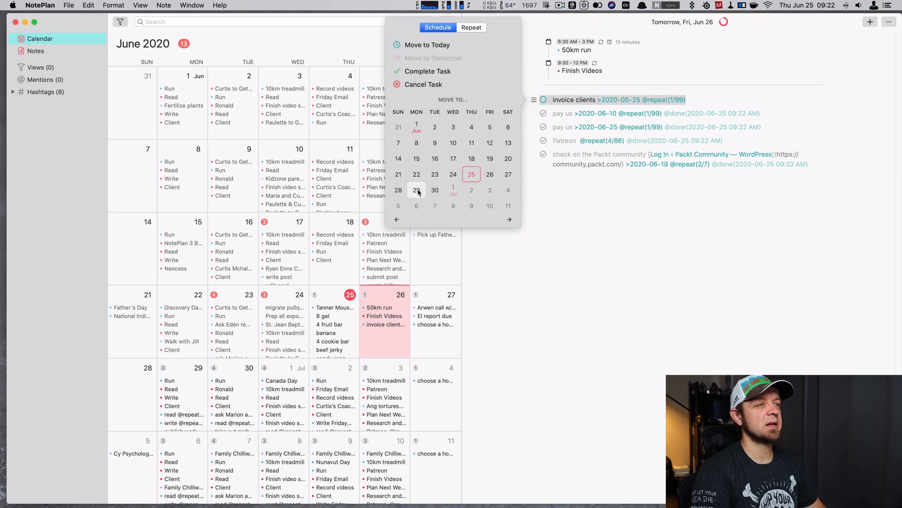
left_click(416, 190)
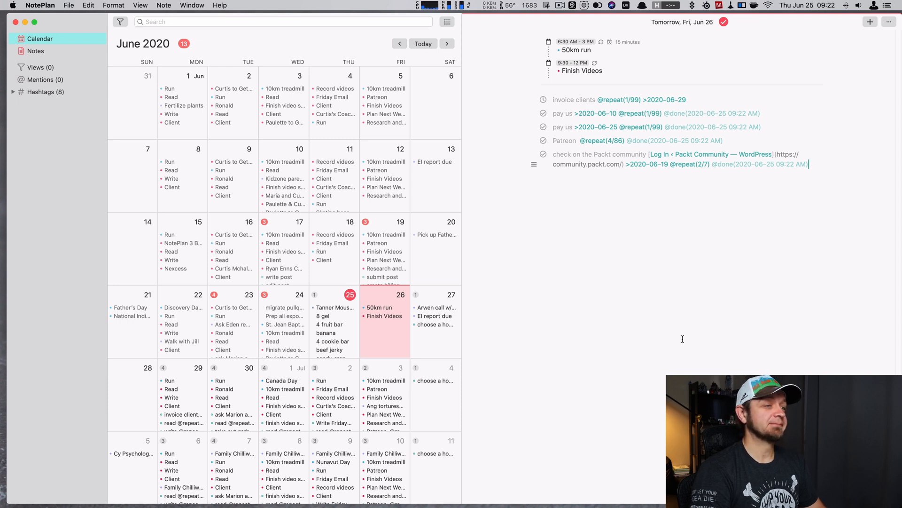
mouse_move(516, 272)
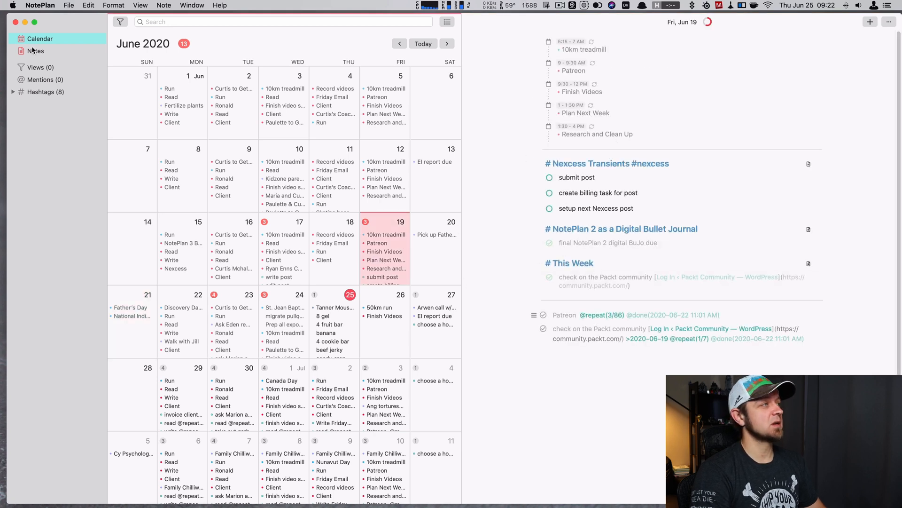
Review the Notes list including the Friday June 19 note, then return to the month calendar.
left_click(34, 51)
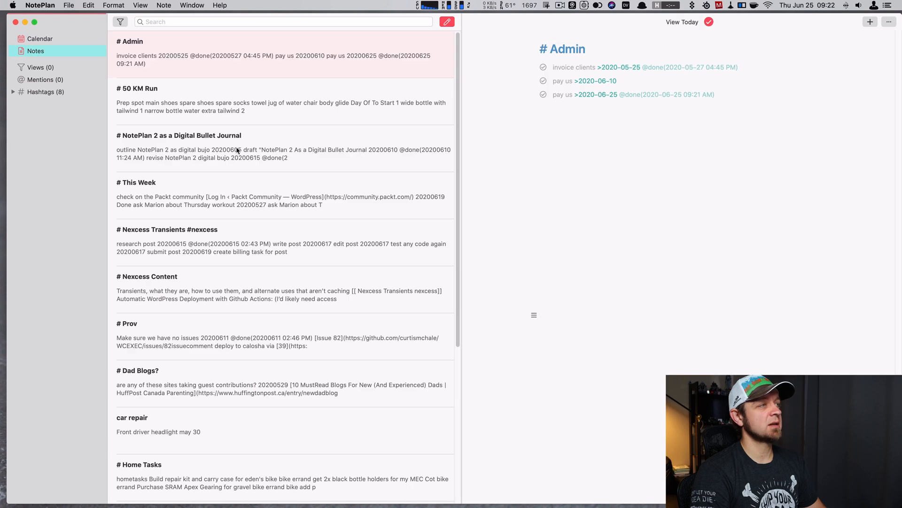
left_click(39, 39)
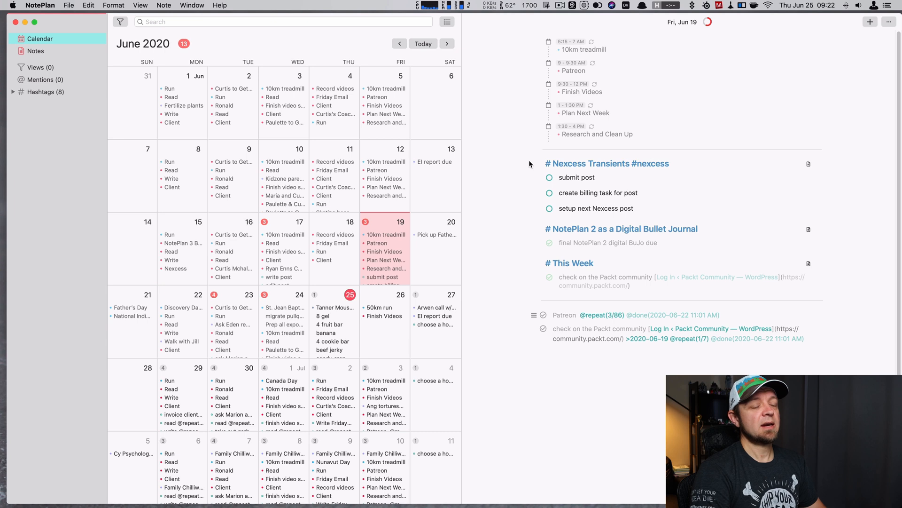
mouse_move(700, 233)
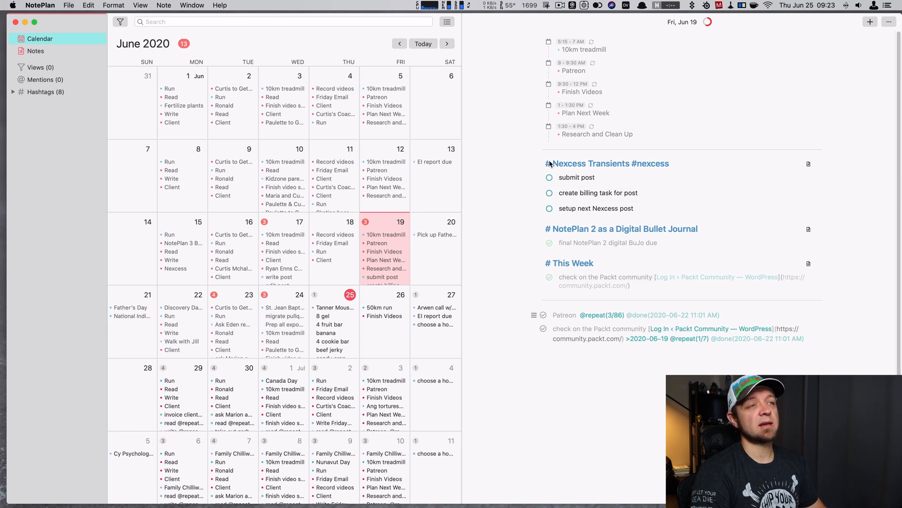
left_click(35, 51)
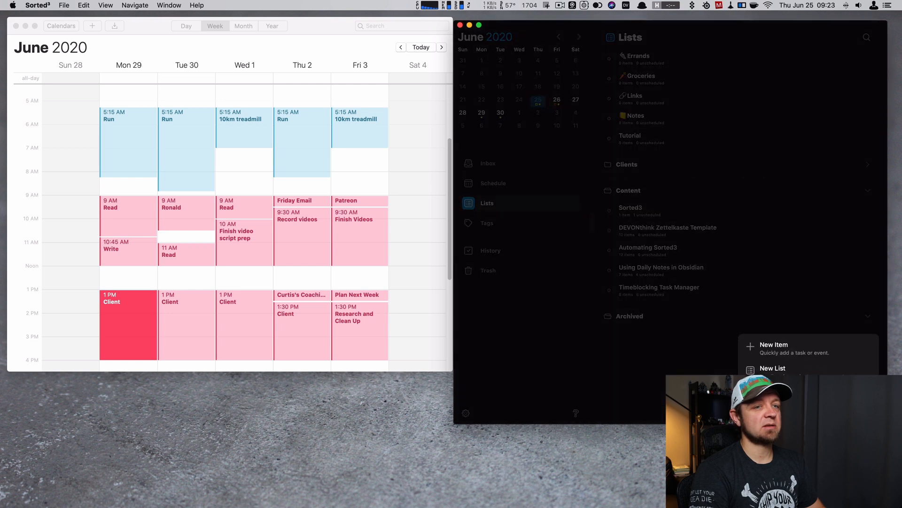
File The CLient list under the Clients folder, open it and view its sorting and display options.
left_click(773, 367)
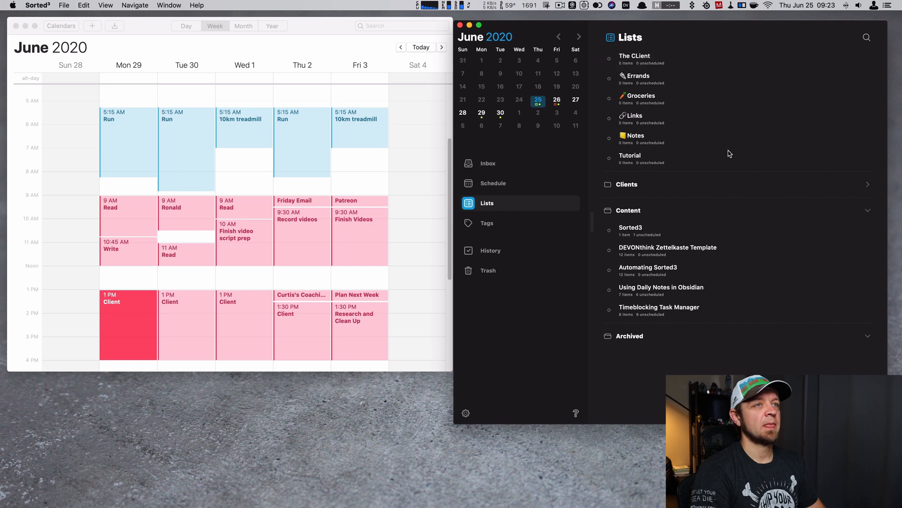
left_click(626, 185)
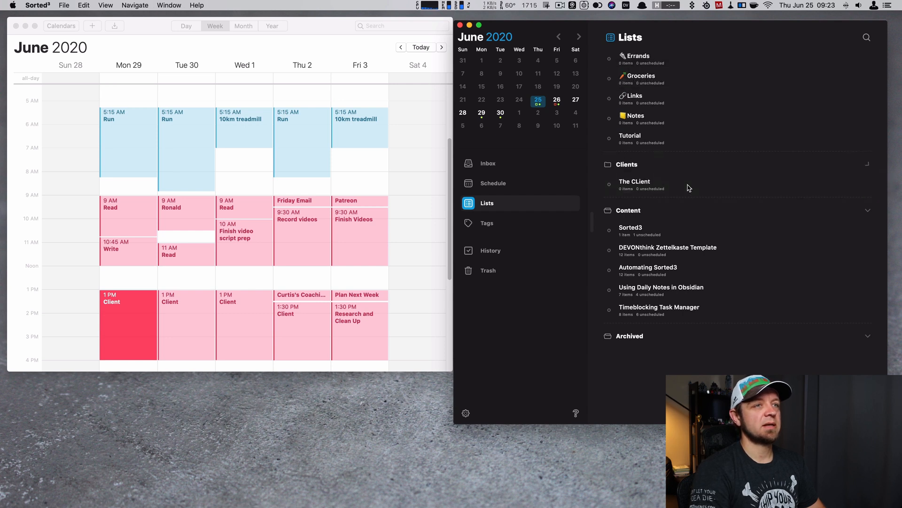
left_click(635, 181)
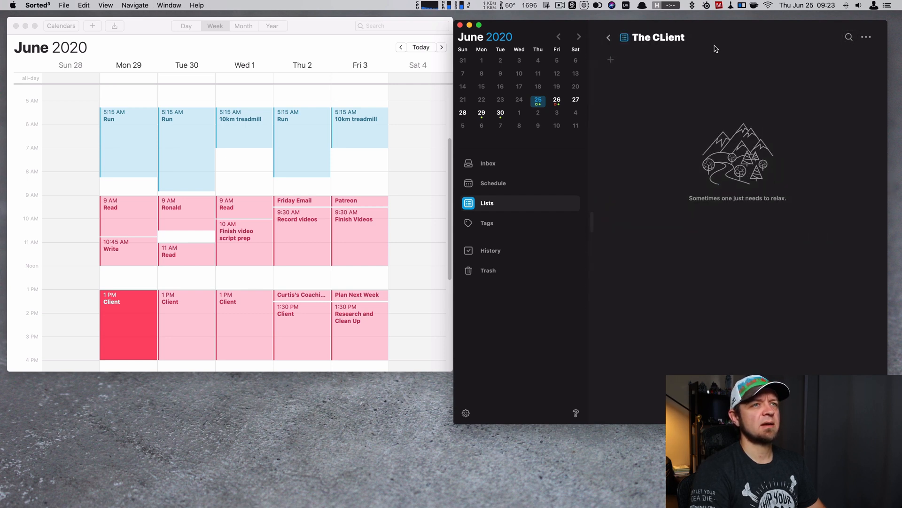
left_click(866, 37)
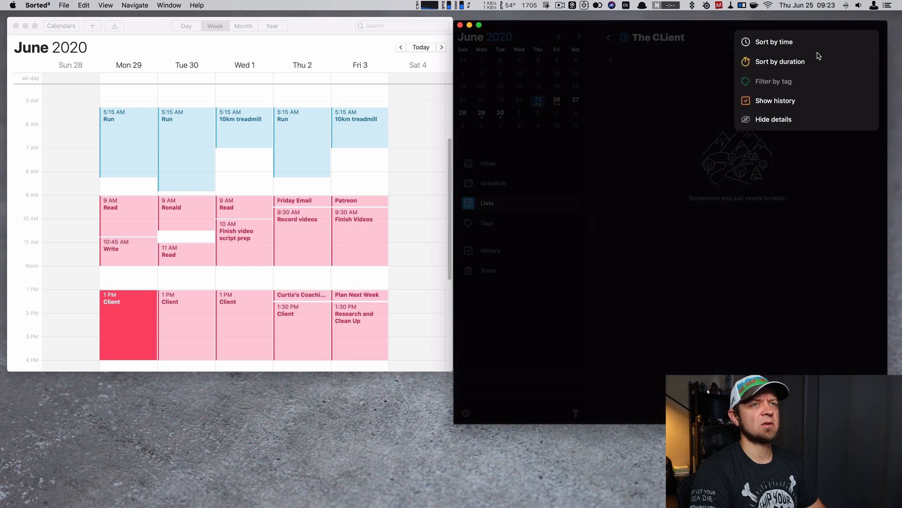
Draft a new task titled 'client' tagged as client, then discard it without saving.
left_click(789, 305)
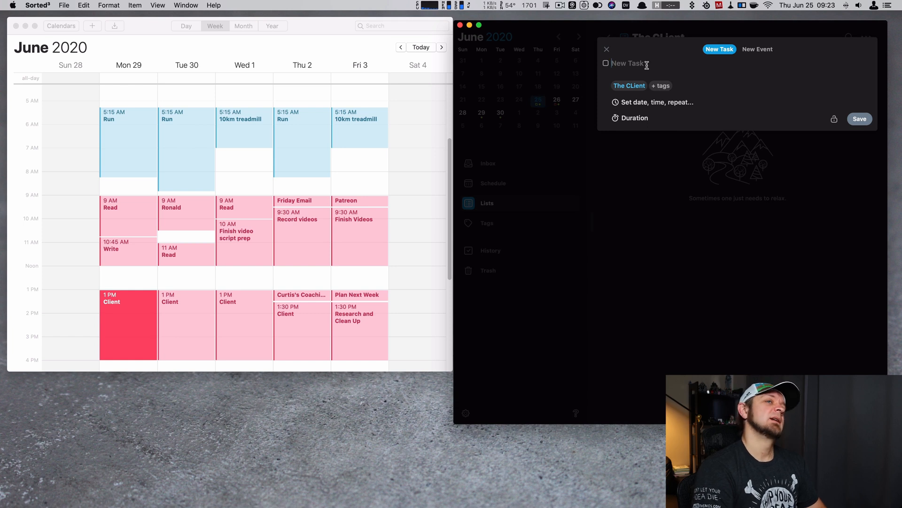
type("client")
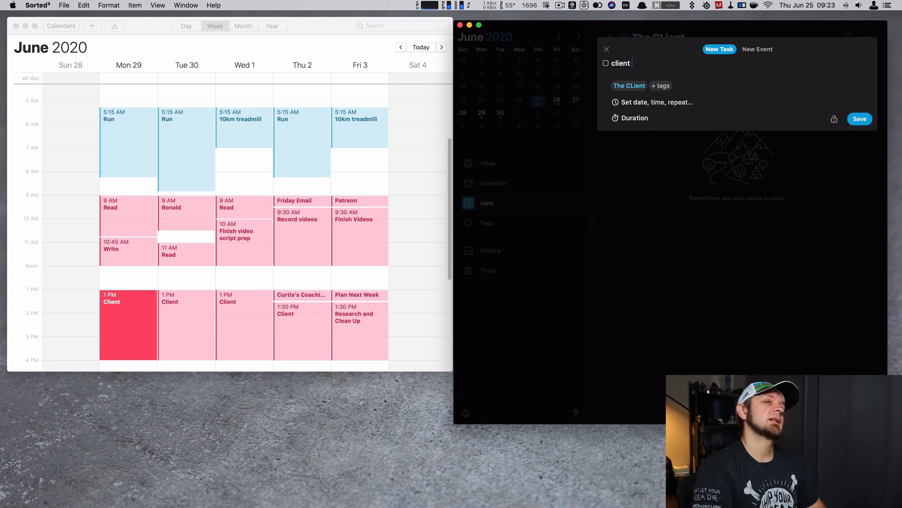
left_click(661, 86)
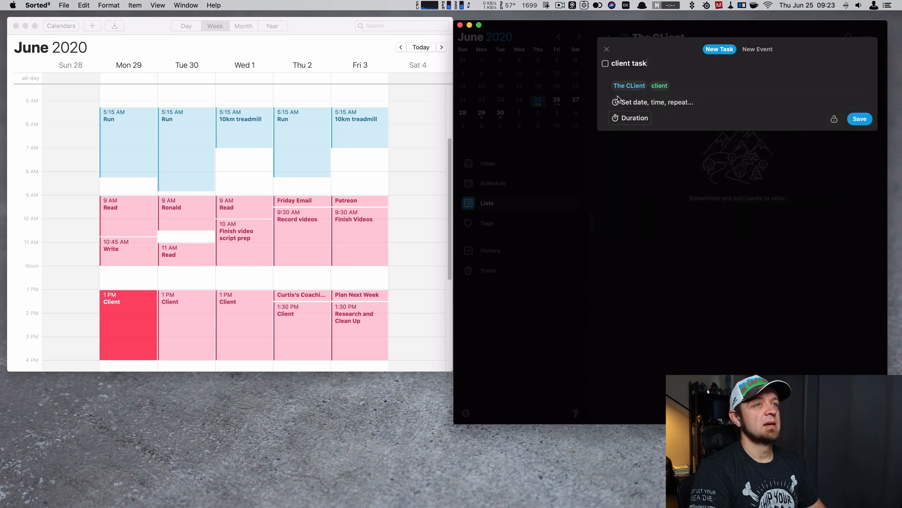
left_click(606, 49)
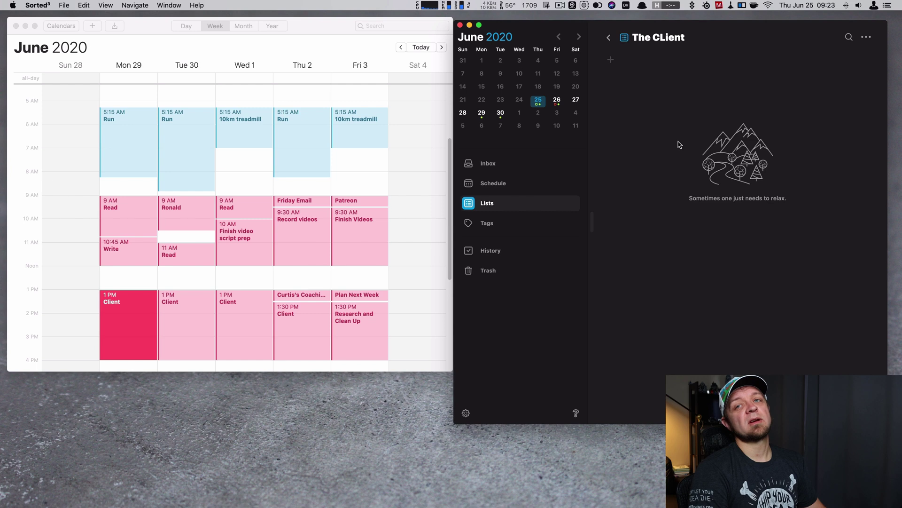
mouse_move(119, 323)
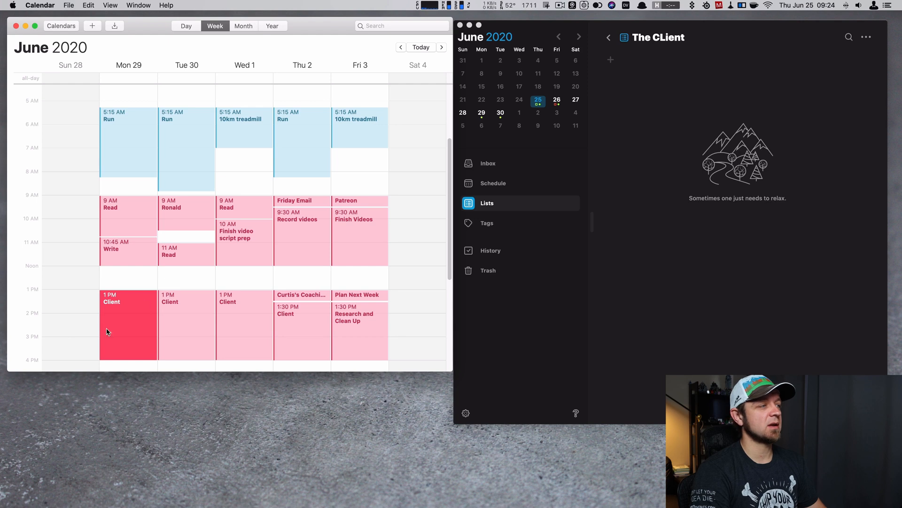
mouse_move(148, 343)
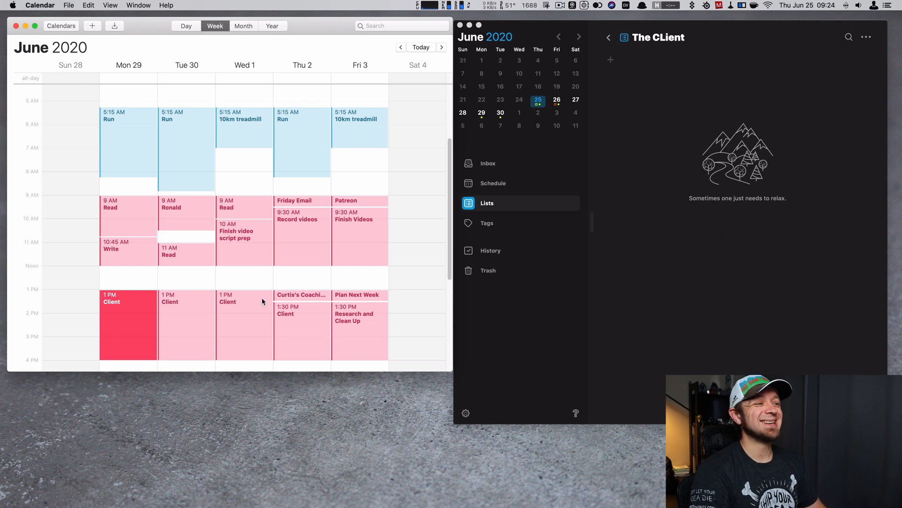
mouse_move(123, 335)
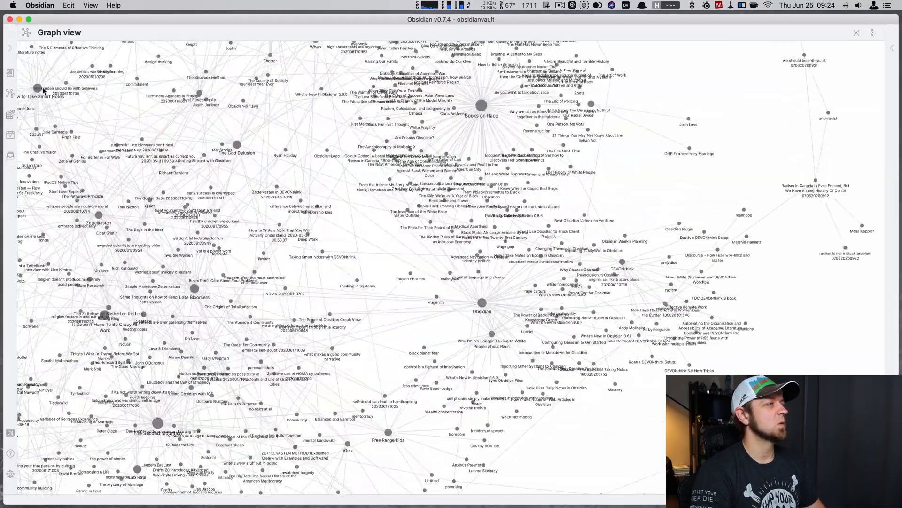
Jump to the TickTick note via the quick switcher, then to the linking Task Manager note.
key("cmd+o")
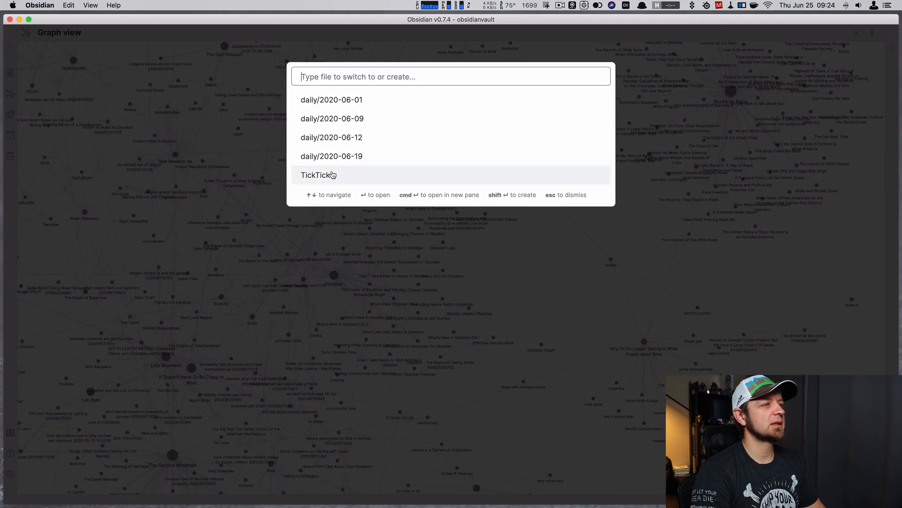
left_click(318, 174)
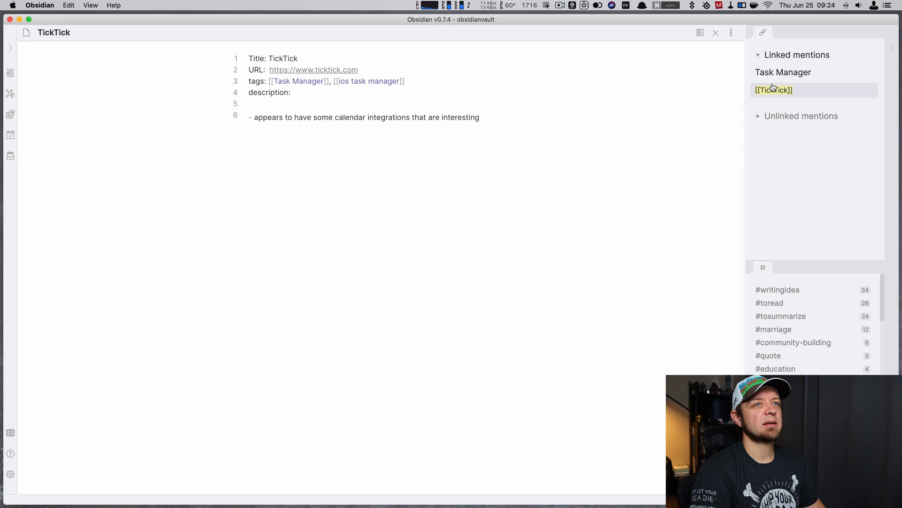
left_click(783, 72)
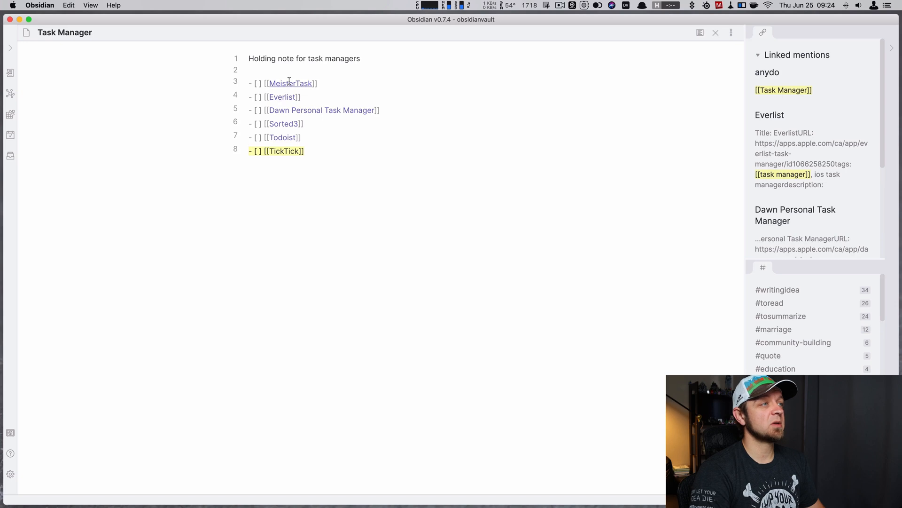
Fix the spacing in the note's description line and return to the Task Manager holding note.
left_click(289, 82)
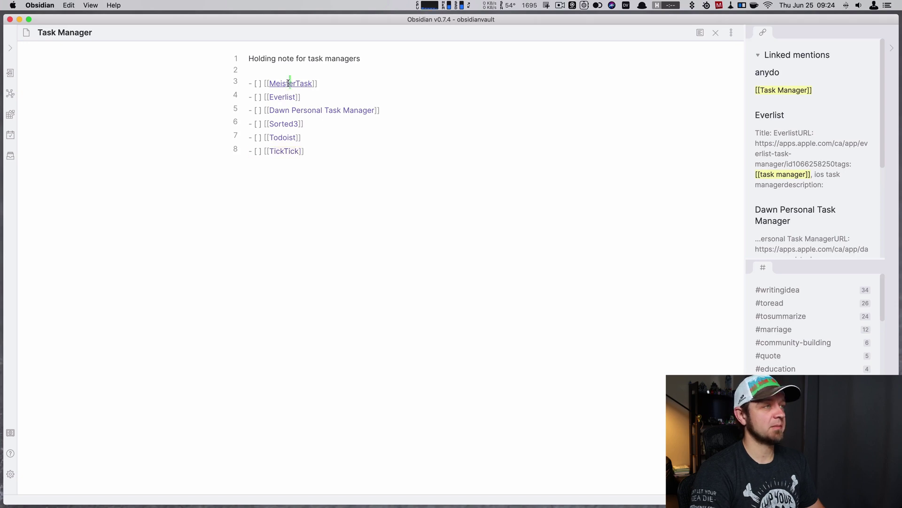
left_click(289, 82)
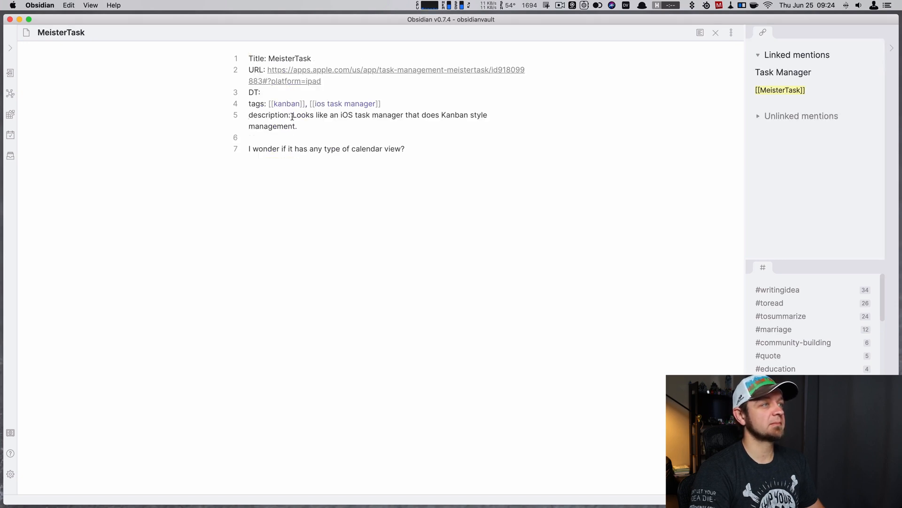
mouse_move(102, 51)
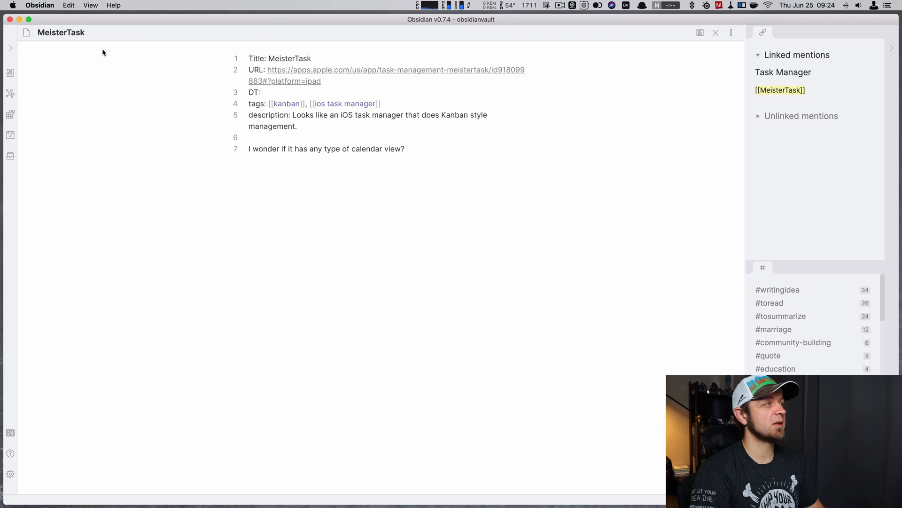
left_click(783, 73)
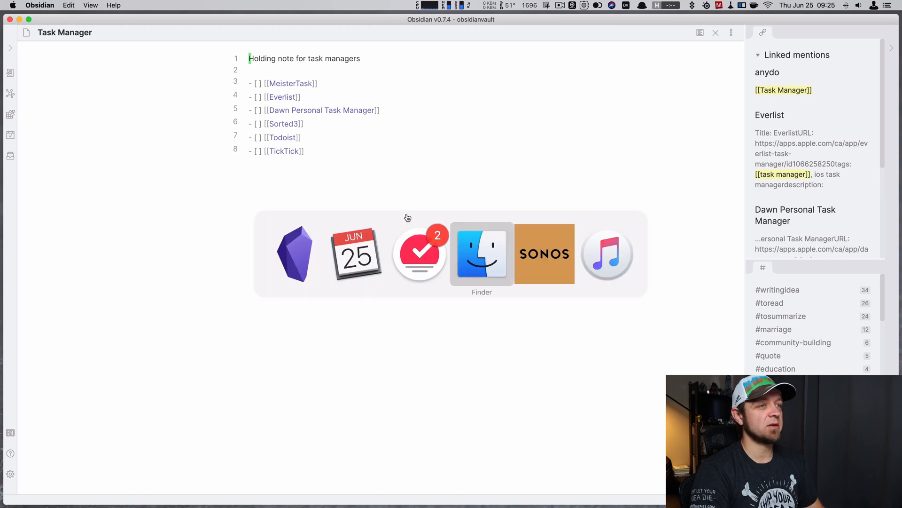
Bring the Calendar week view to the front.
left_click(355, 253)
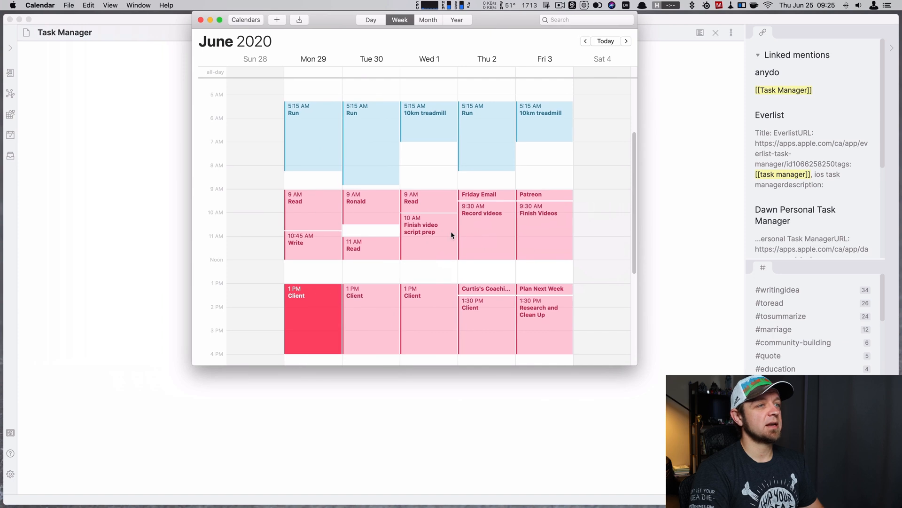
mouse_move(577, 48)
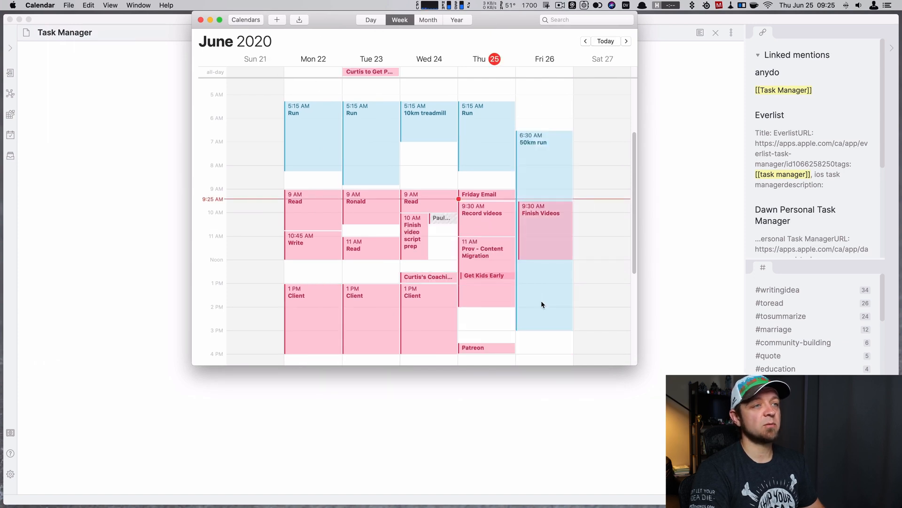
mouse_move(544, 236)
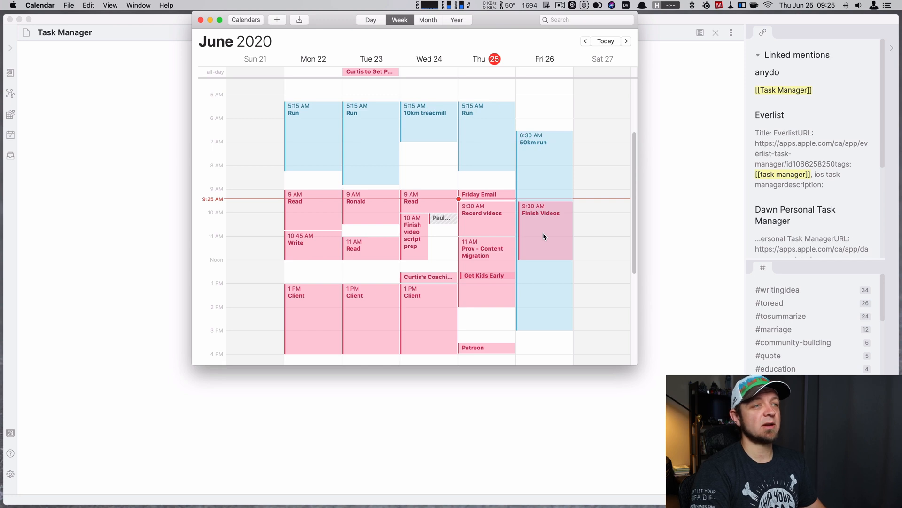
mouse_move(530, 123)
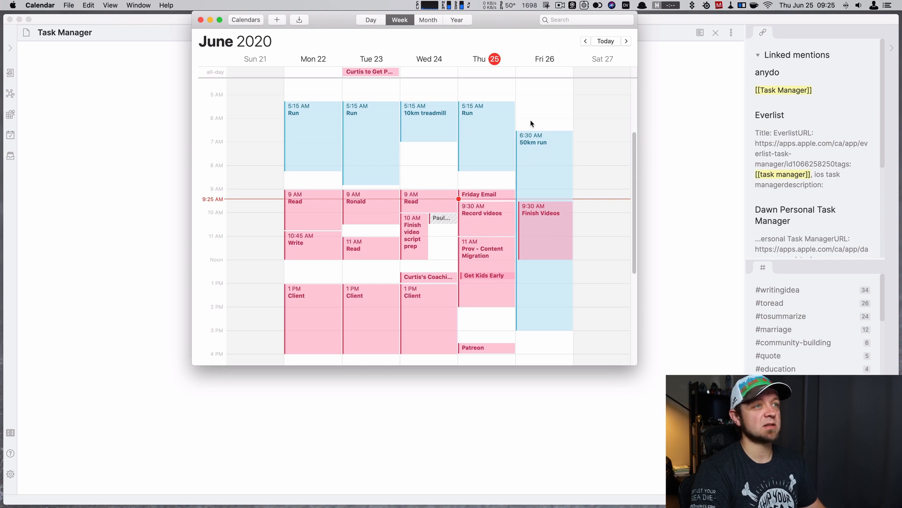
mouse_move(537, 132)
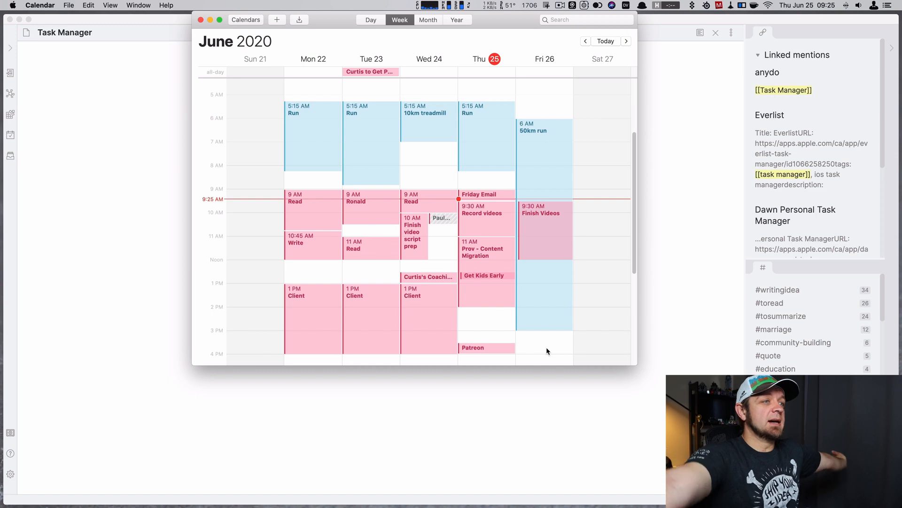
mouse_move(429, 259)
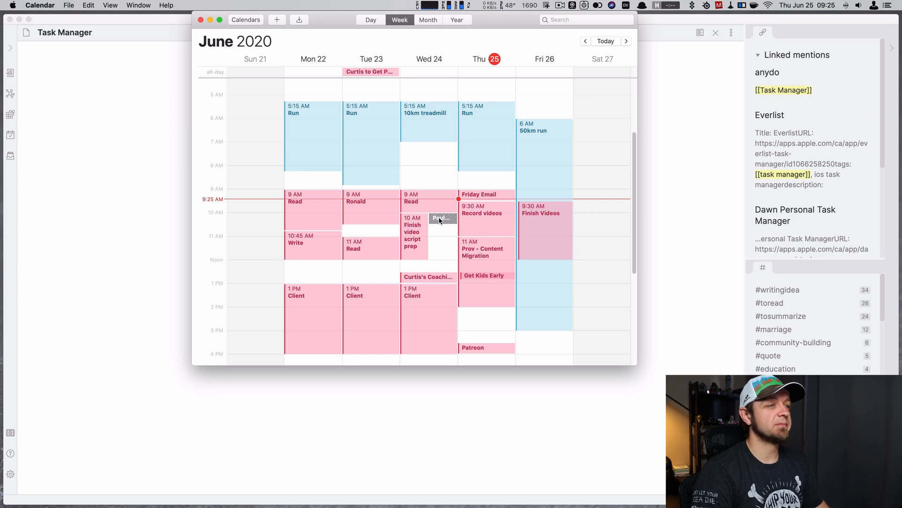
left_click(441, 217)
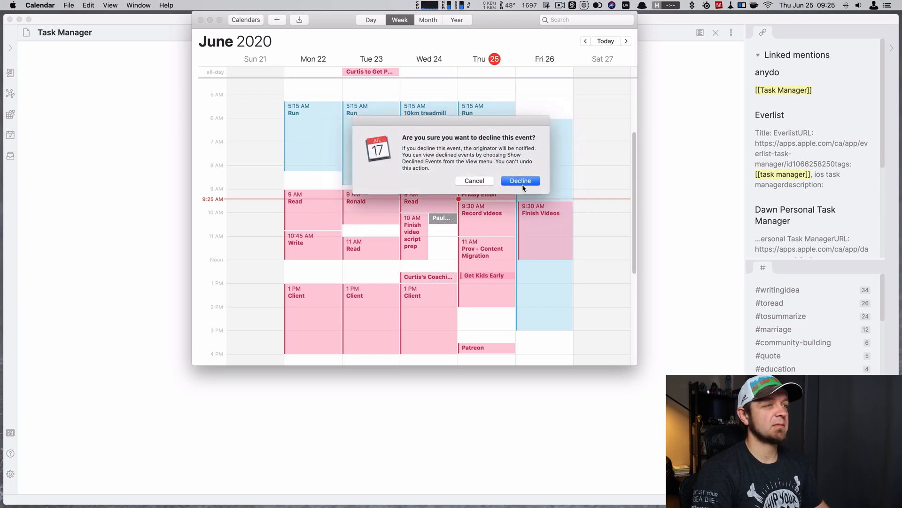
mouse_move(448, 186)
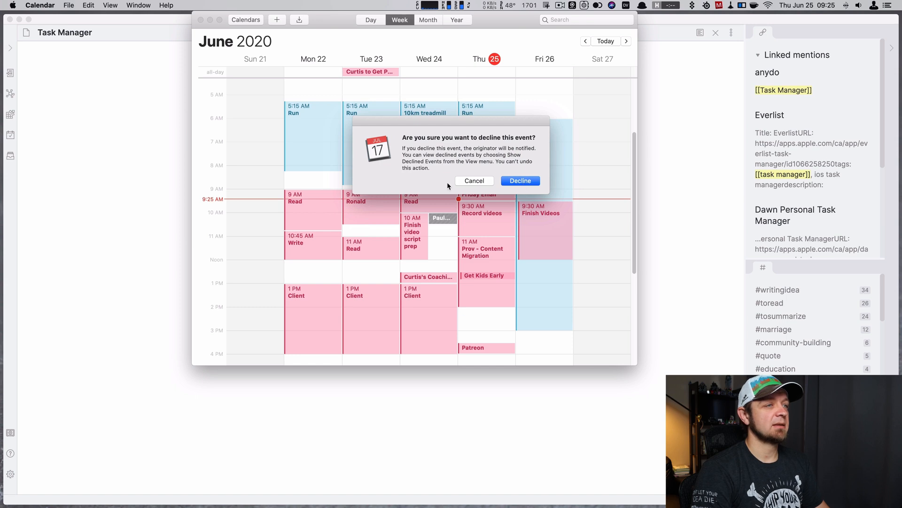
left_click(519, 180)
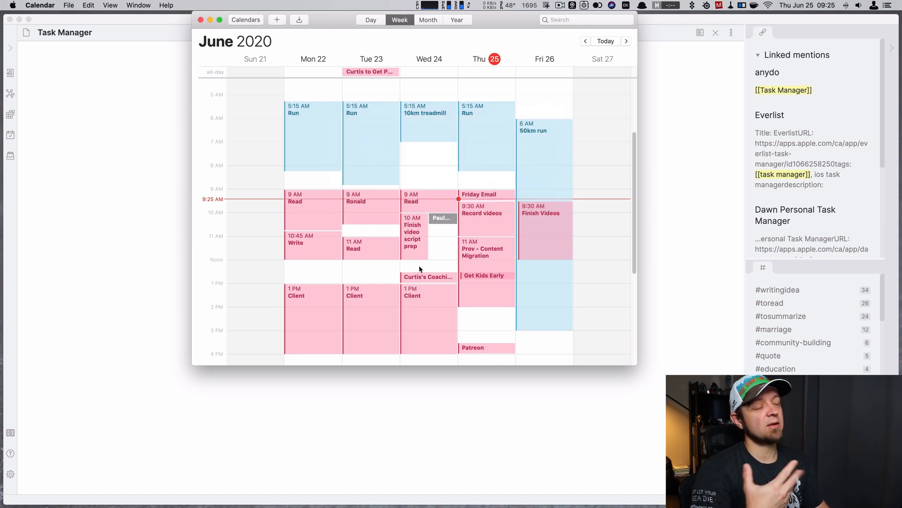
mouse_move(442, 281)
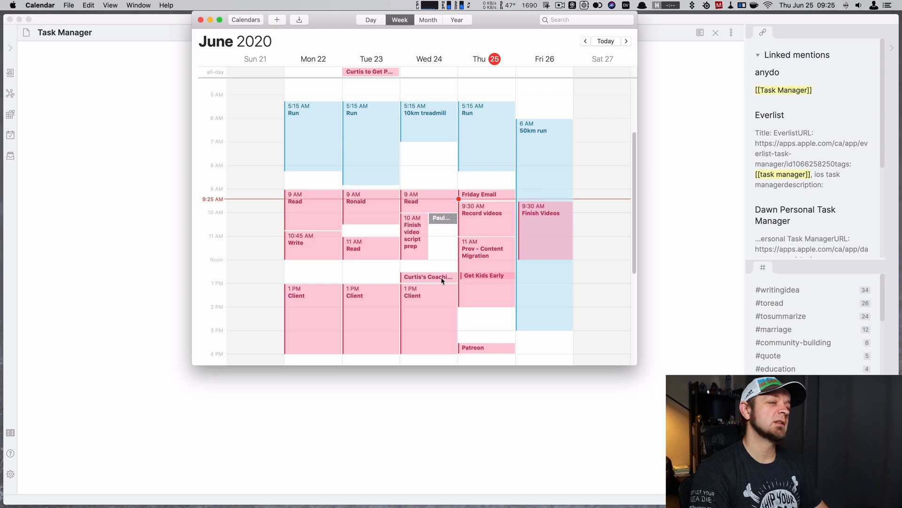
mouse_move(488, 279)
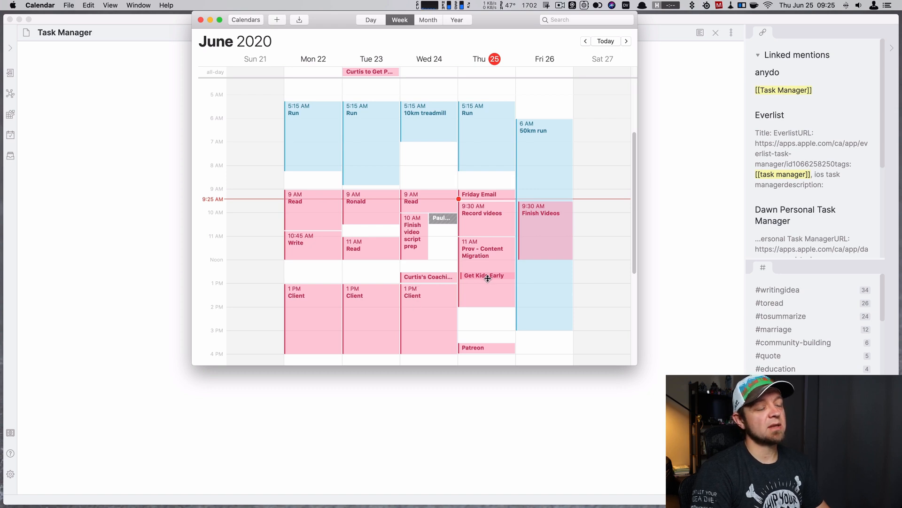
mouse_move(481, 283)
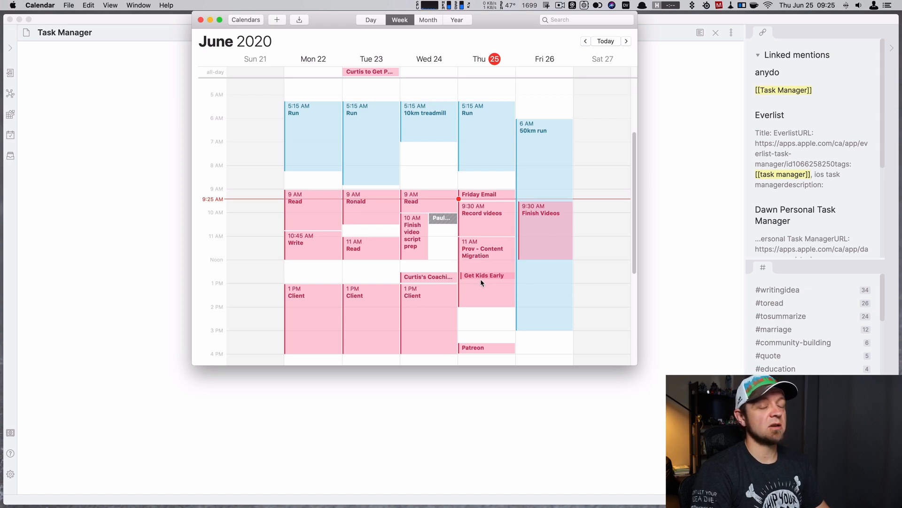
mouse_move(481, 280)
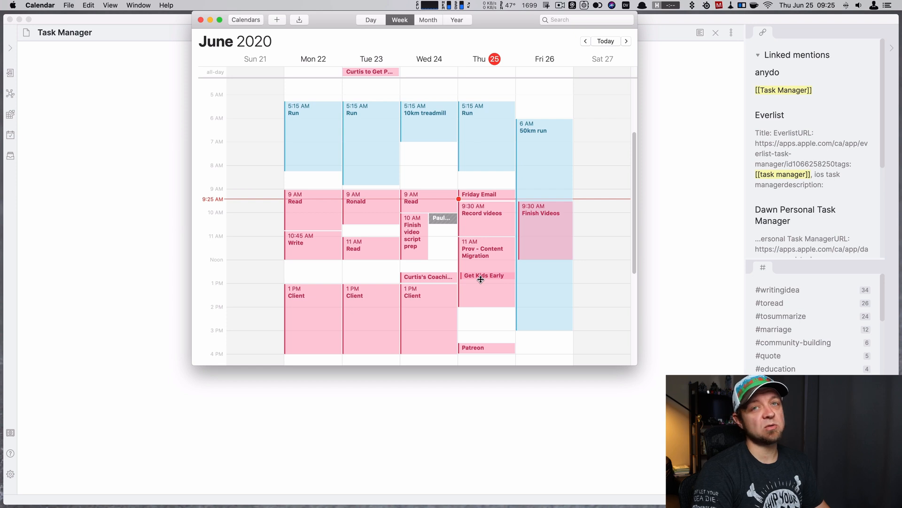
mouse_move(476, 242)
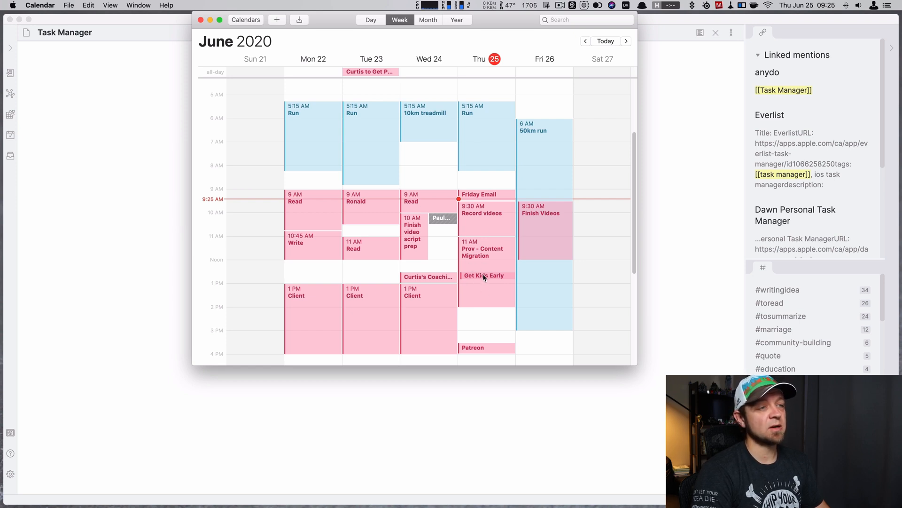
mouse_move(486, 253)
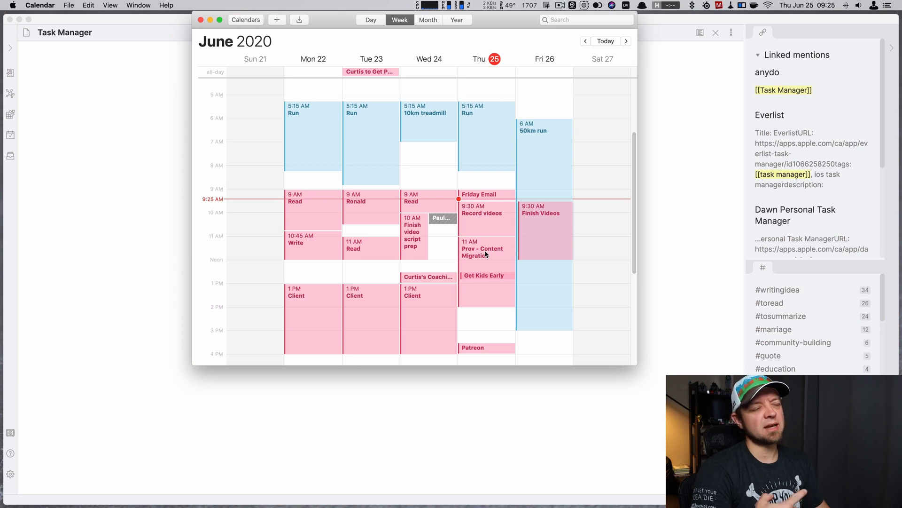
mouse_move(476, 351)
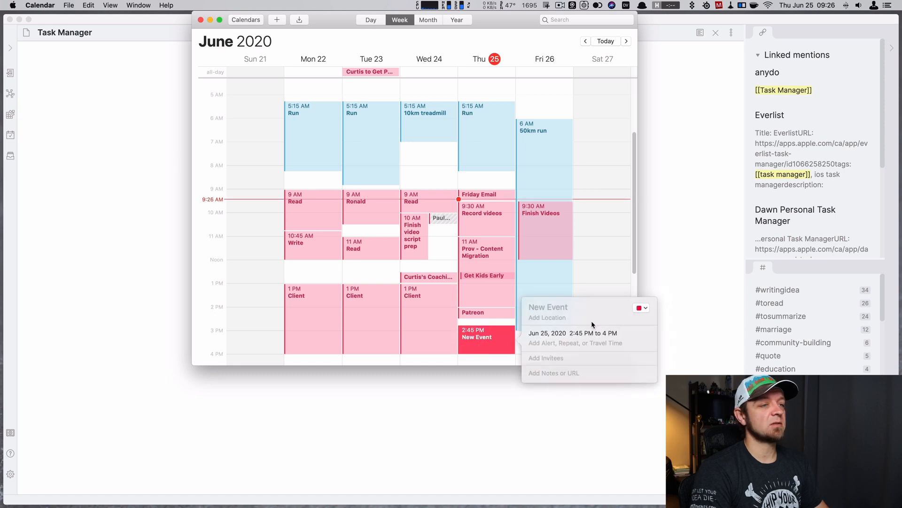
Title Thursday's new event 'Setup 50km run stuff' and assign it to the Fitness calendar.
type("Setup 50km run stuff")
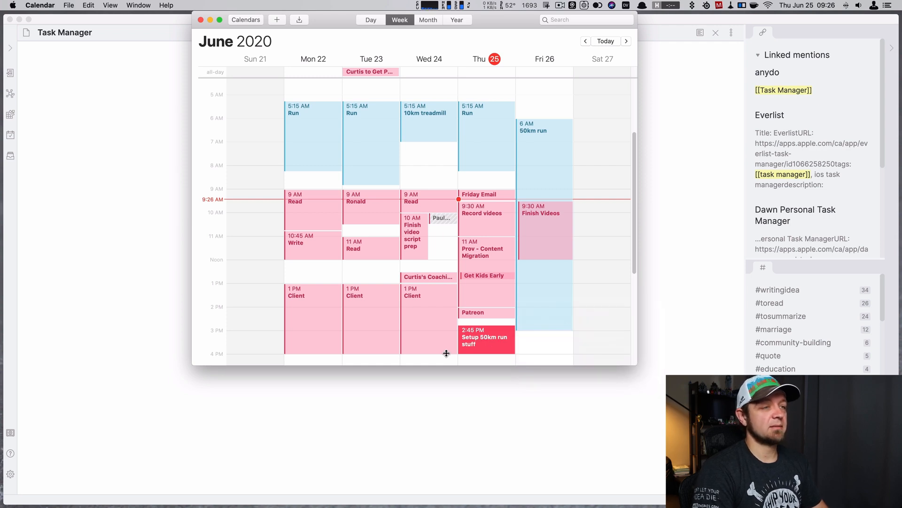
left_click(485, 340)
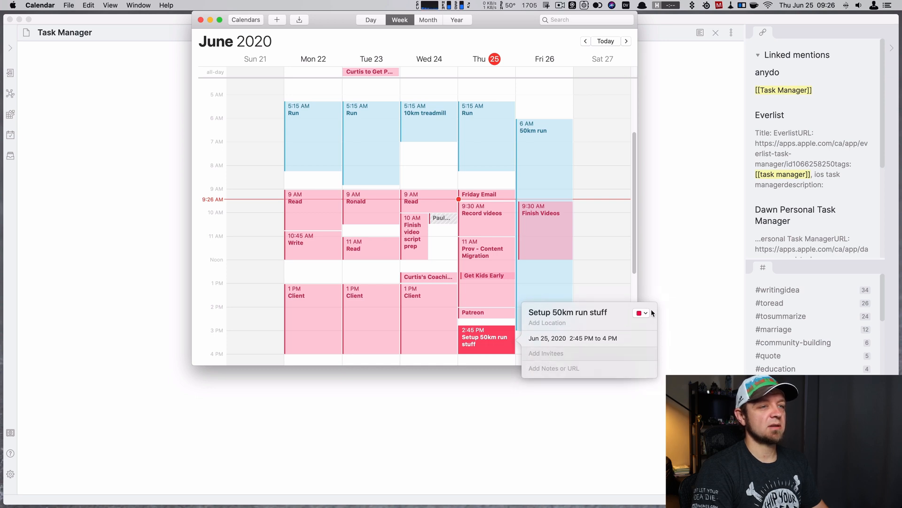
left_click(639, 312)
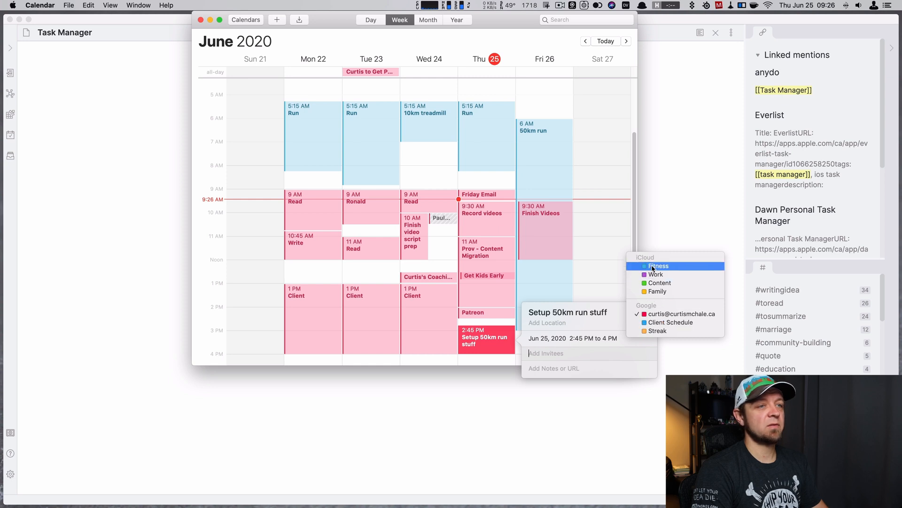
left_click(658, 265)
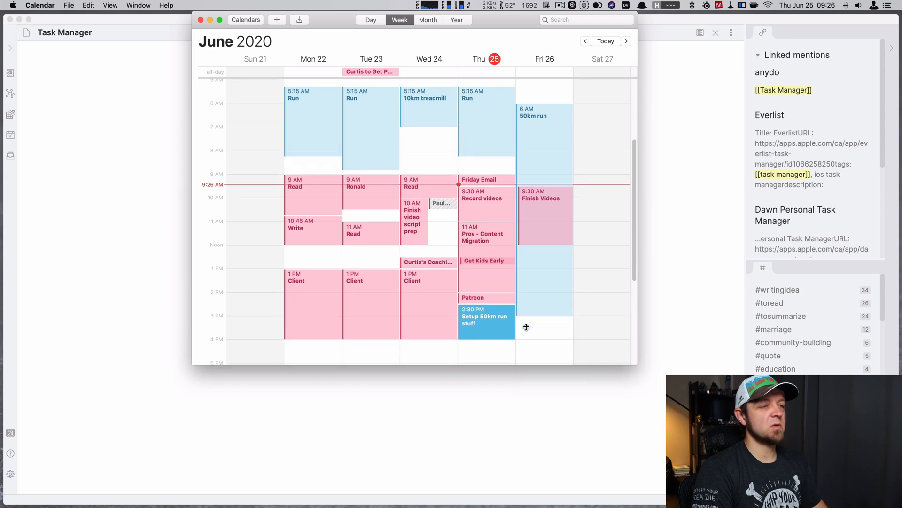
scroll("down", 3)
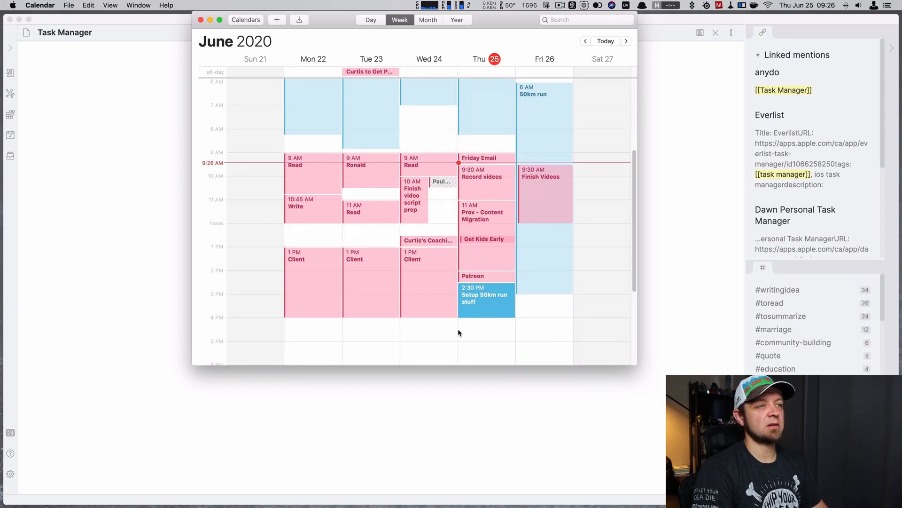
scroll("up", 3)
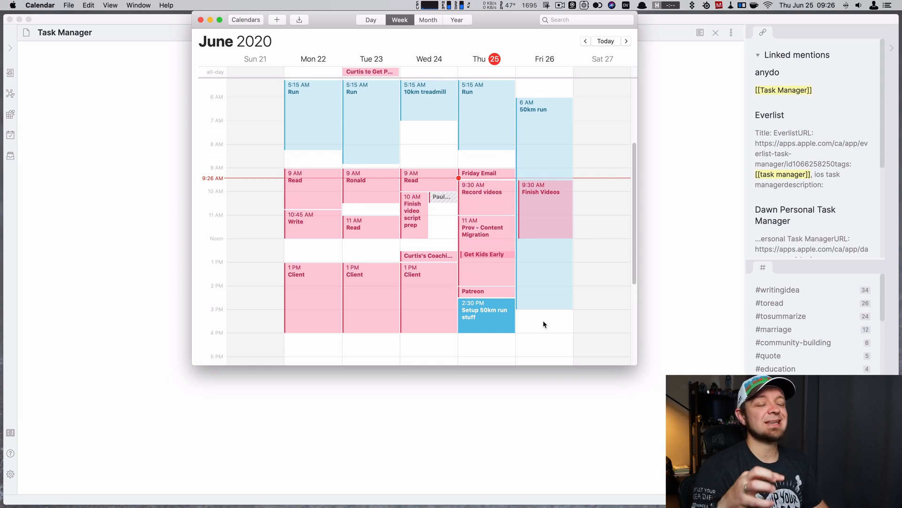
mouse_move(491, 315)
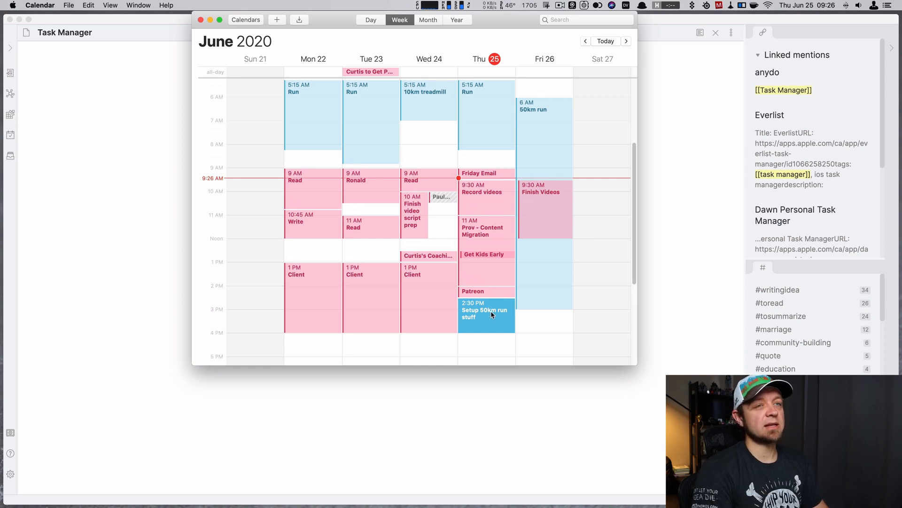